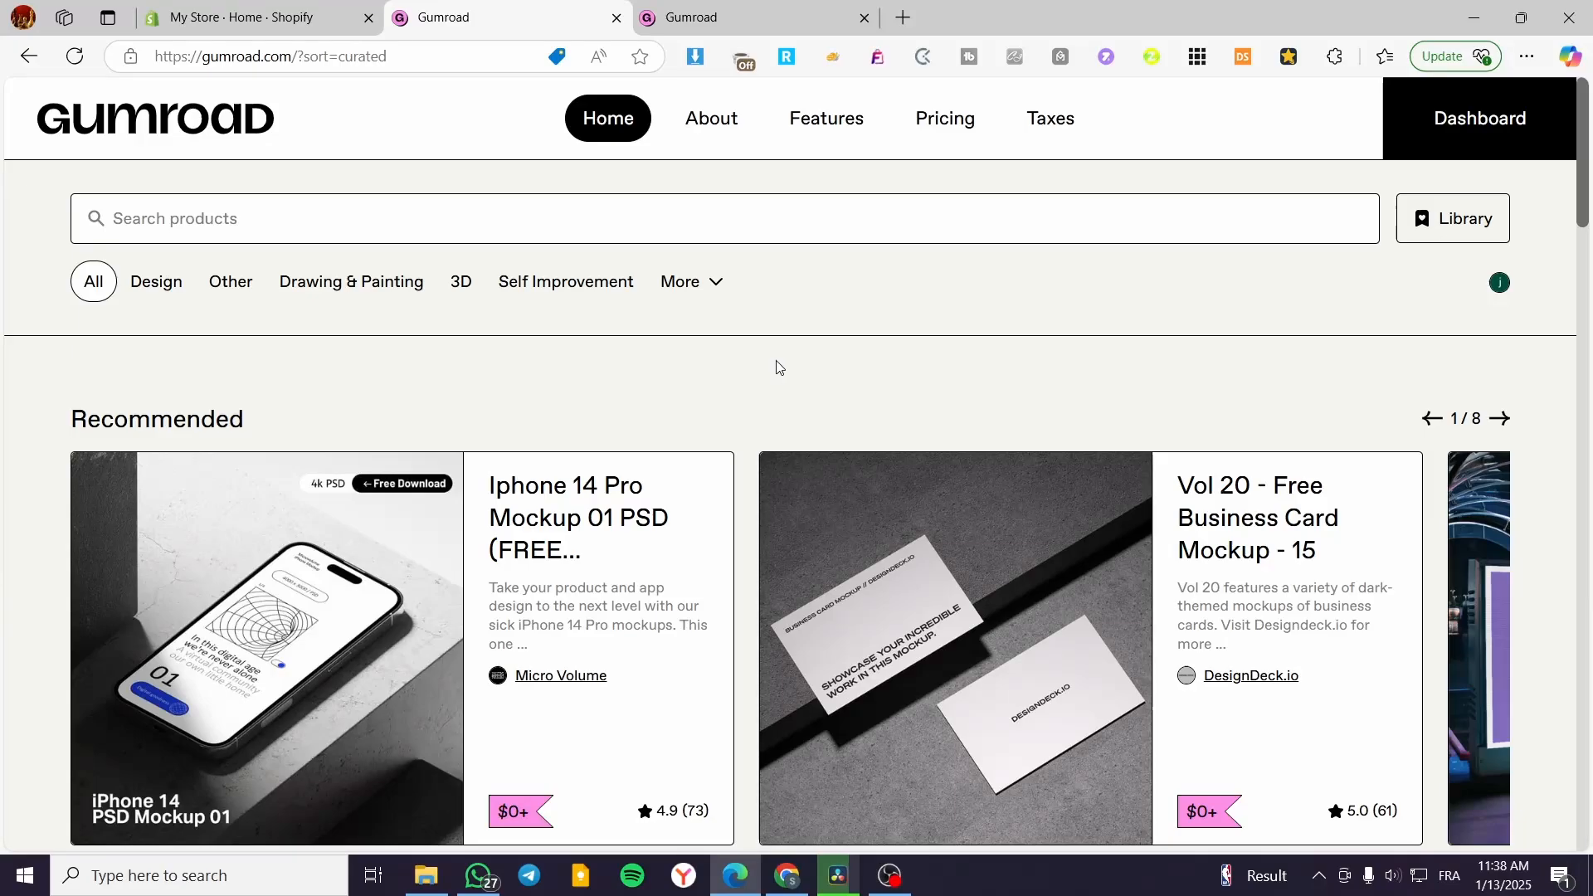
Browse the product categories, then go to the Gumroad creator dashboard
{"action": "left_click", "coordinate": [678, 277]}
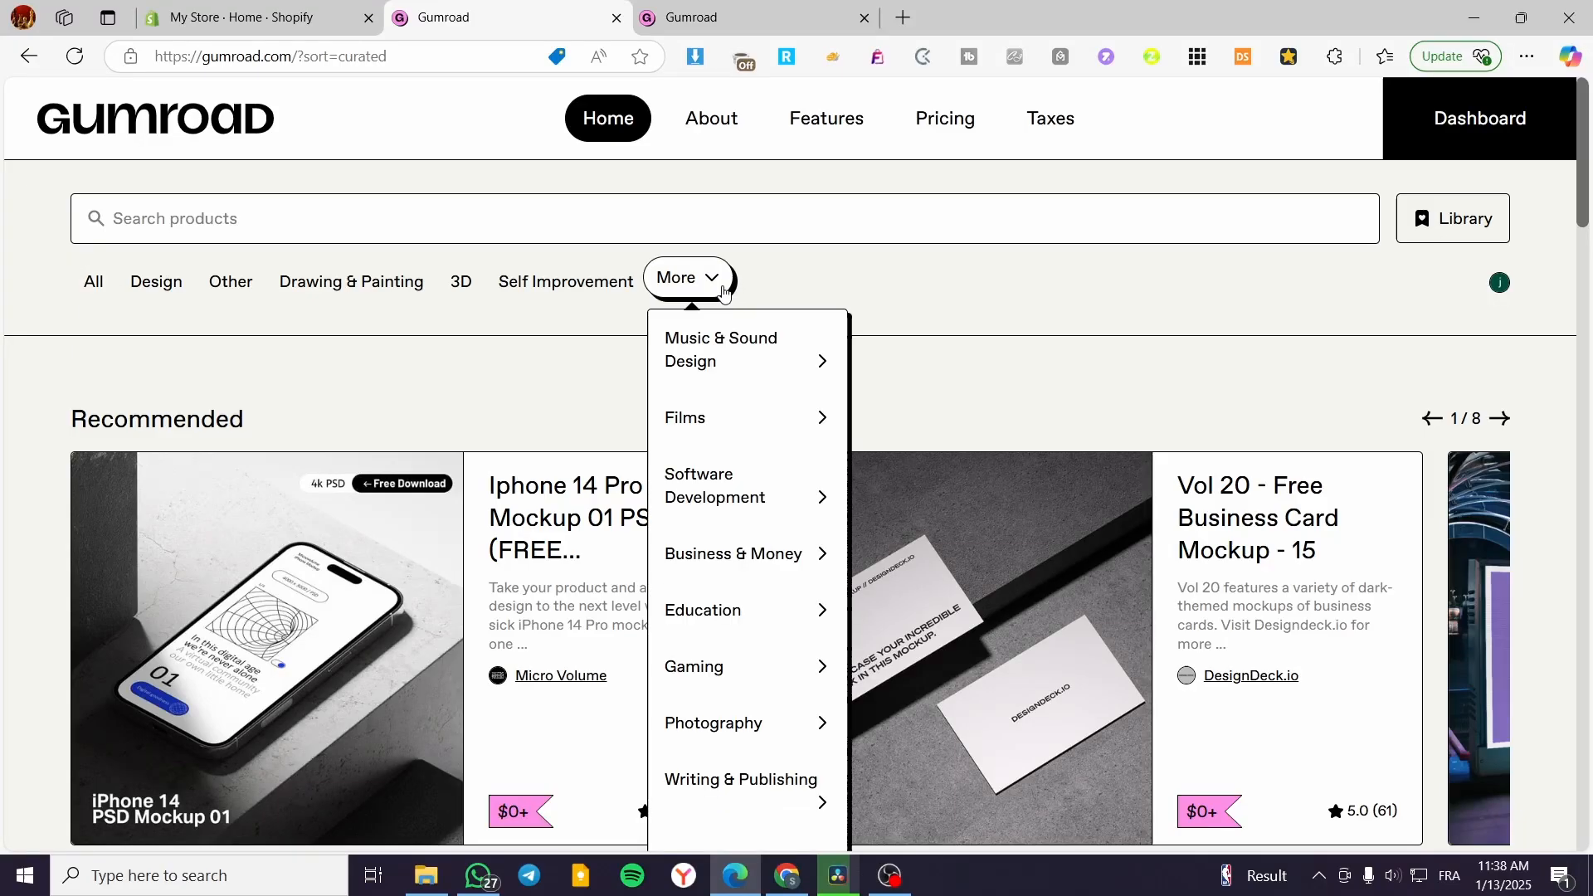
{"action": "left_click", "coordinate": [93, 282]}
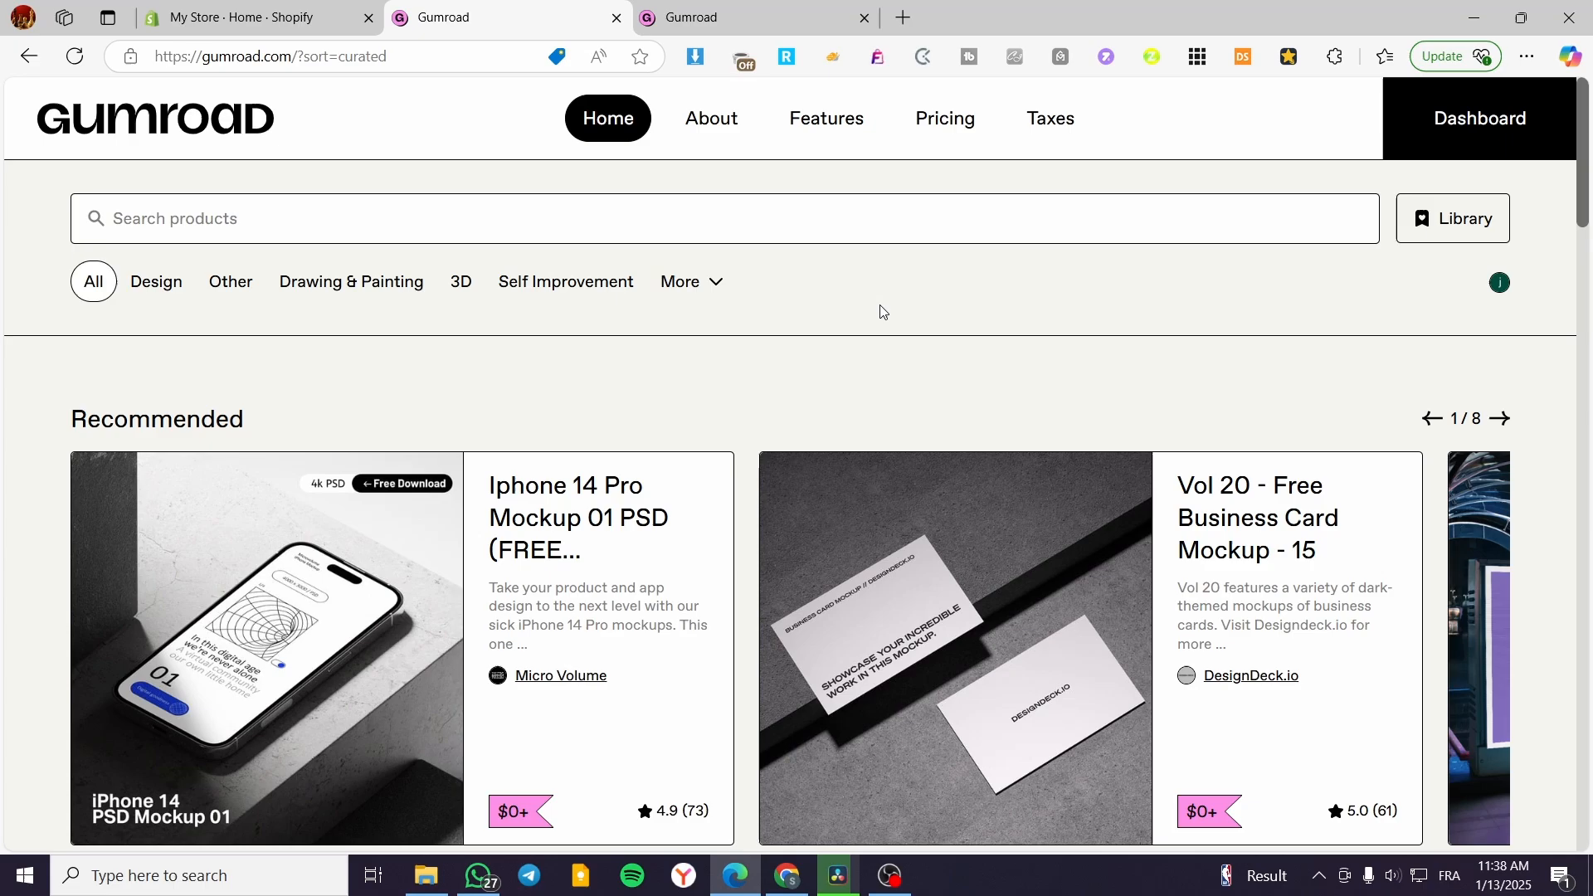
{"action": "mouse_move", "coordinate": [856, 302]}
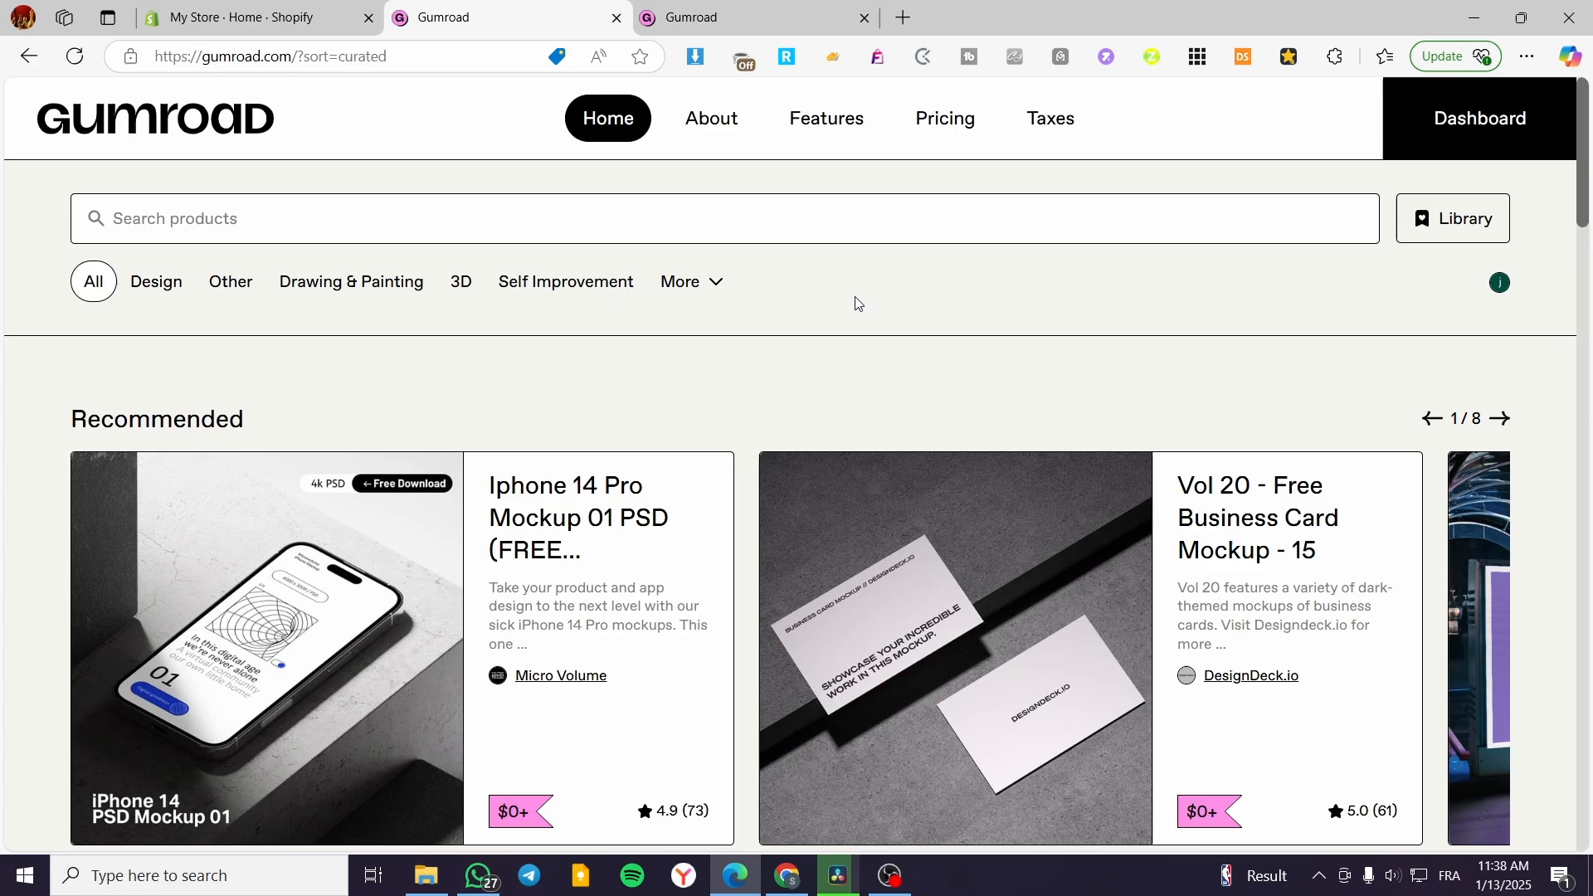
{"action": "mouse_move", "coordinate": [841, 309]}
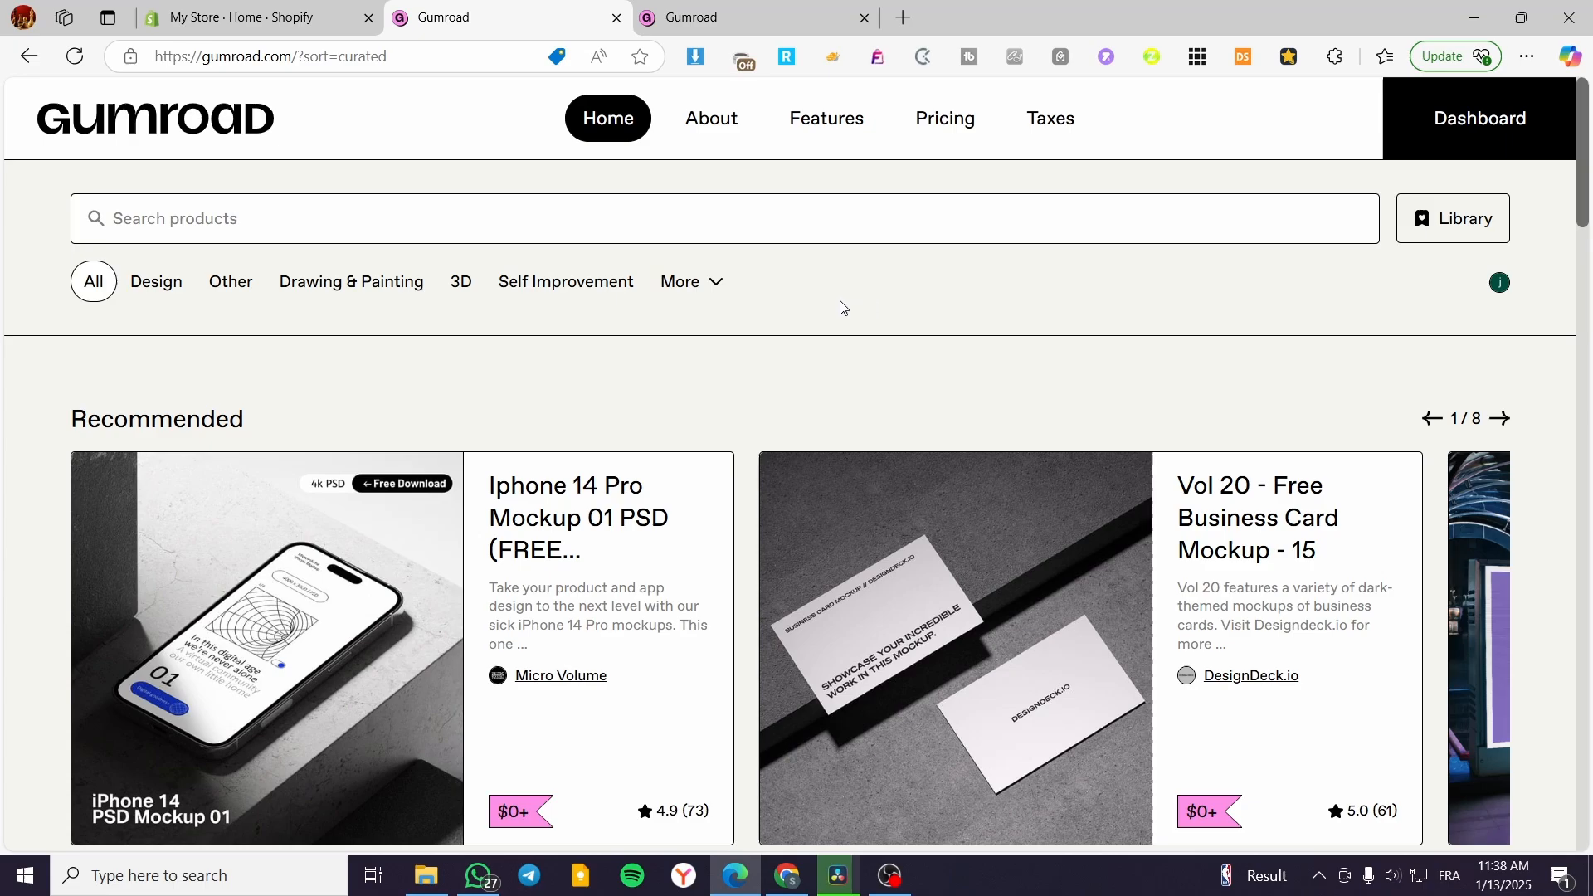
{"action": "mouse_move", "coordinate": [798, 298]}
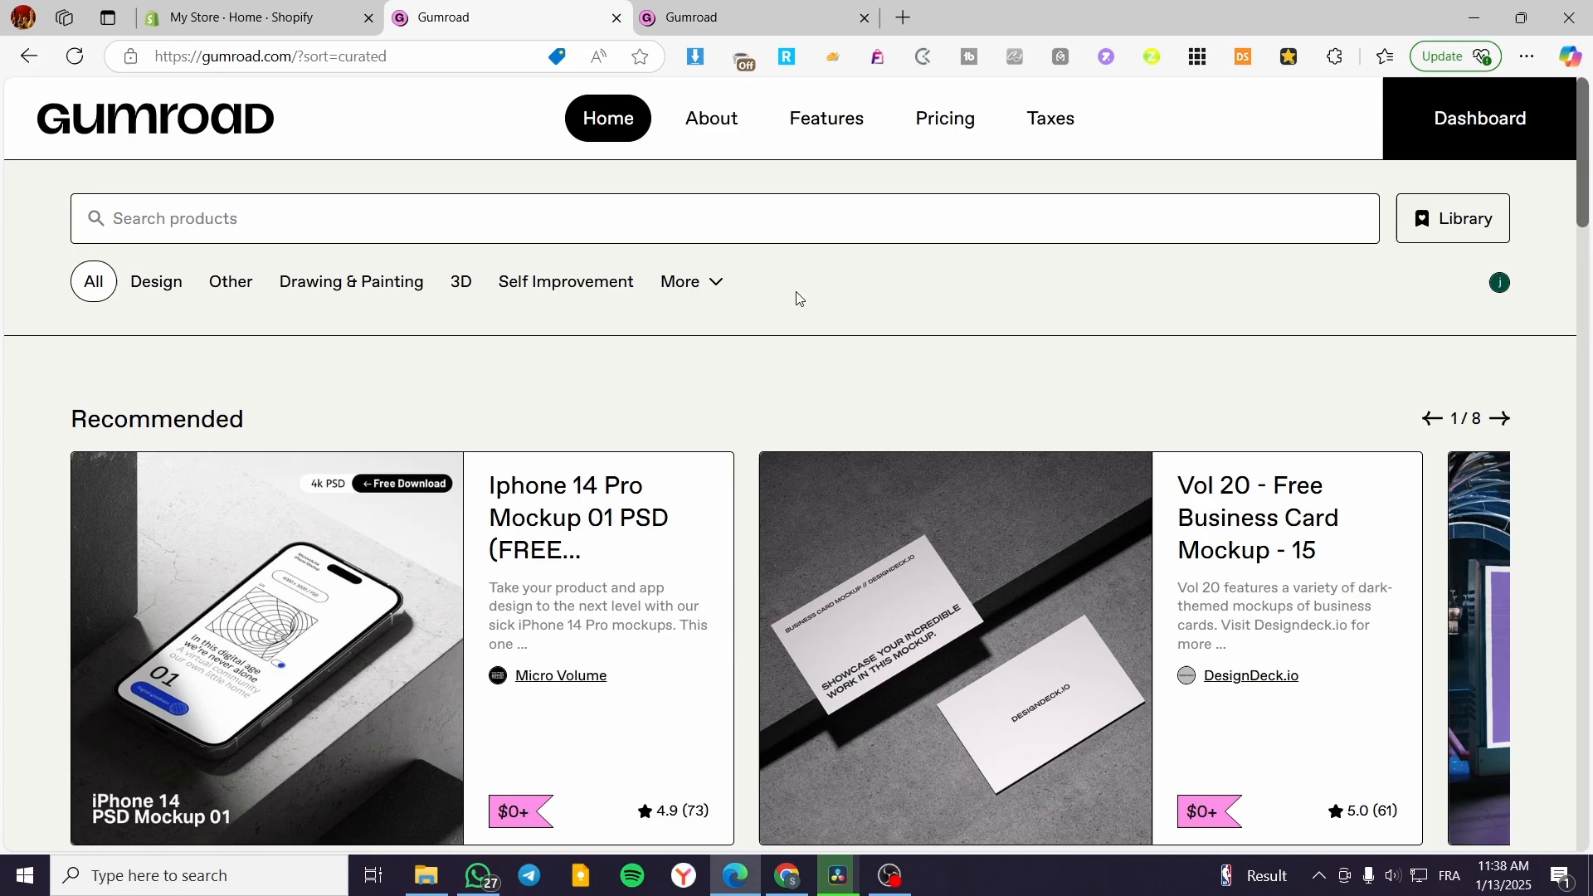
{"action": "mouse_move", "coordinate": [867, 335]}
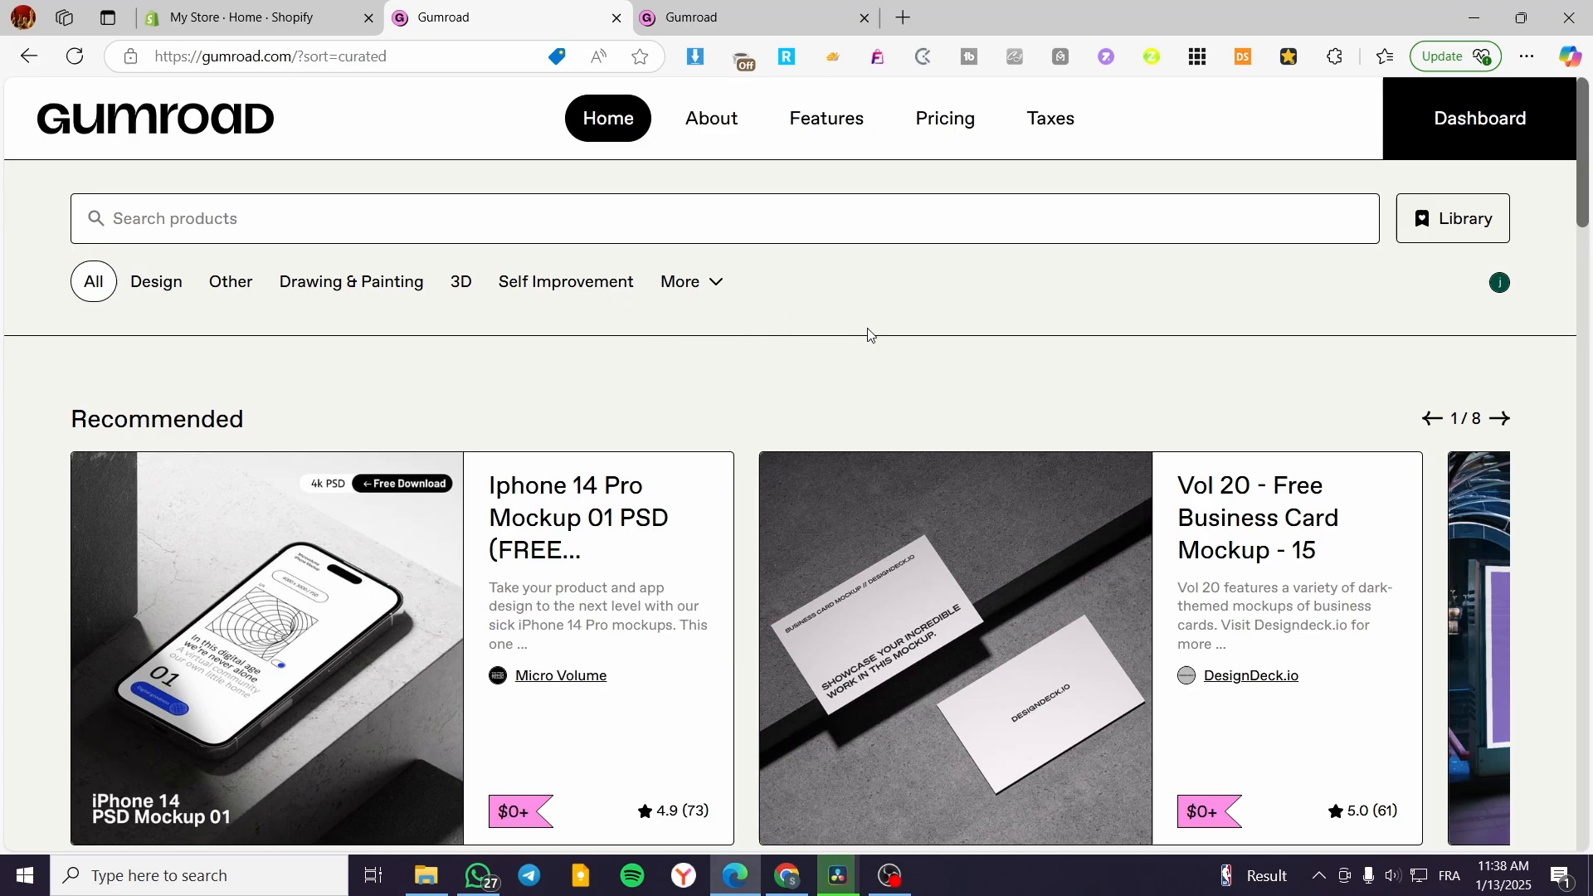
{"action": "mouse_move", "coordinate": [1082, 314]}
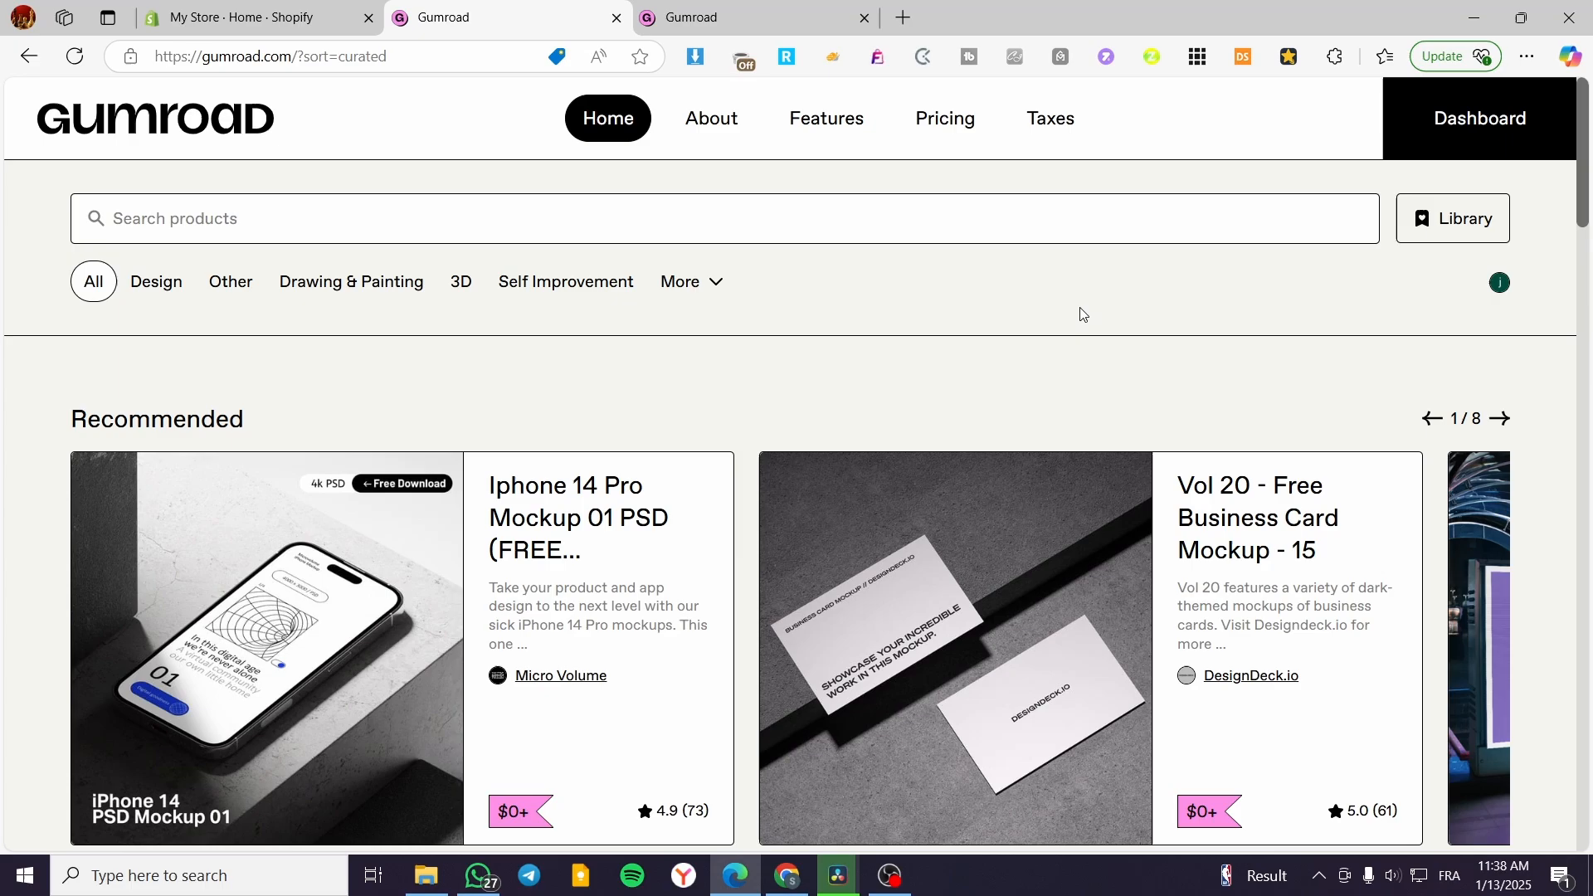
{"action": "mouse_move", "coordinate": [640, 367]}
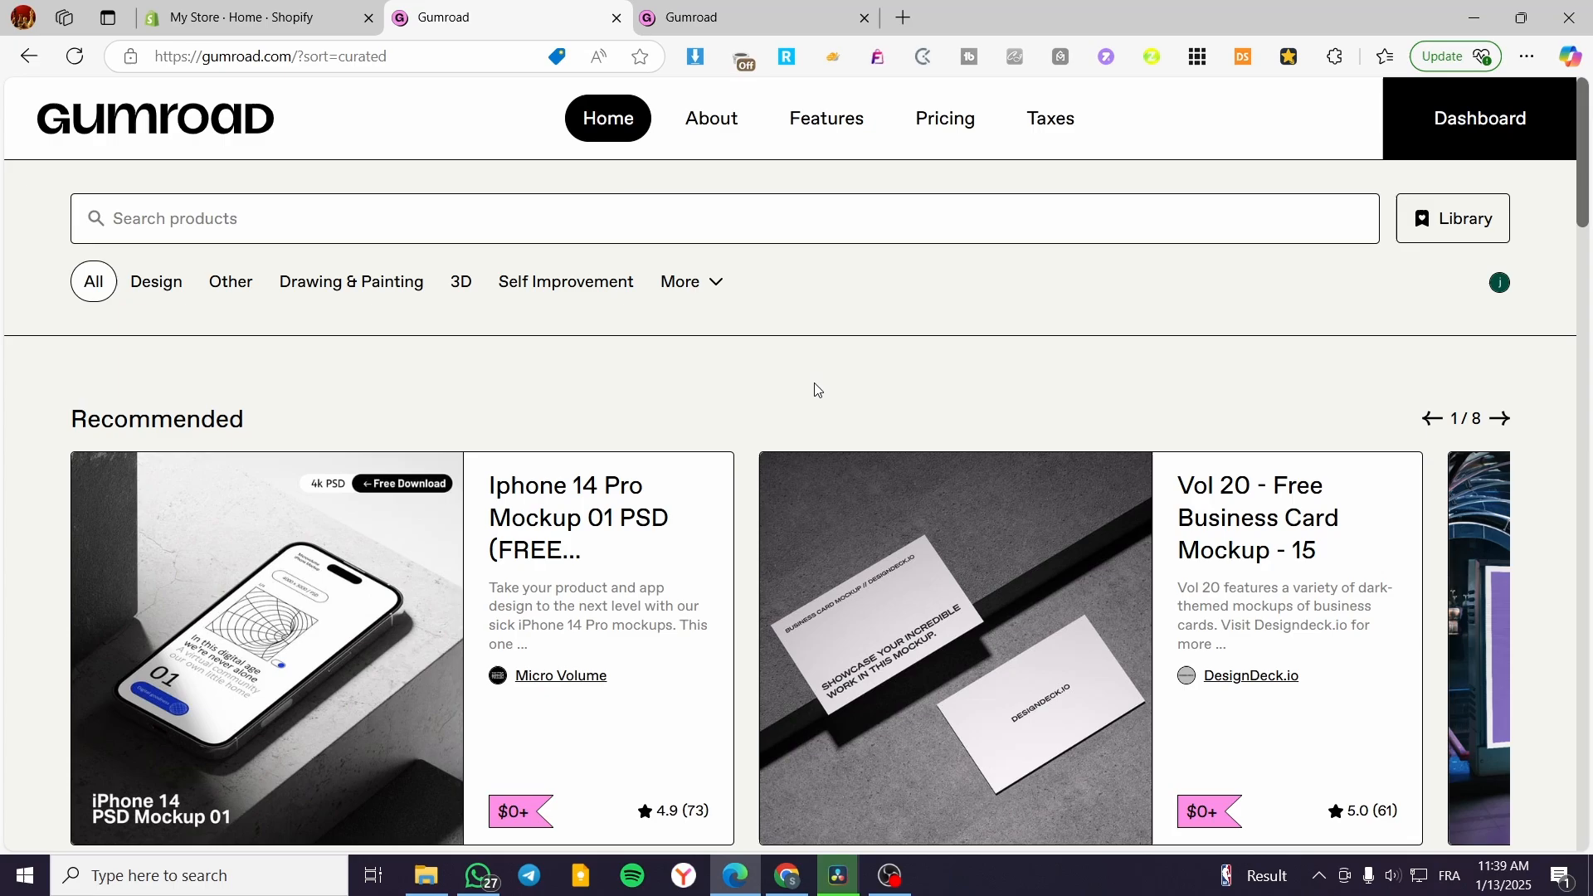
{"action": "mouse_move", "coordinate": [627, 386]}
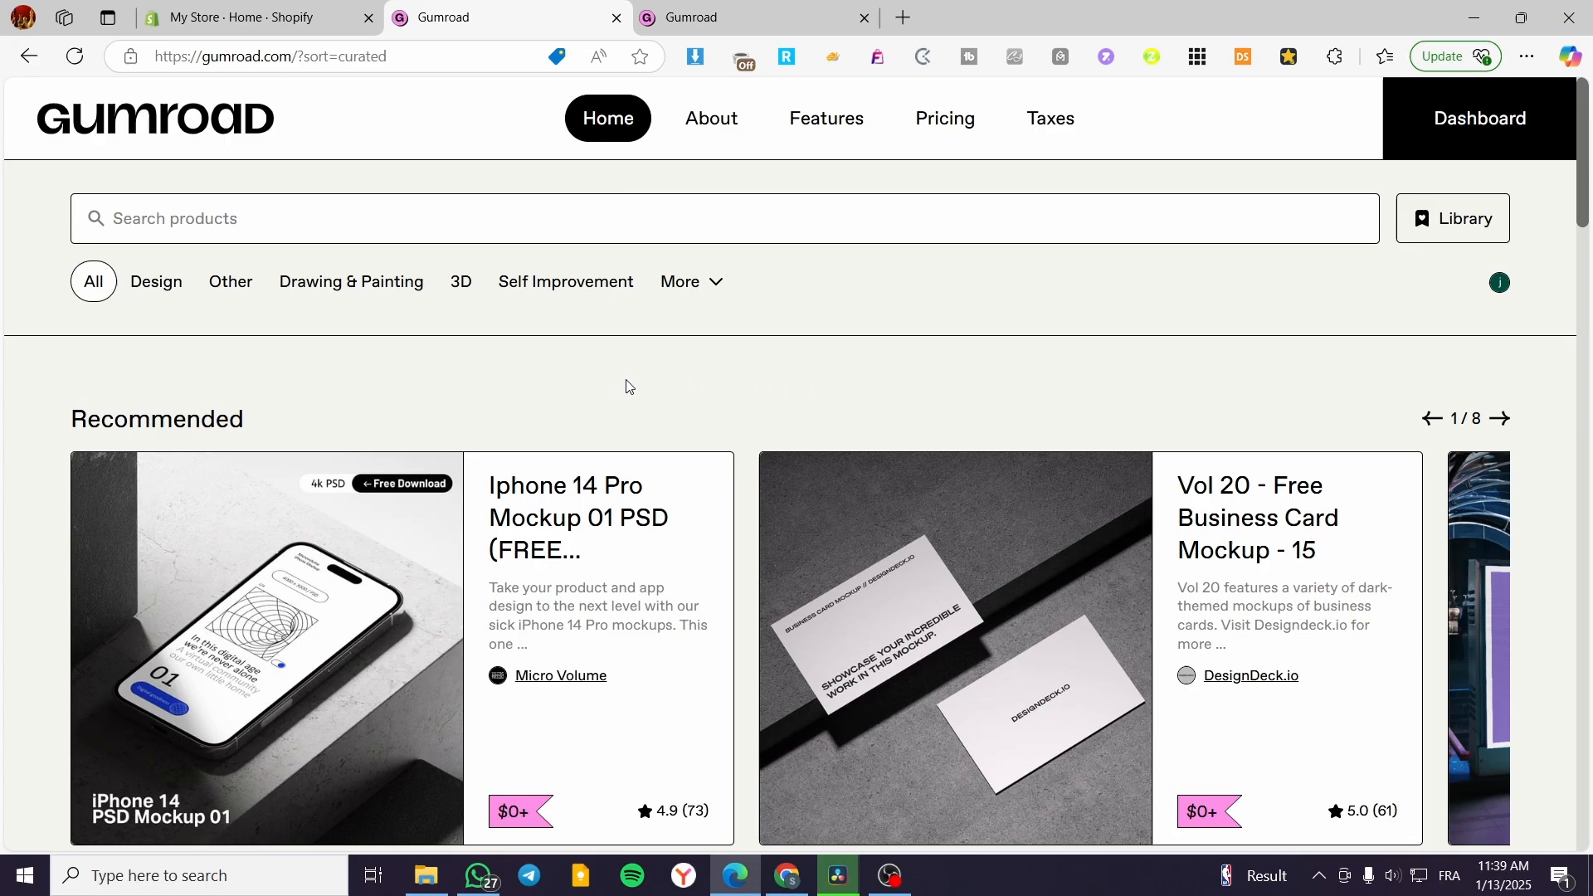
{"action": "mouse_move", "coordinate": [910, 289]}
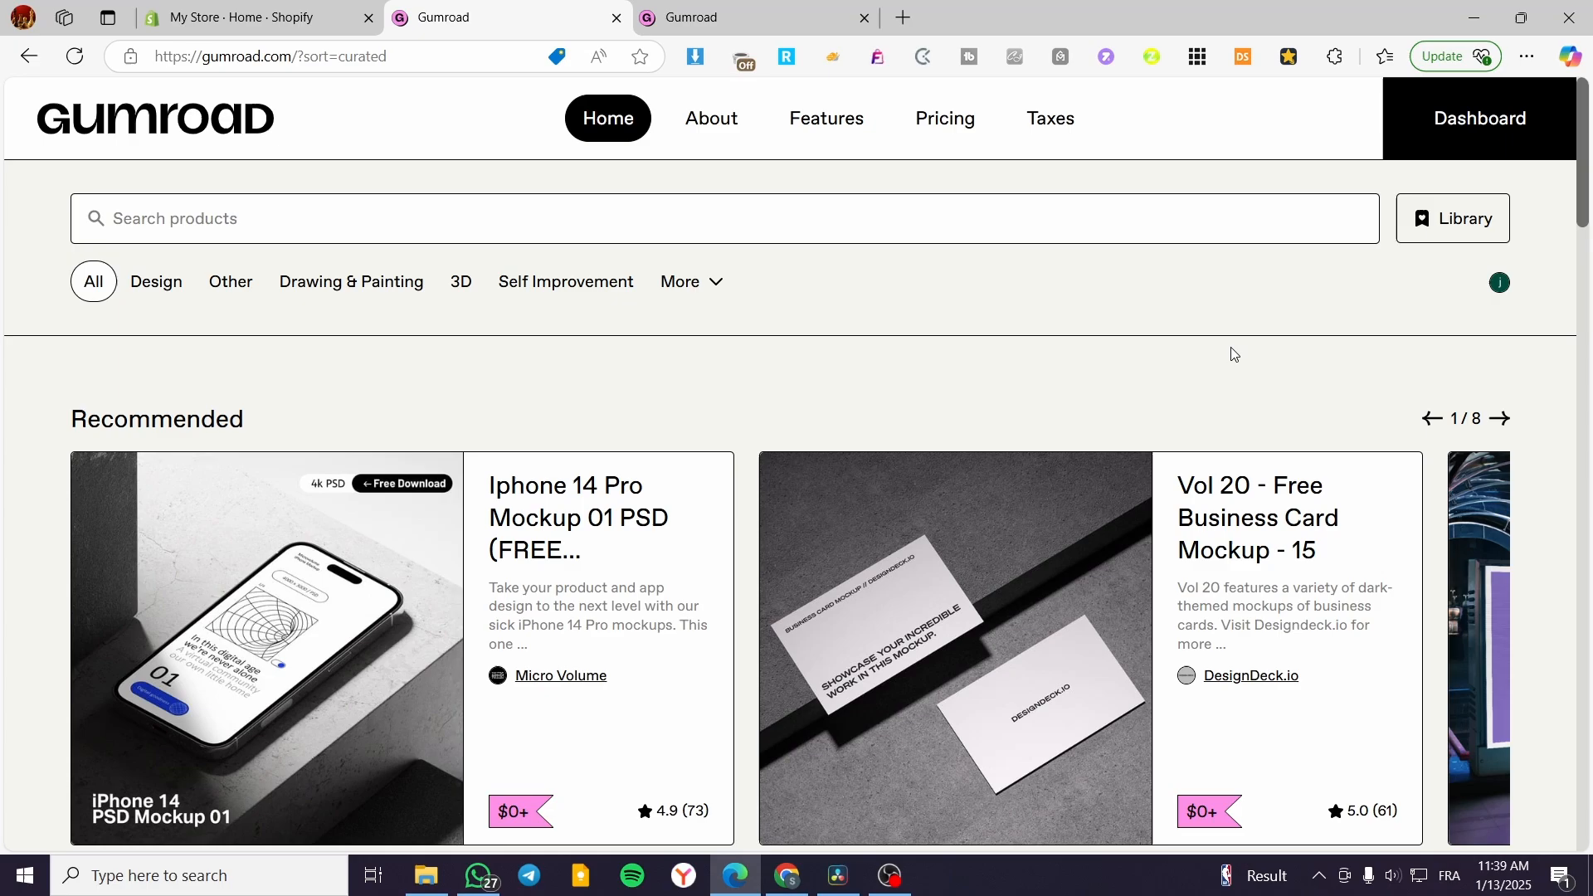
{"action": "mouse_move", "coordinate": [110, 189]}
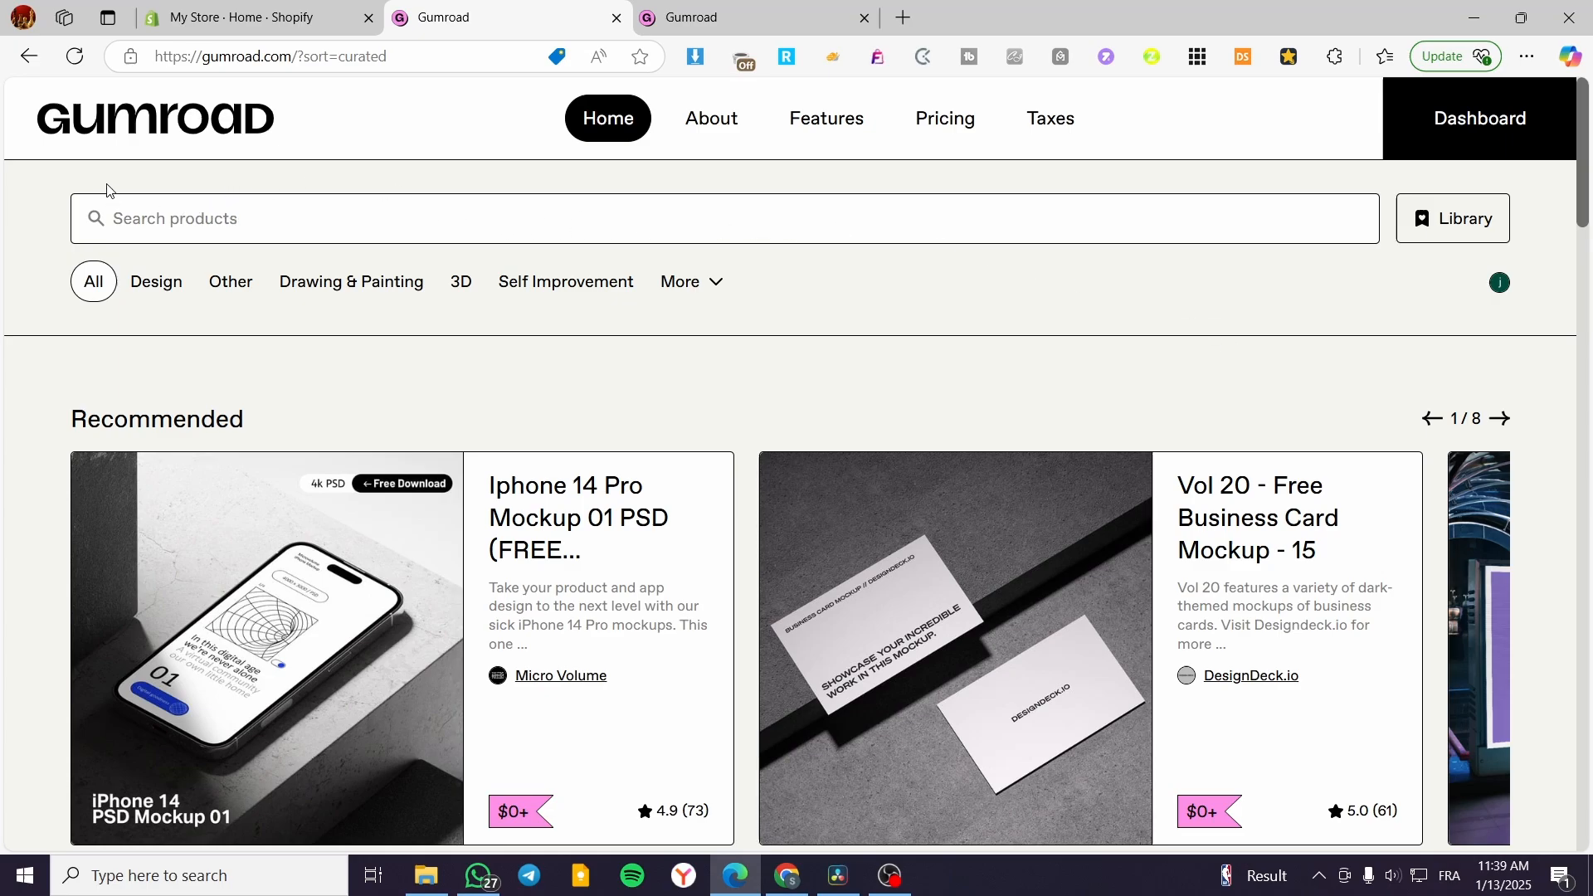
{"action": "left_click", "coordinate": [564, 282]}
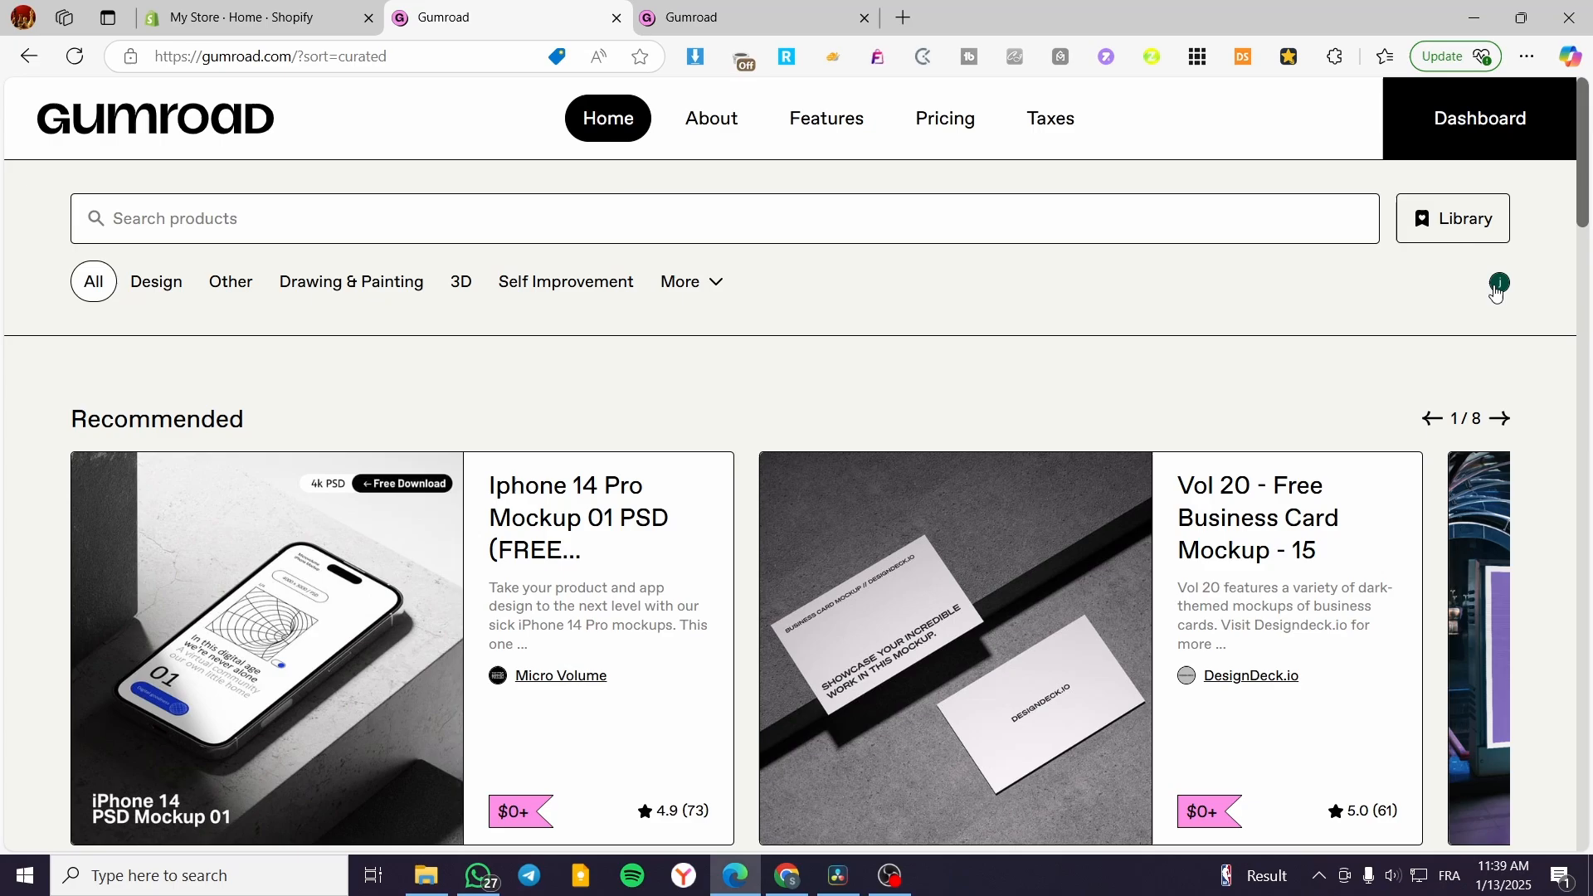
{"action": "left_click", "coordinate": [1478, 117]}
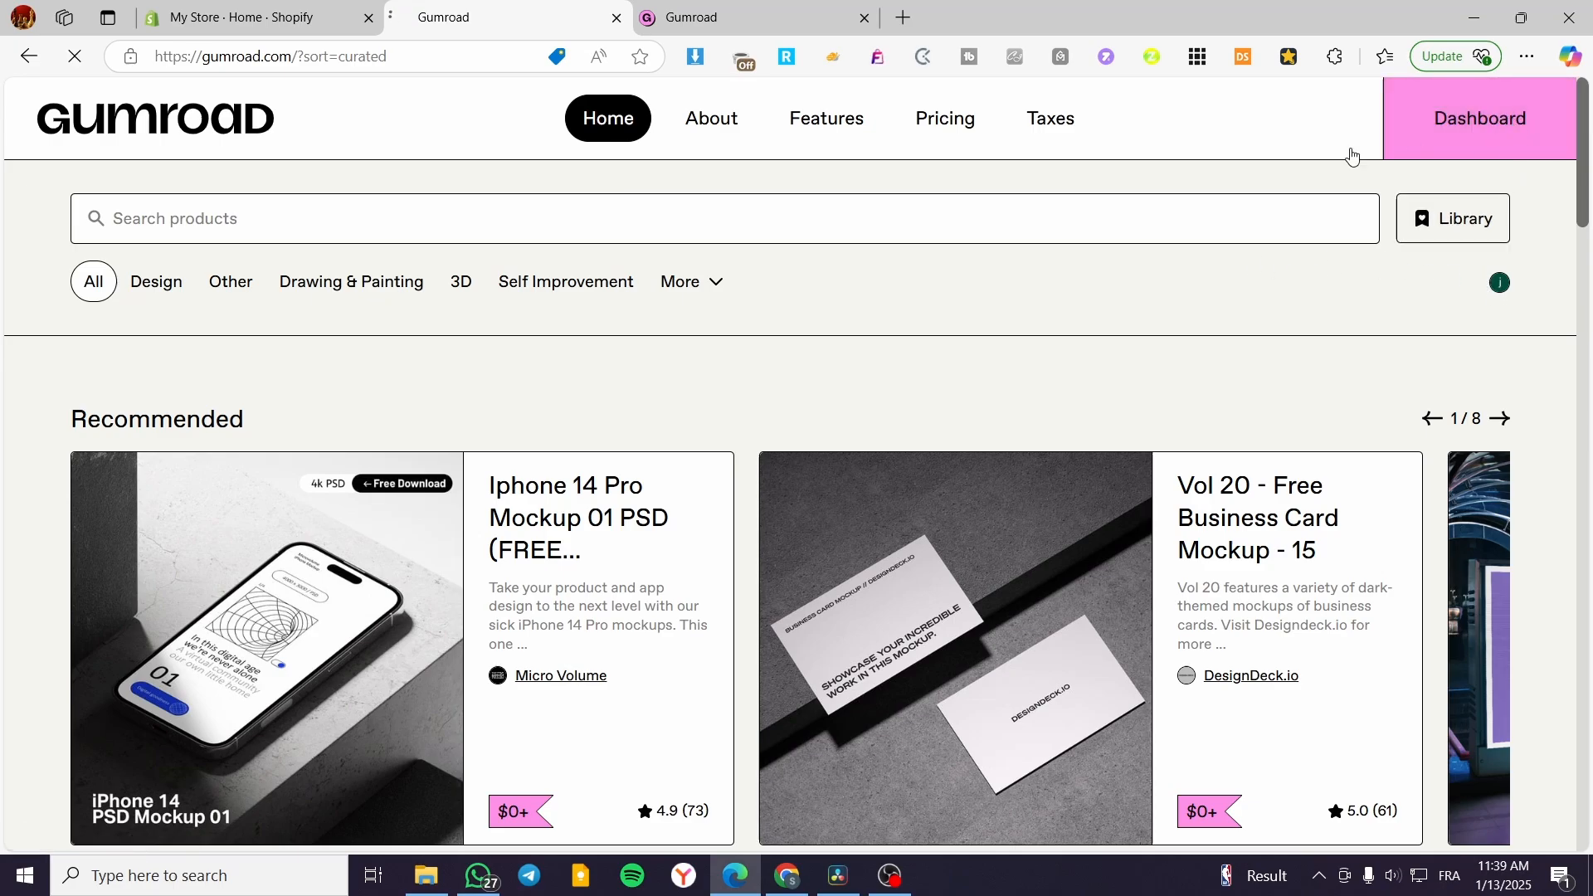
{"action": "left_click", "coordinate": [1478, 117]}
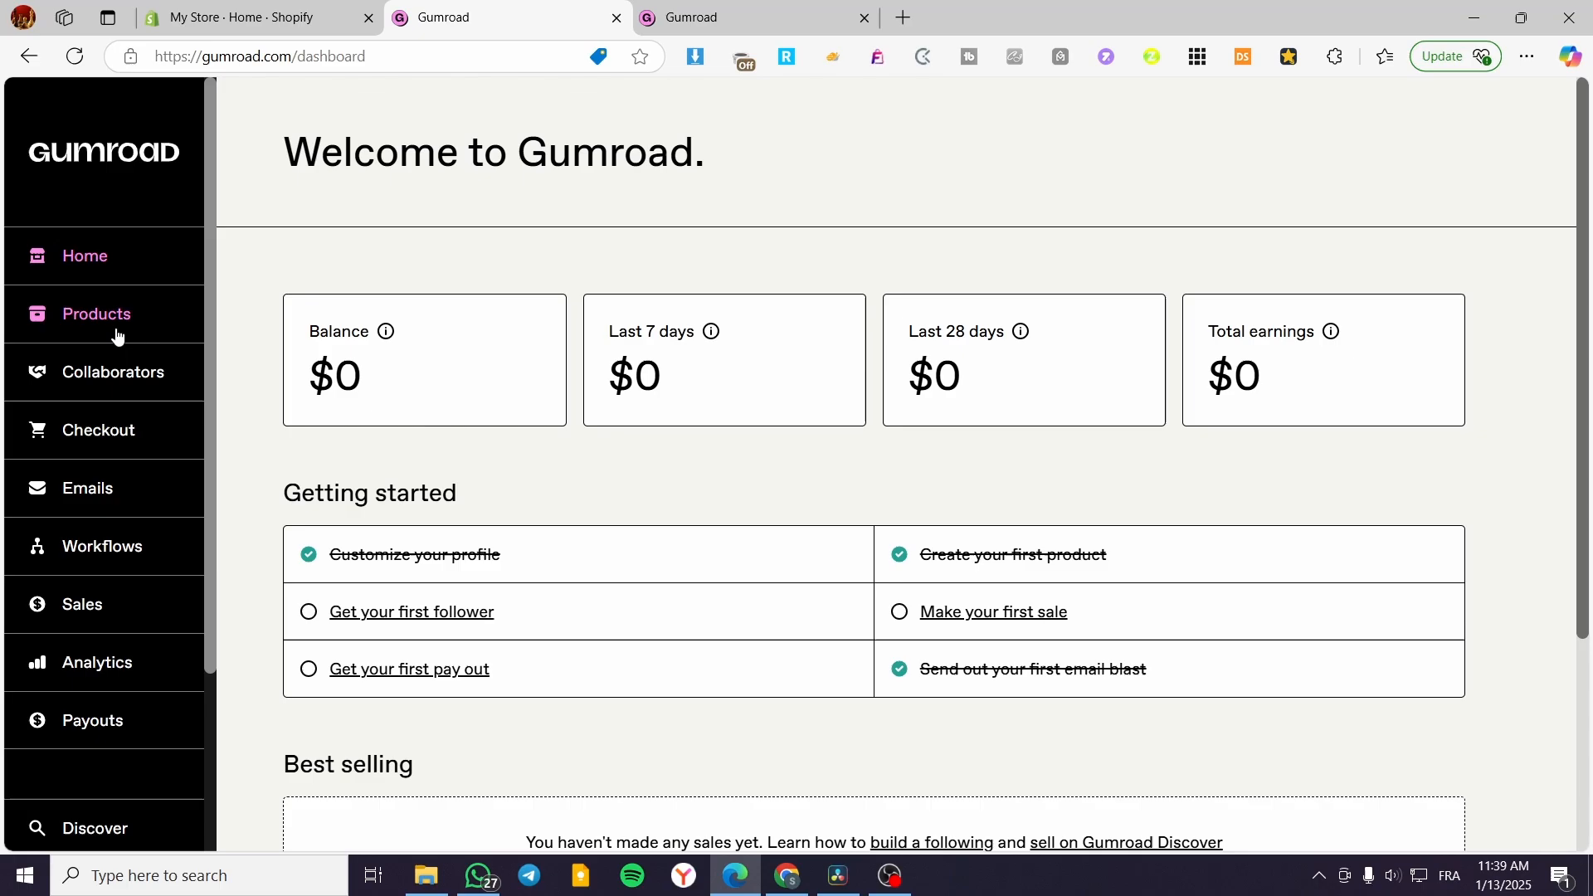
Show the Products list and scroll through the existing products and memberships
{"action": "left_click", "coordinate": [96, 314]}
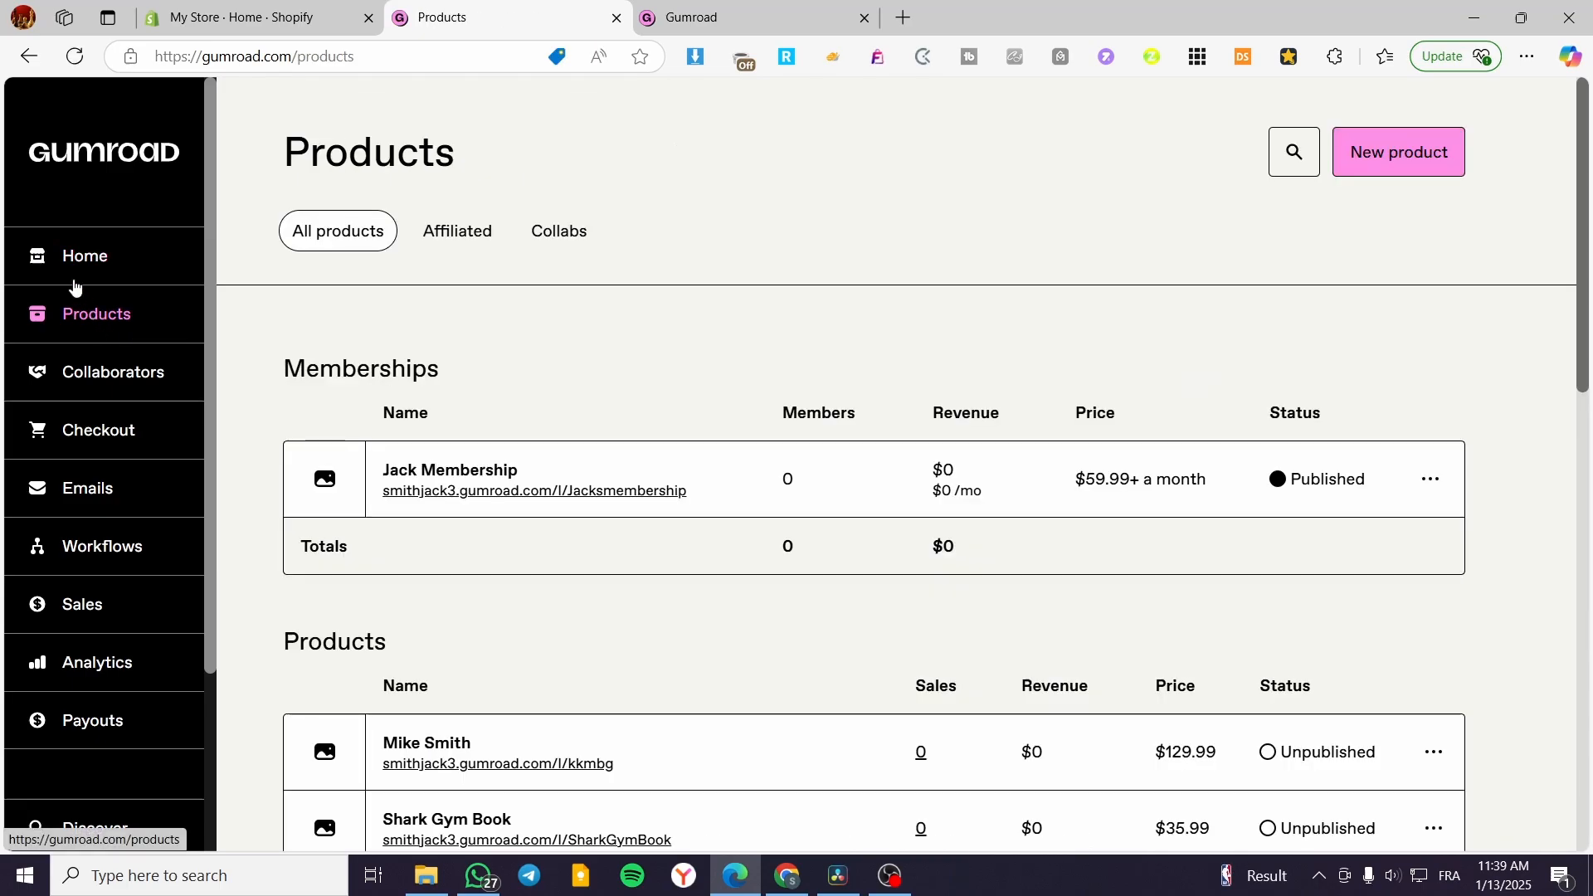
{"action": "mouse_move", "coordinate": [40, 295]}
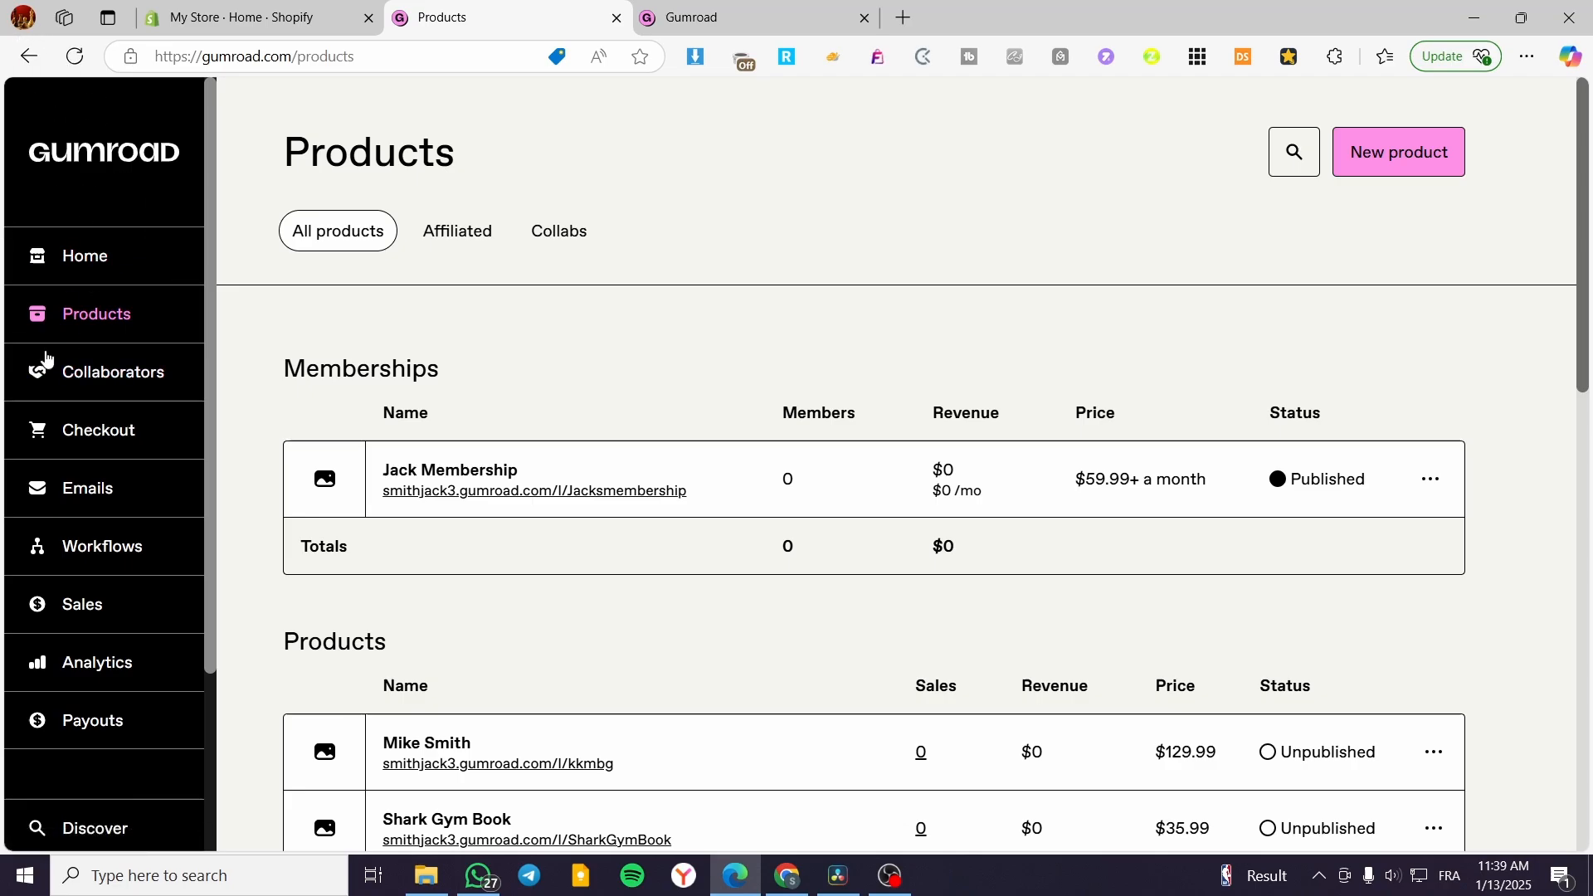
{"action": "scroll", "scroll_direction": "down", "scroll_amount": 3}
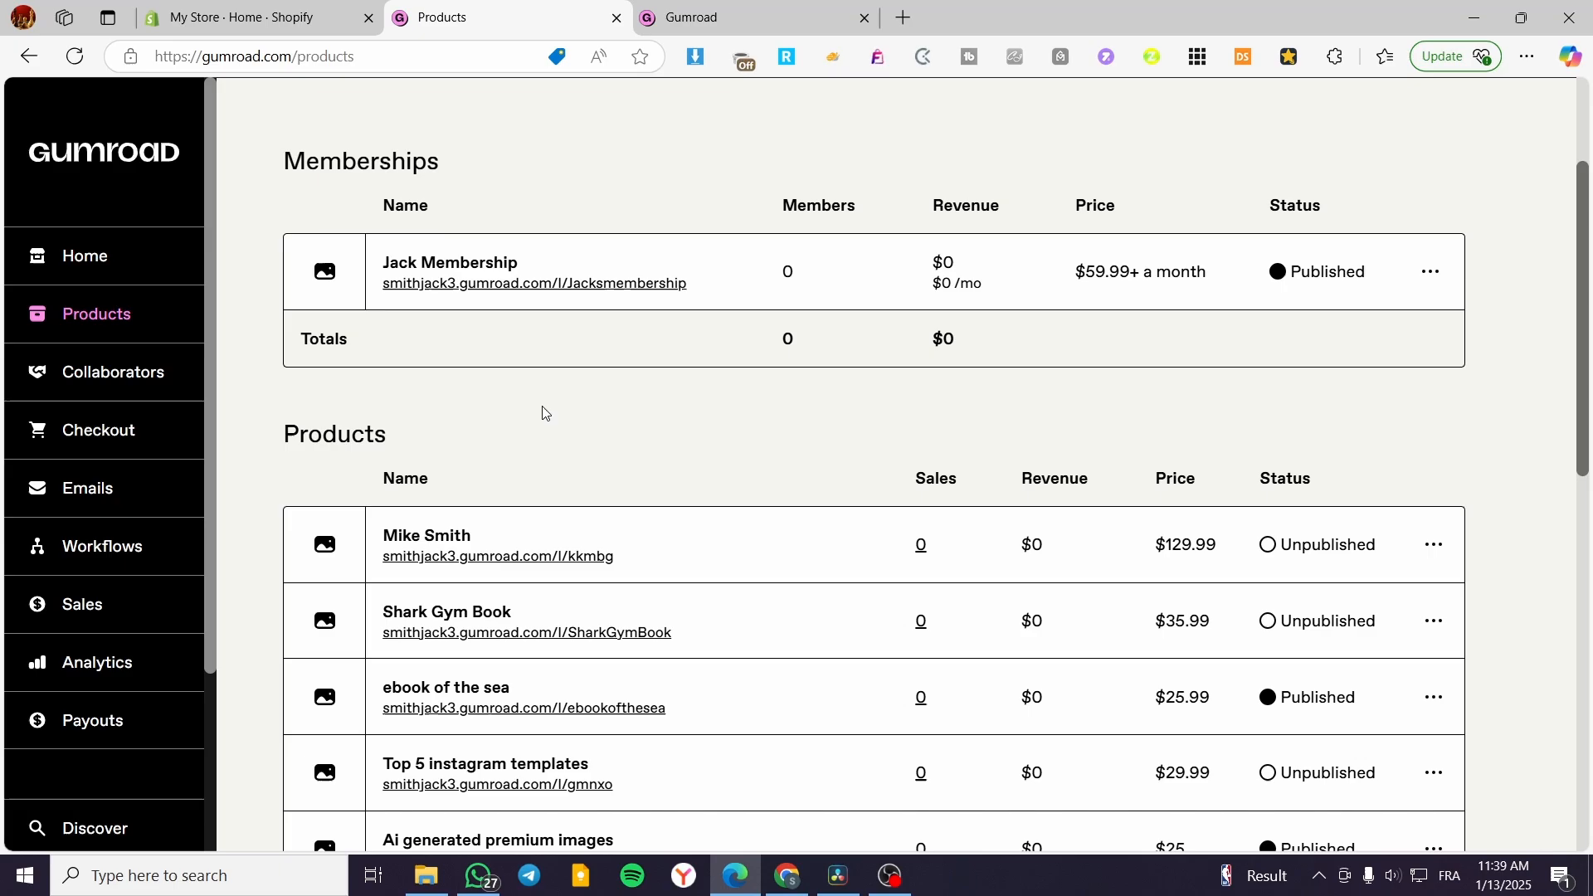
{"action": "mouse_move", "coordinate": [453, 408]}
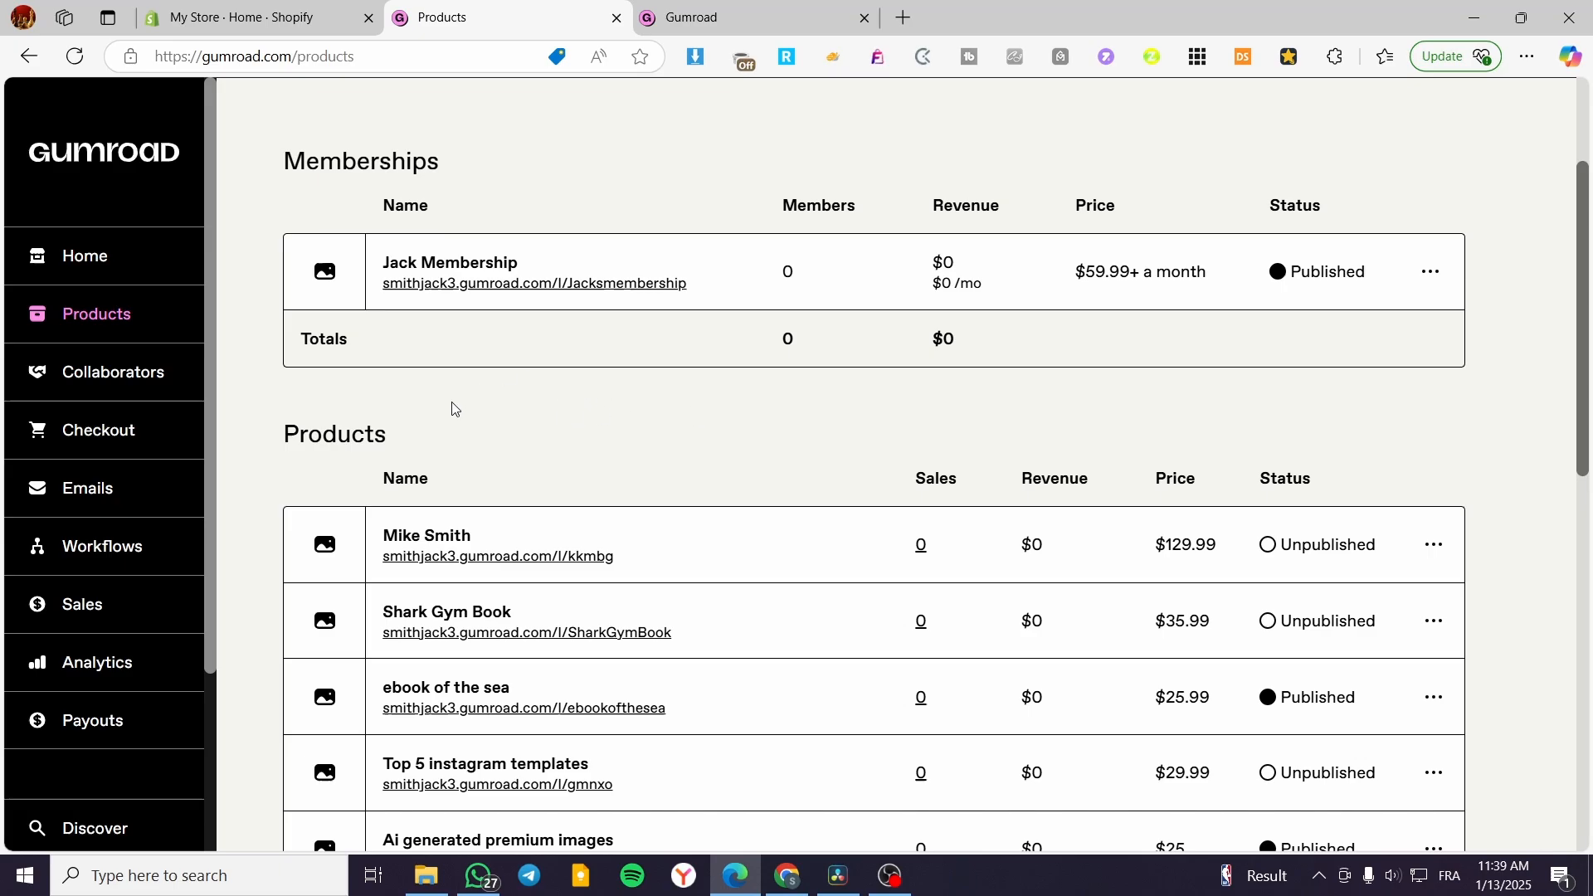
{"action": "scroll", "scroll_direction": "down", "scroll_amount": 3}
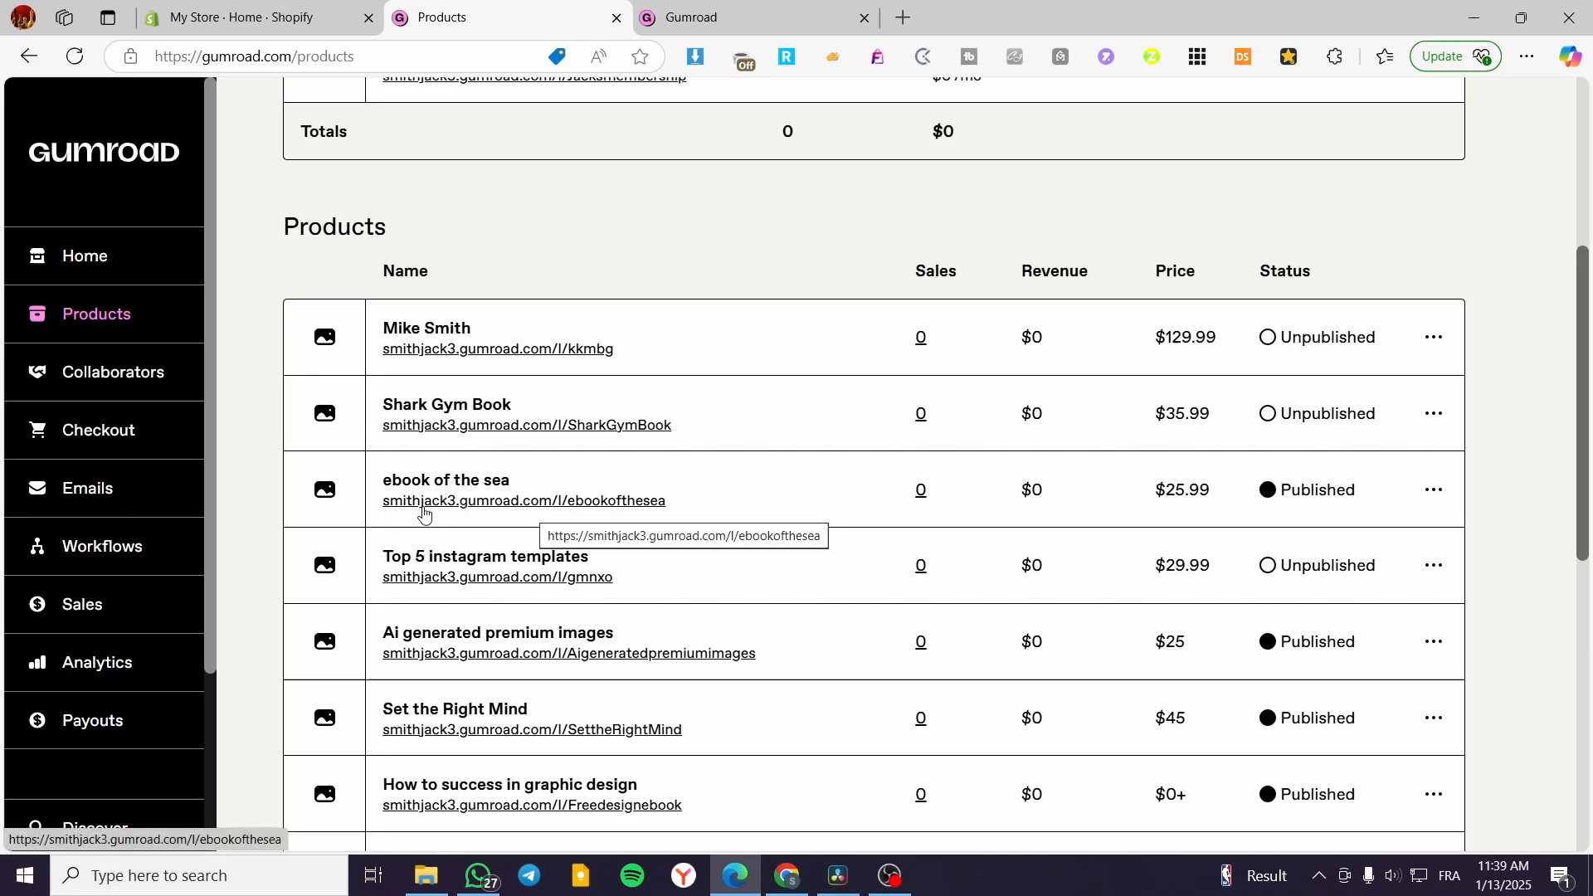
{"action": "mouse_move", "coordinate": [478, 536]}
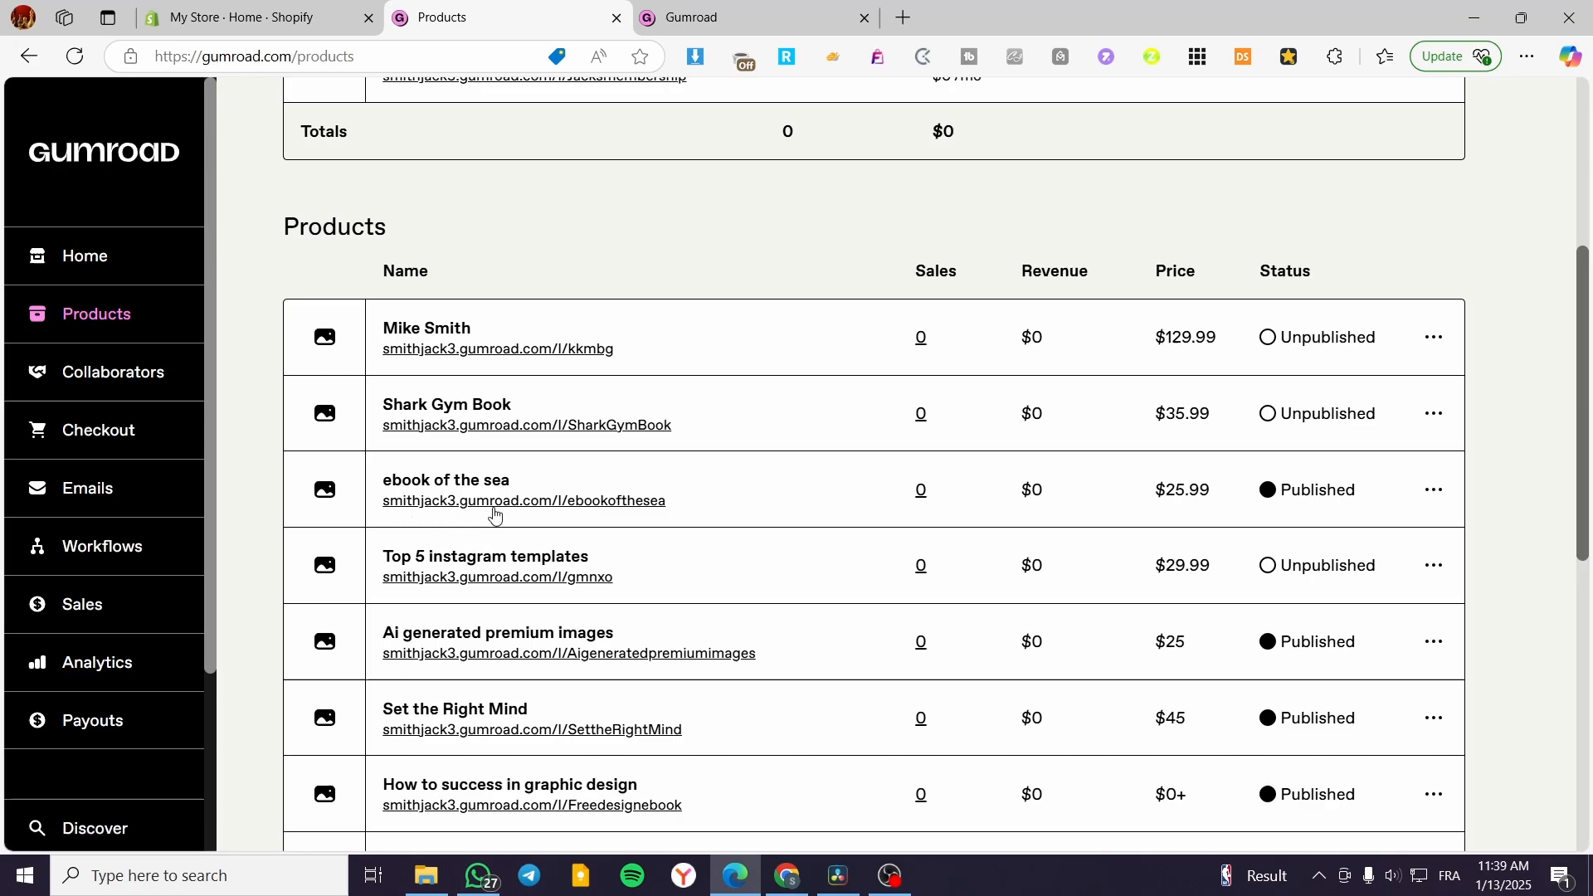
{"action": "mouse_move", "coordinate": [496, 501]}
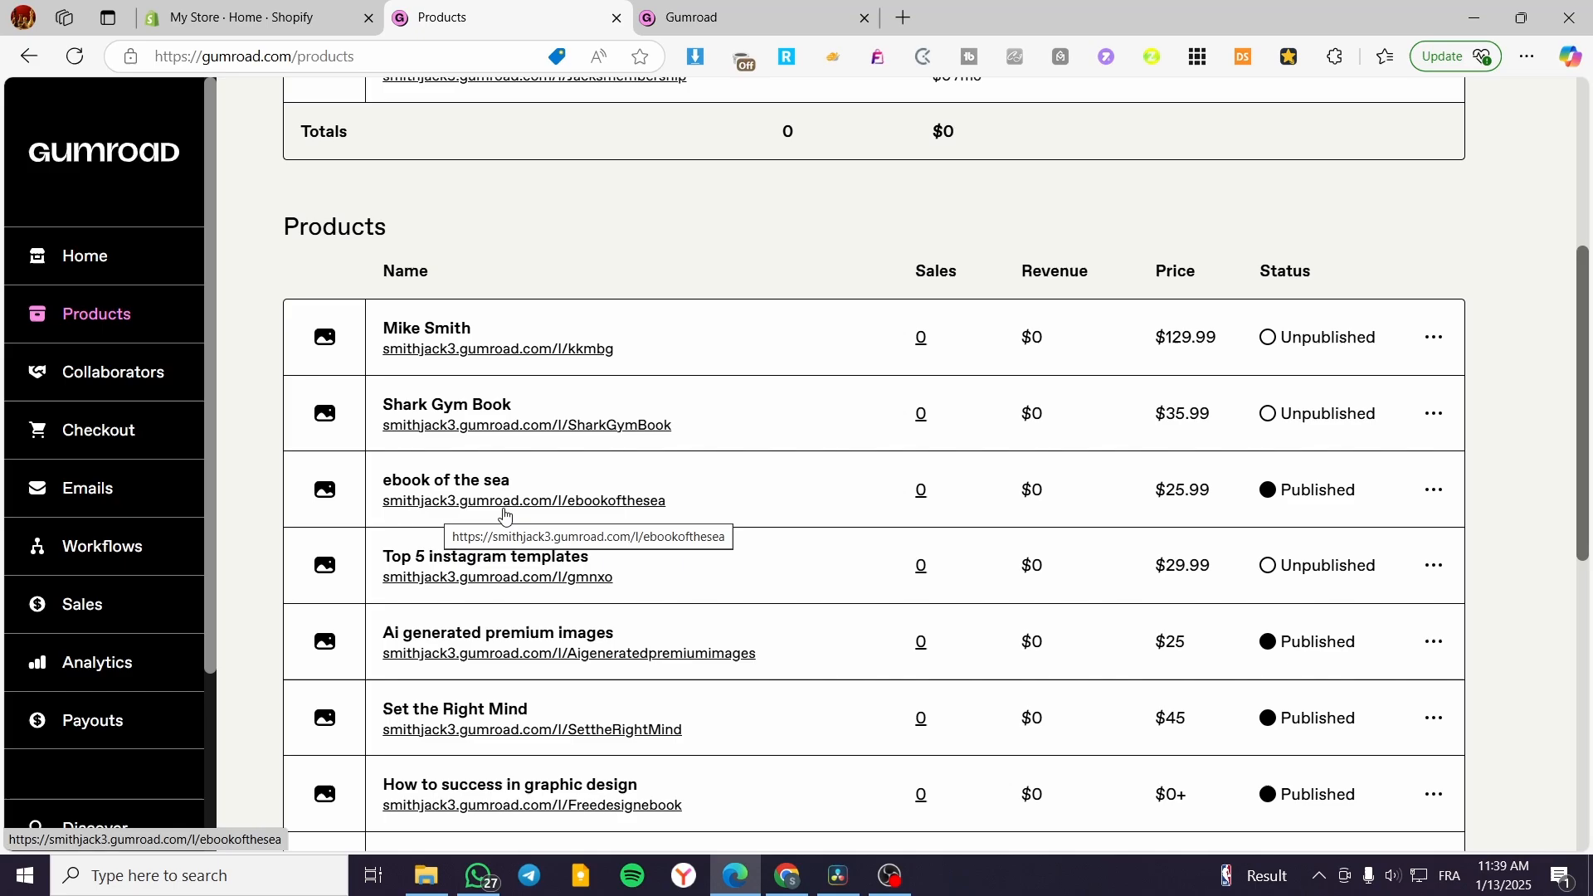
{"action": "mouse_move", "coordinate": [413, 513]}
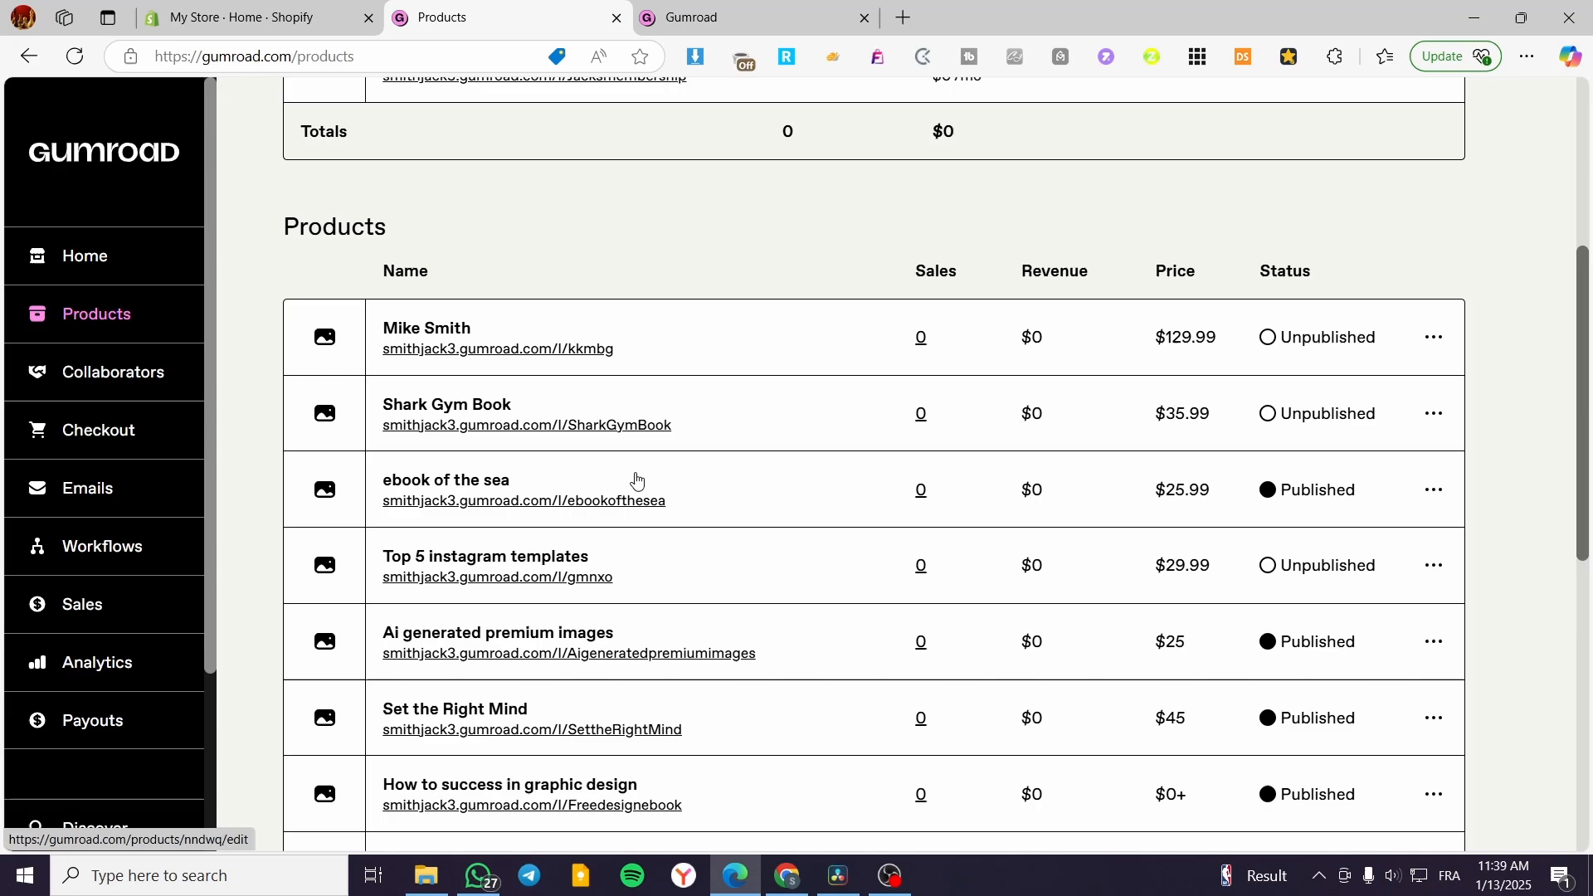
{"action": "mouse_move", "coordinate": [613, 513]}
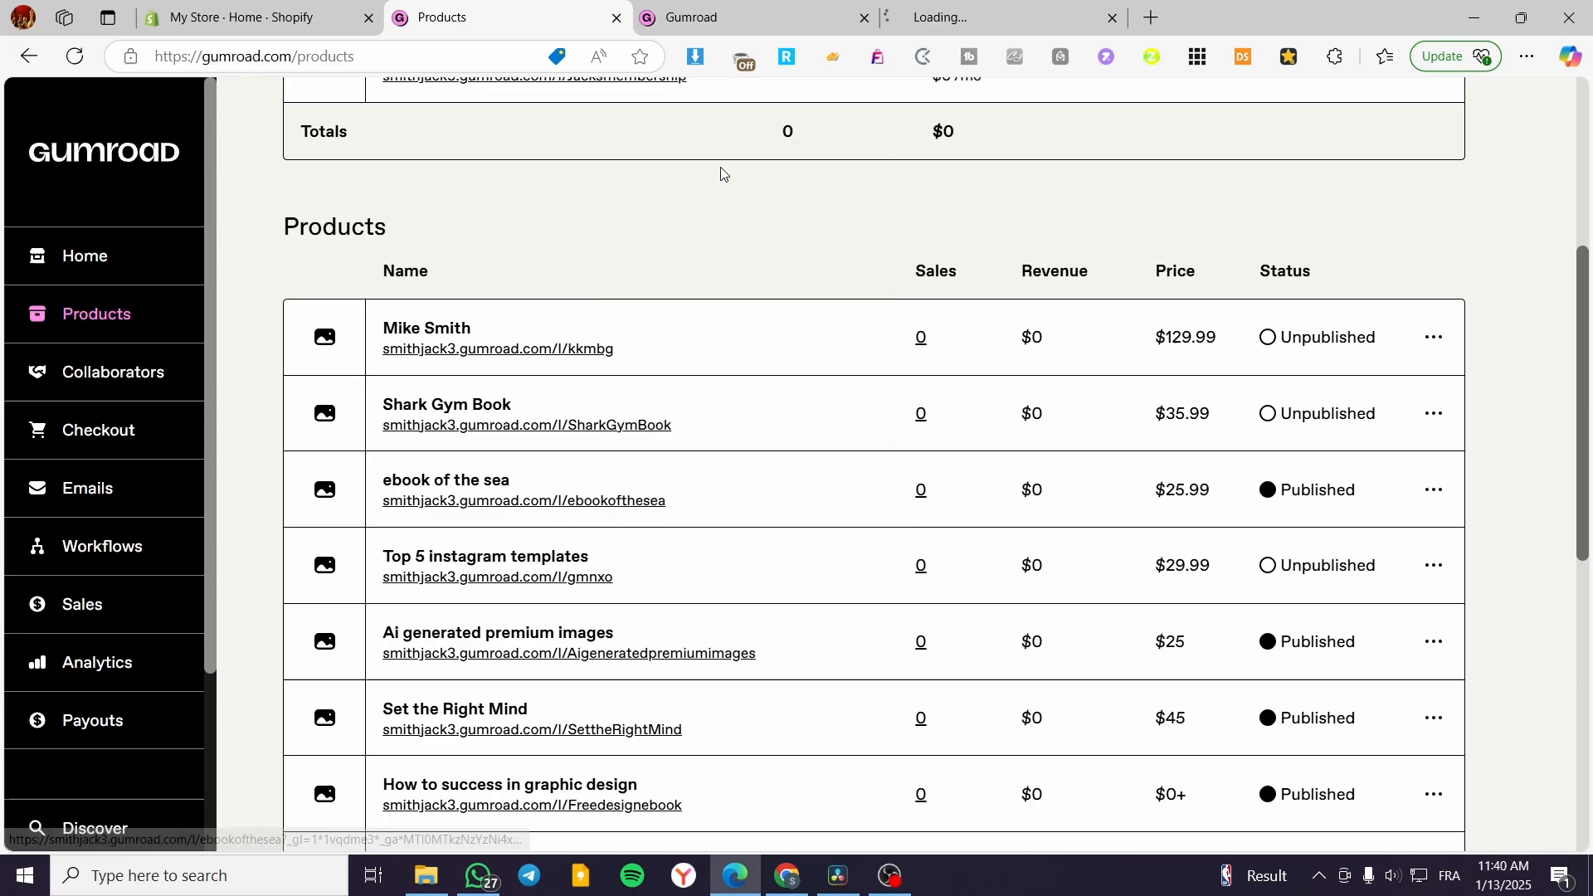
Review the public page for 'ebook of the sea' ($25.99) from top to bottom
{"action": "left_click", "coordinate": [444, 479]}
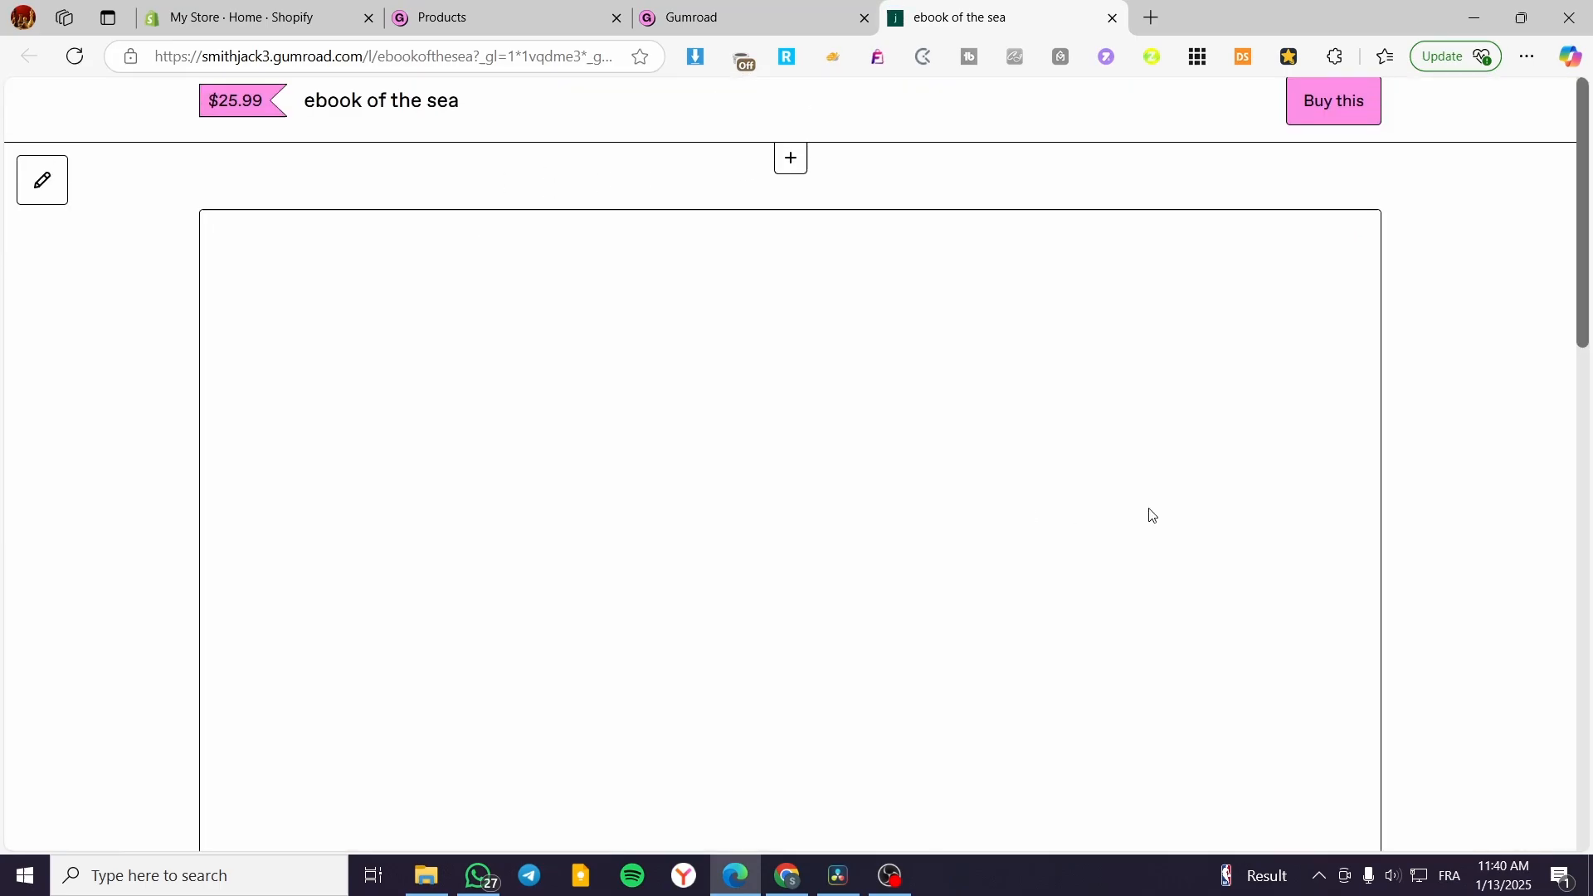
{"action": "scroll", "scroll_direction": "down", "scroll_amount": 3}
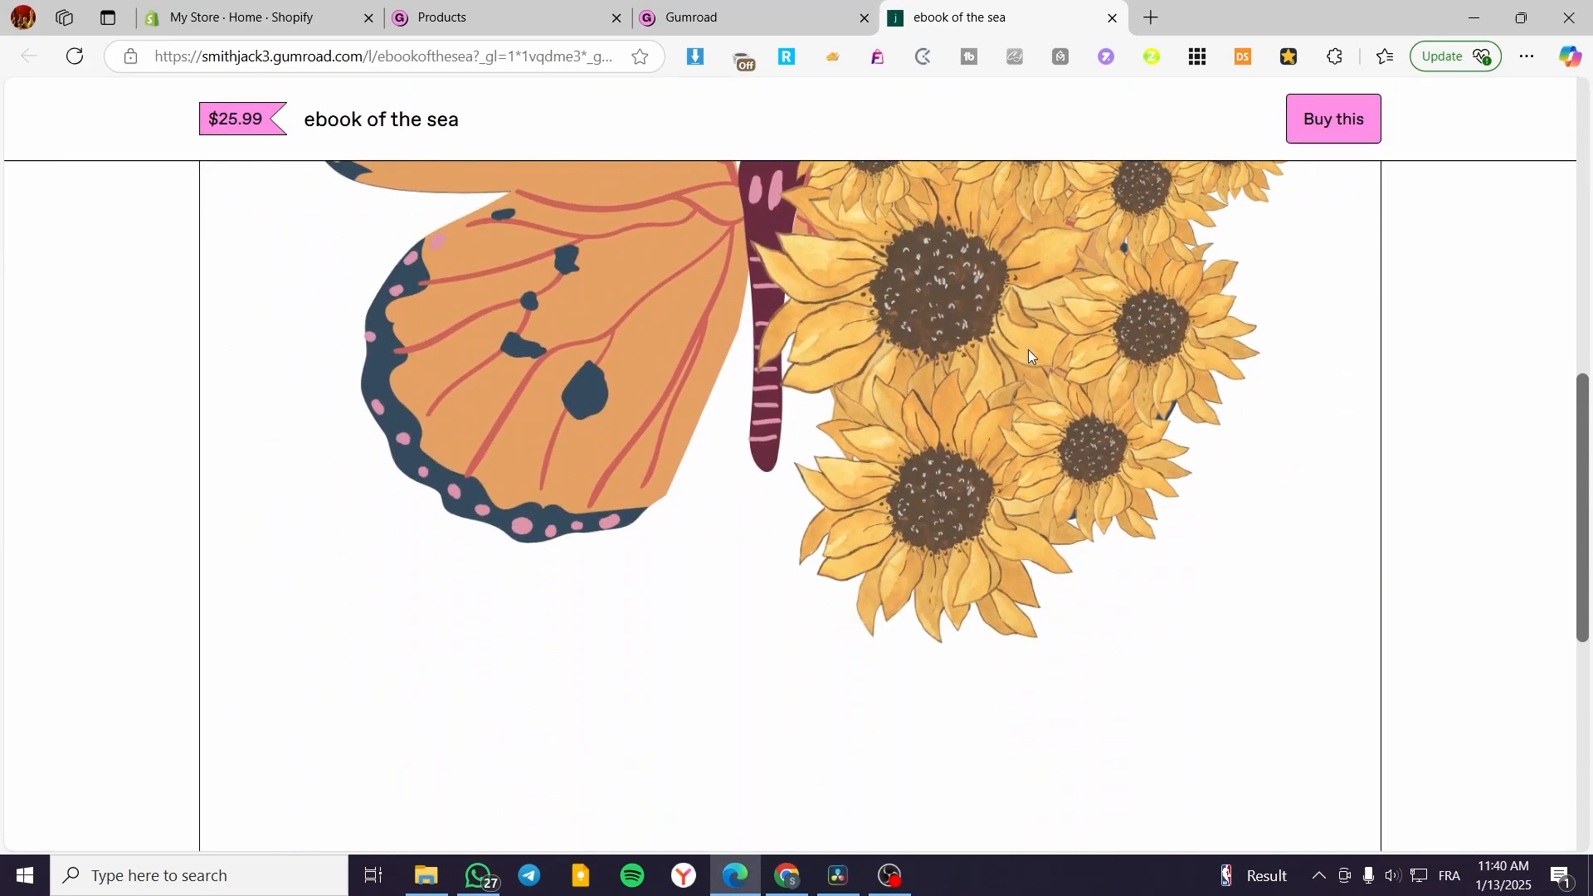
{"action": "scroll", "scroll_direction": "down", "scroll_amount": 3}
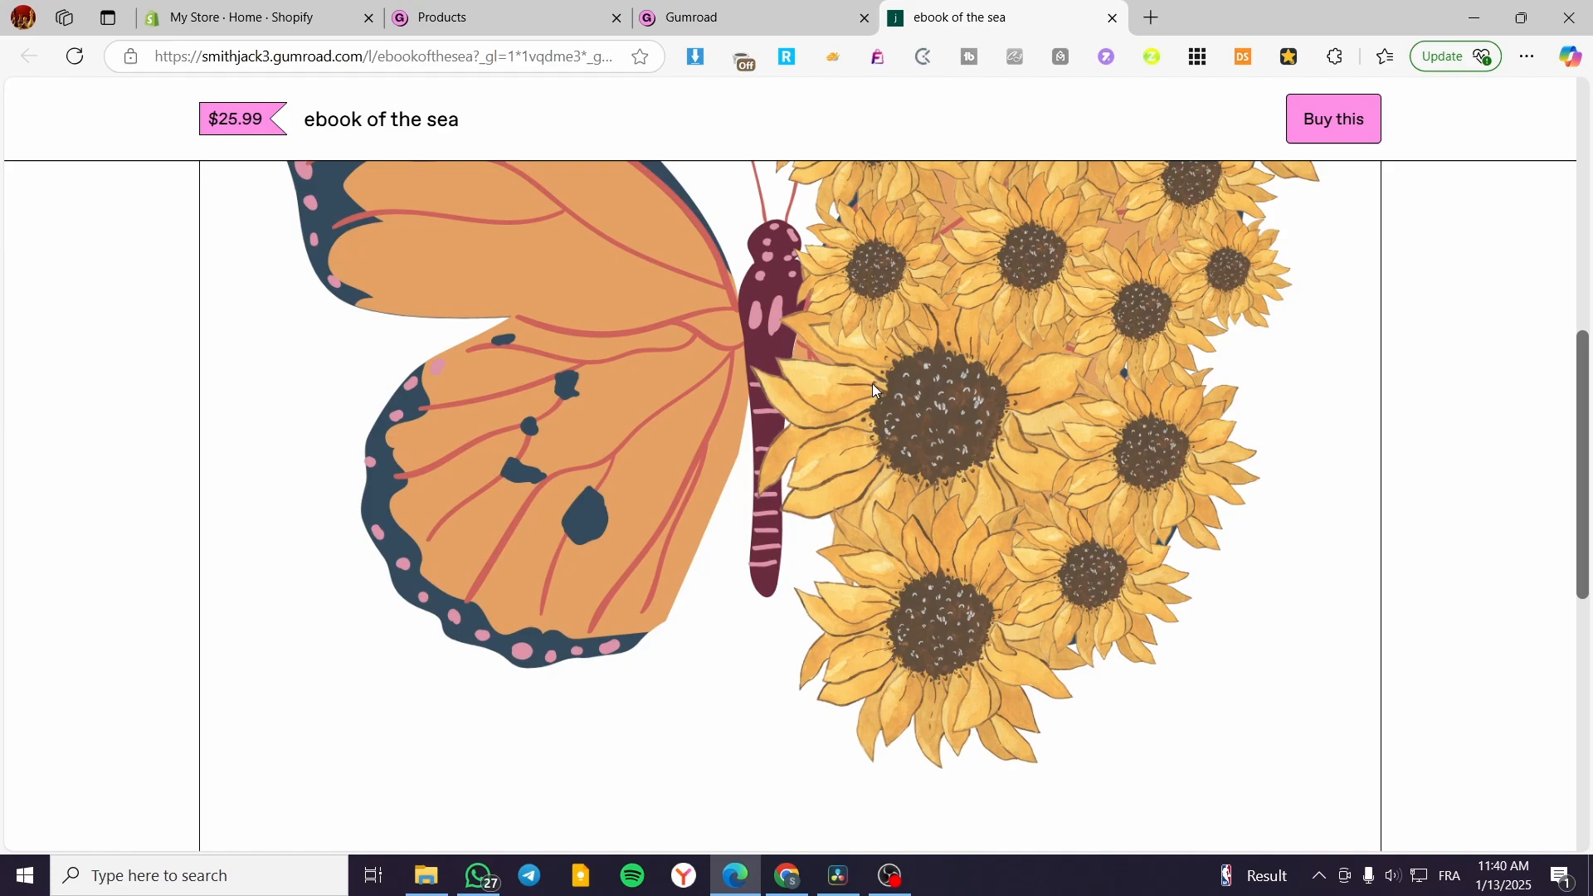
{"action": "scroll", "scroll_direction": "down", "scroll_amount": 3}
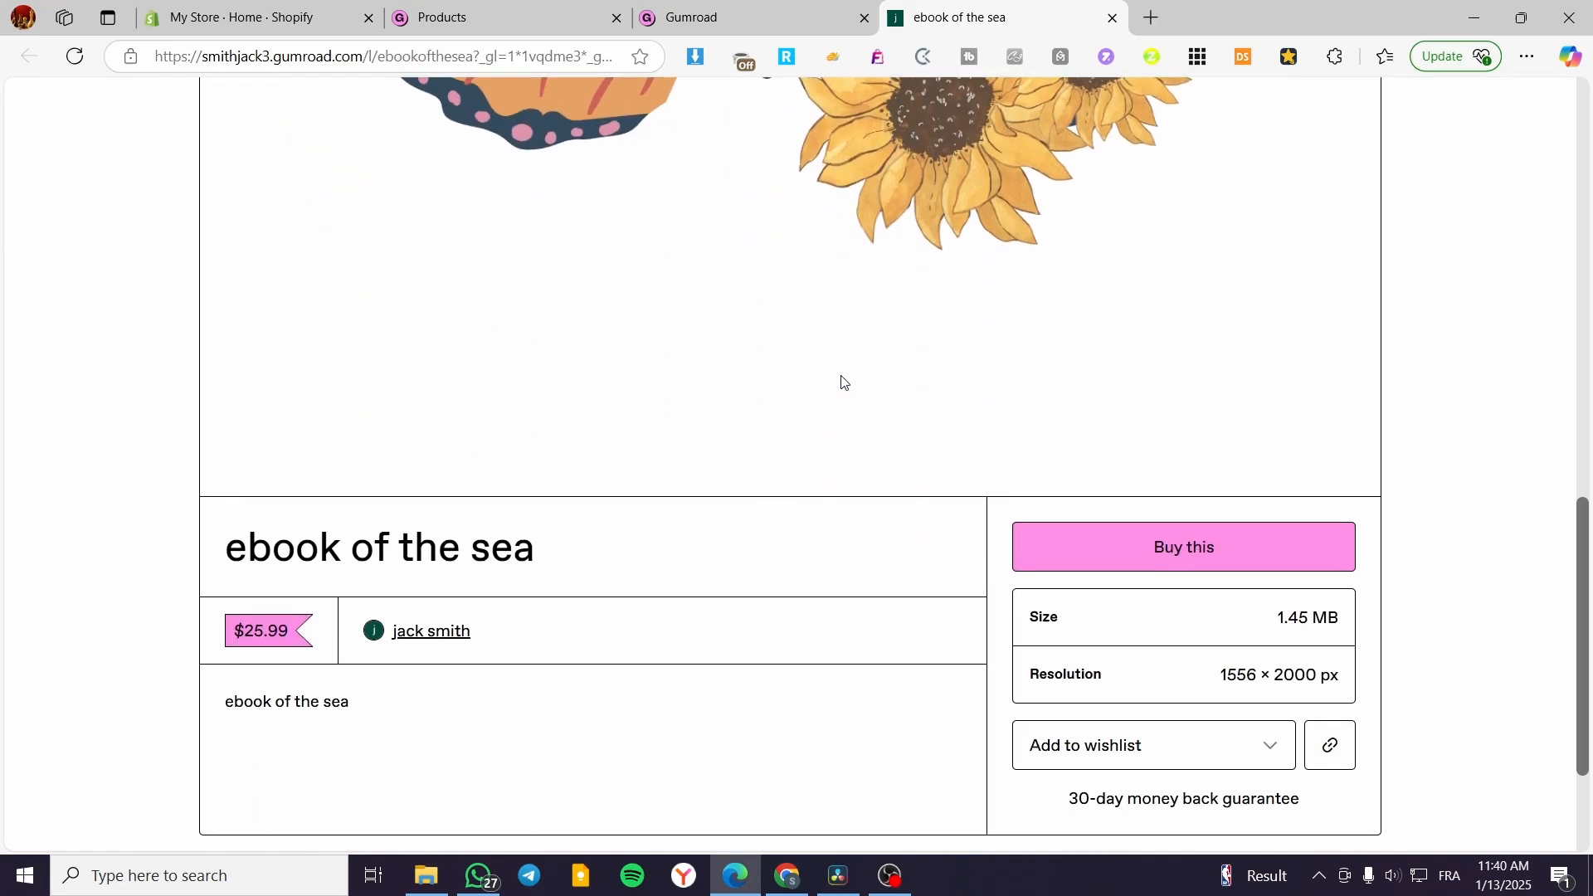
{"action": "scroll", "scroll_direction": "down", "scroll_amount": 3}
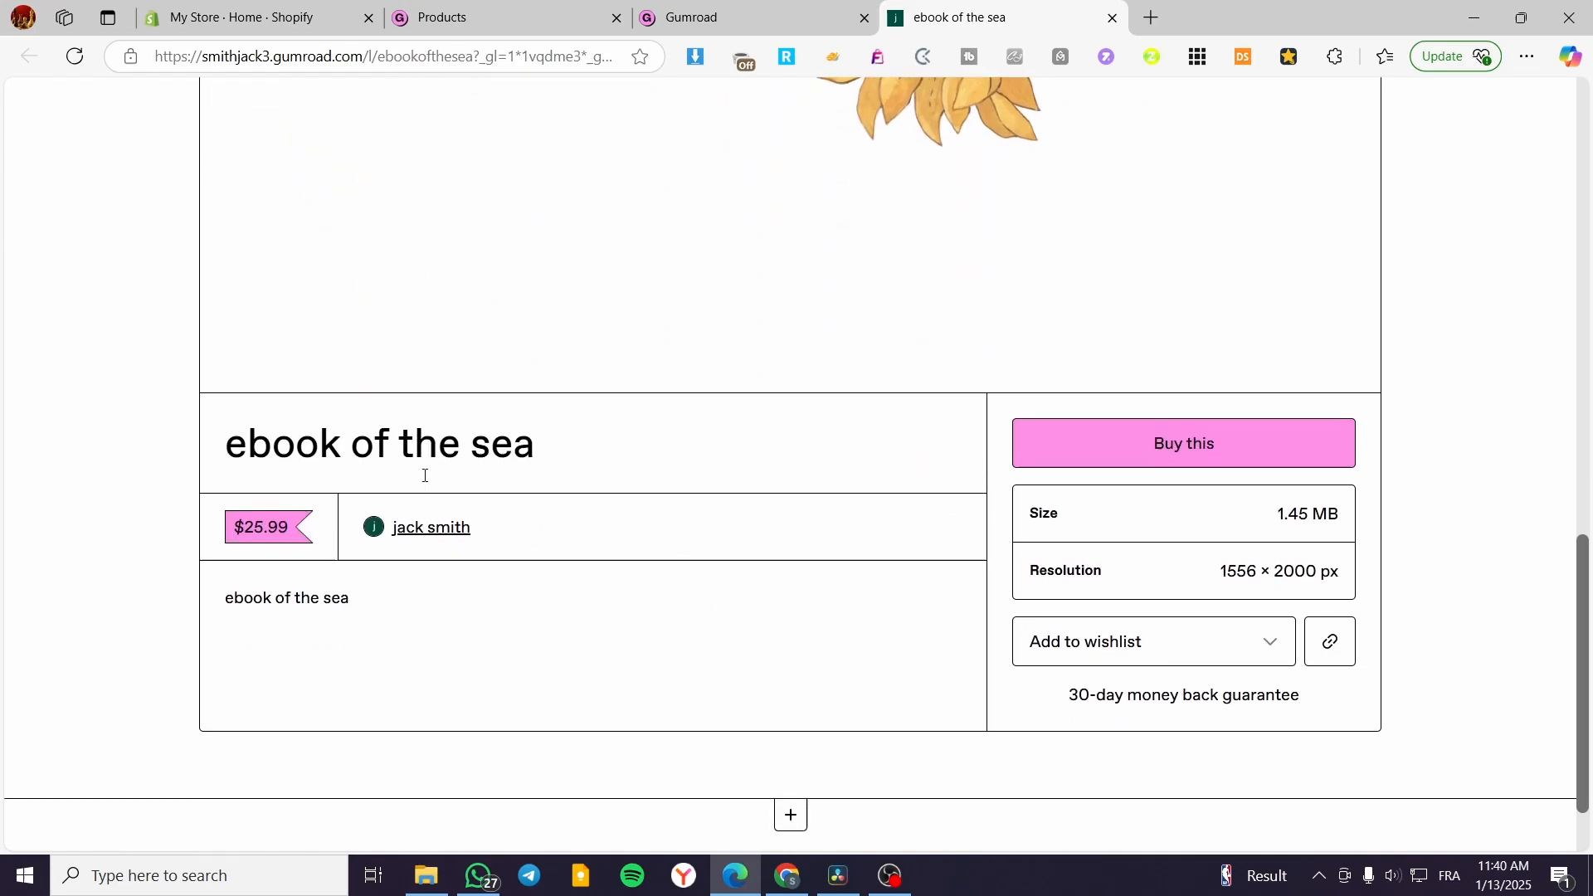
{"action": "scroll", "scroll_direction": "down", "scroll_amount": 3}
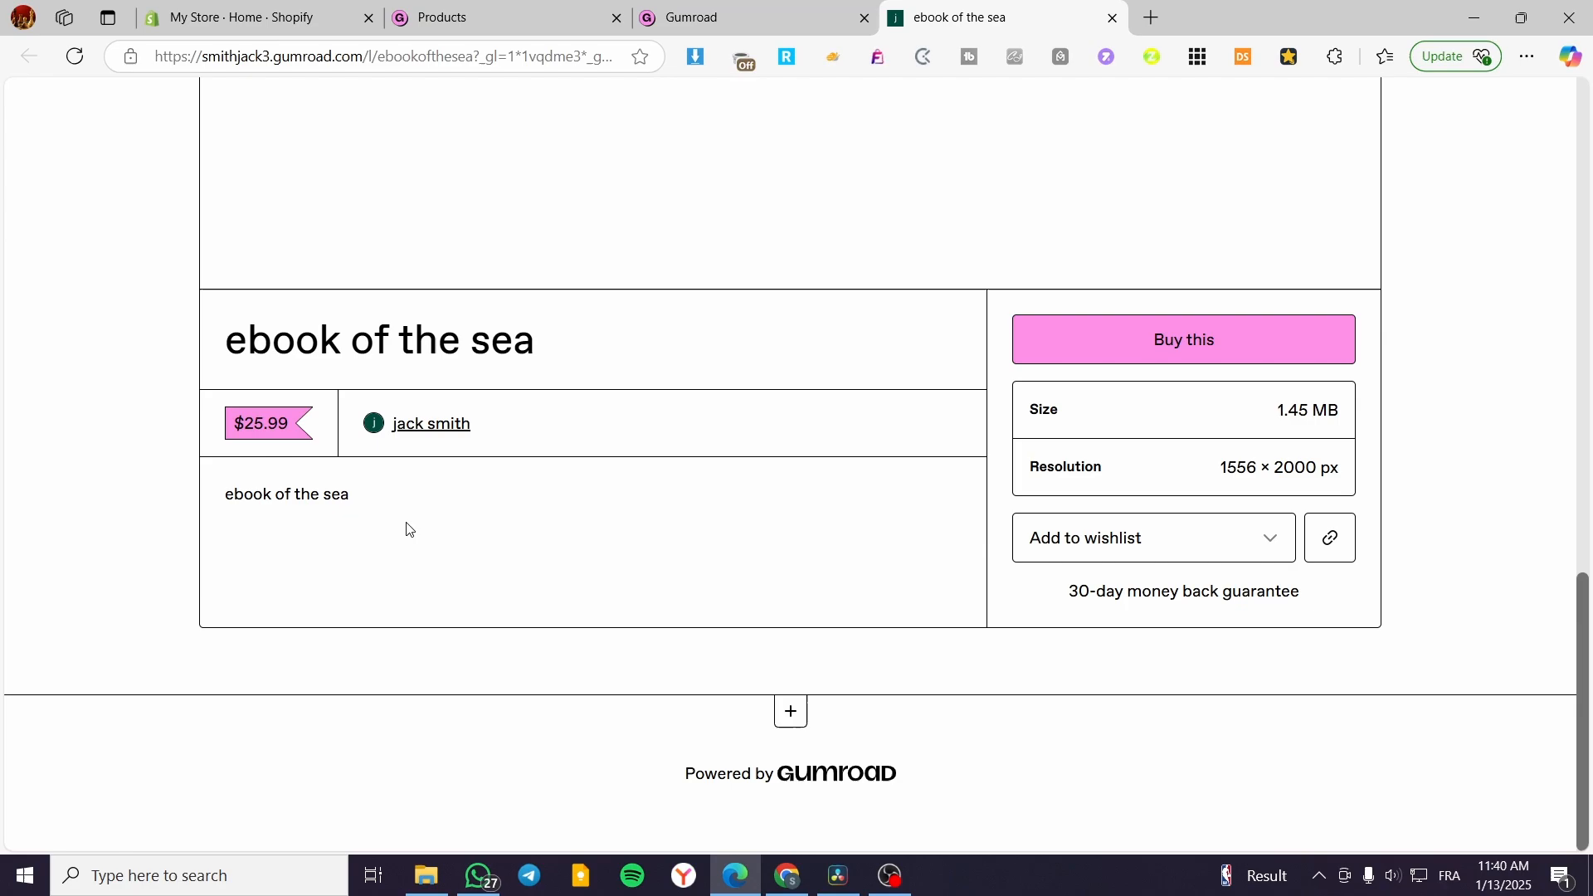
{"action": "mouse_move", "coordinate": [1173, 532]}
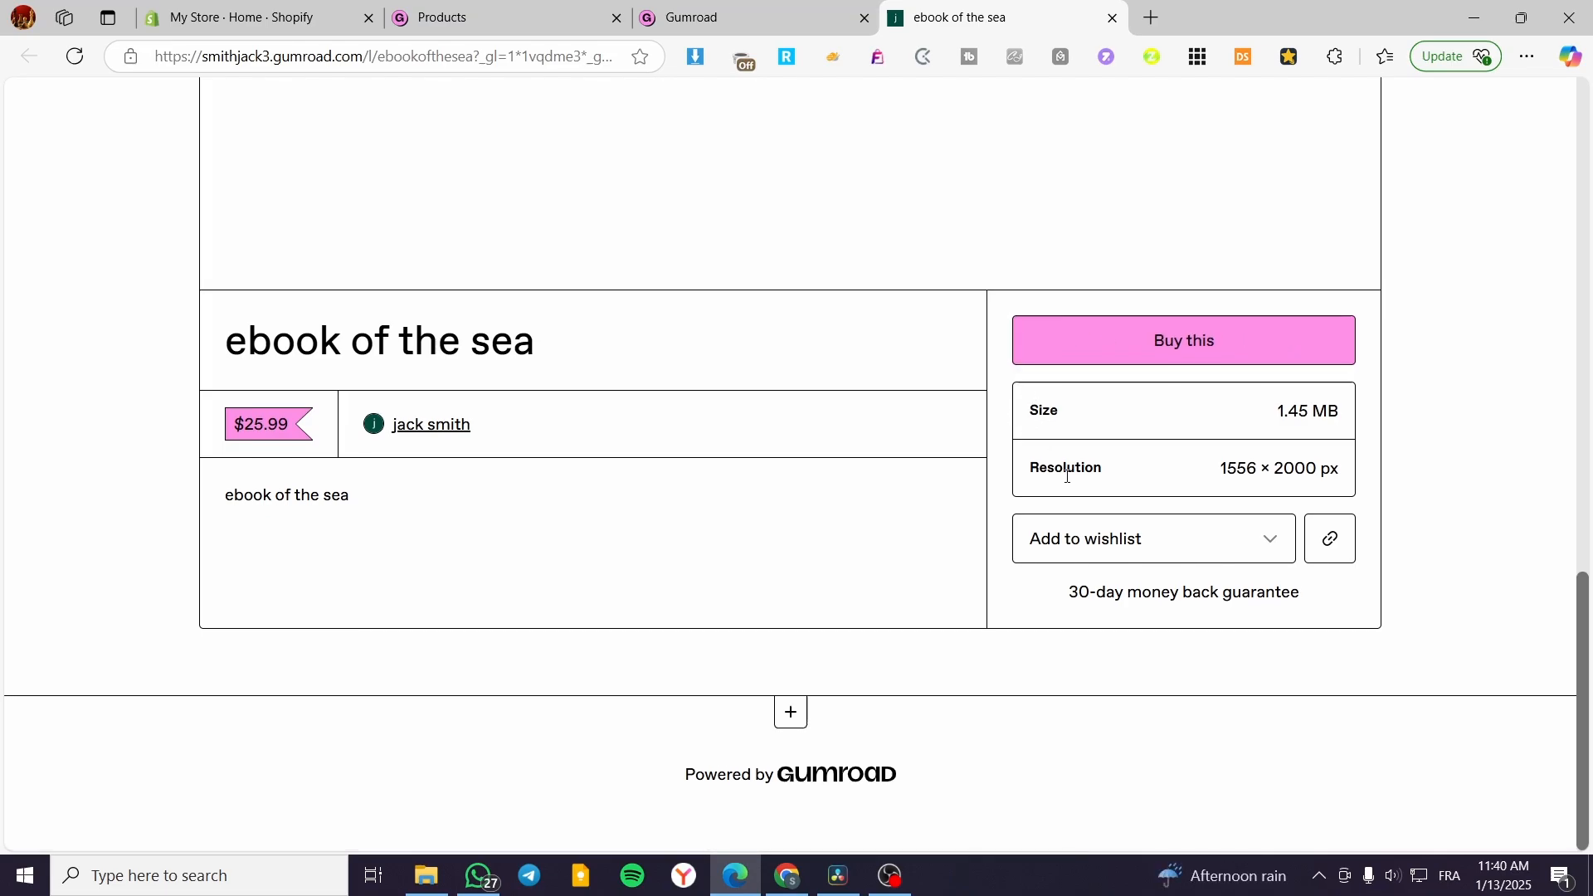
{"action": "scroll", "scroll_direction": "up", "scroll_amount": 3}
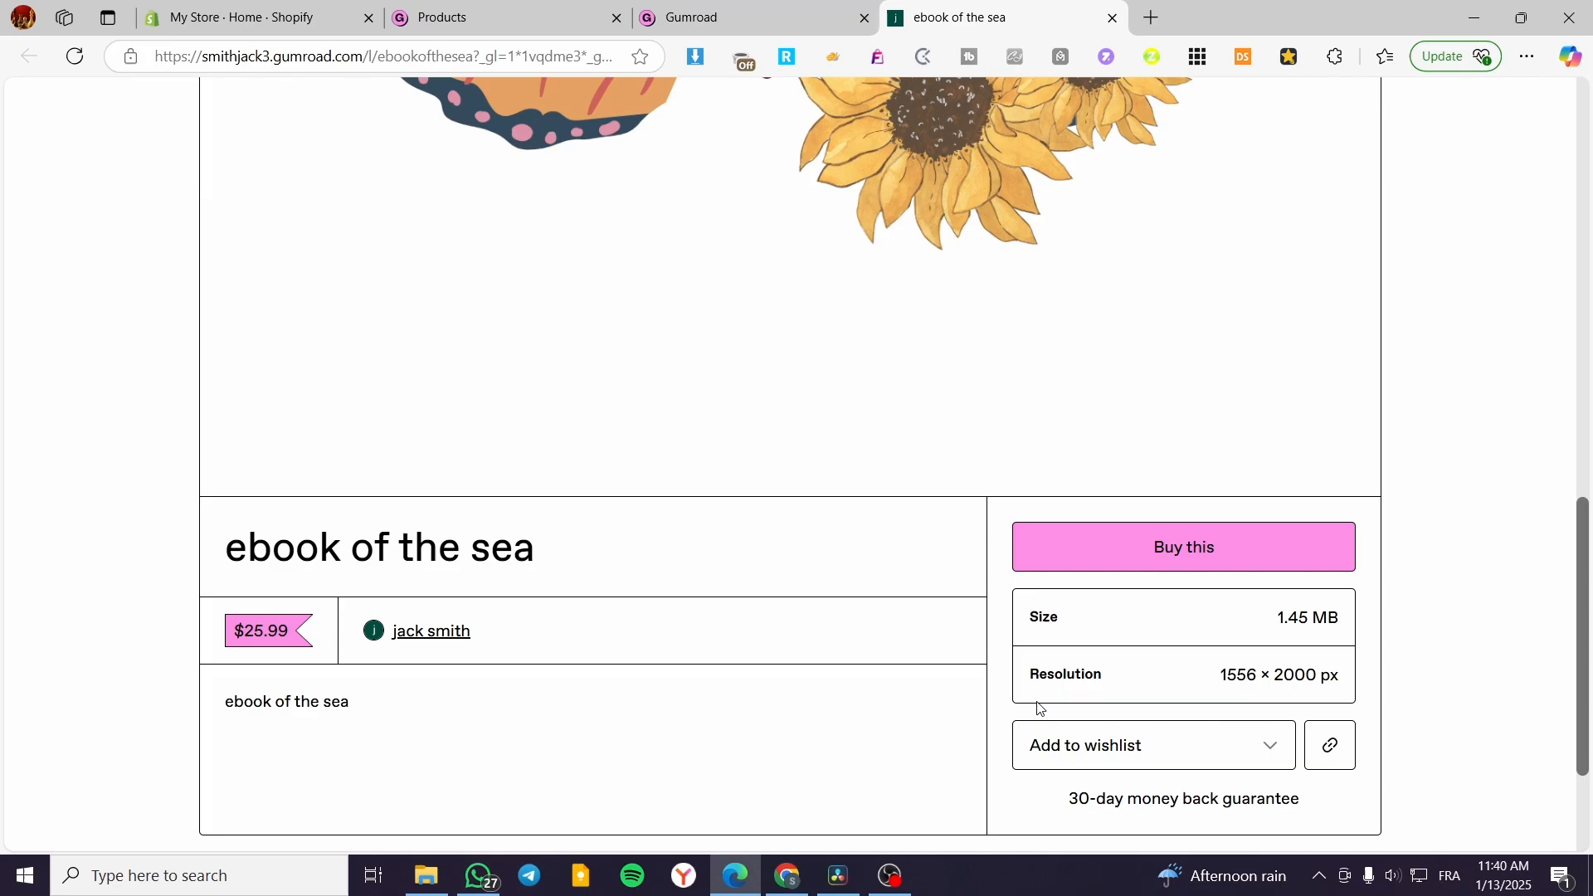
{"action": "scroll", "scroll_direction": "up", "scroll_amount": 3}
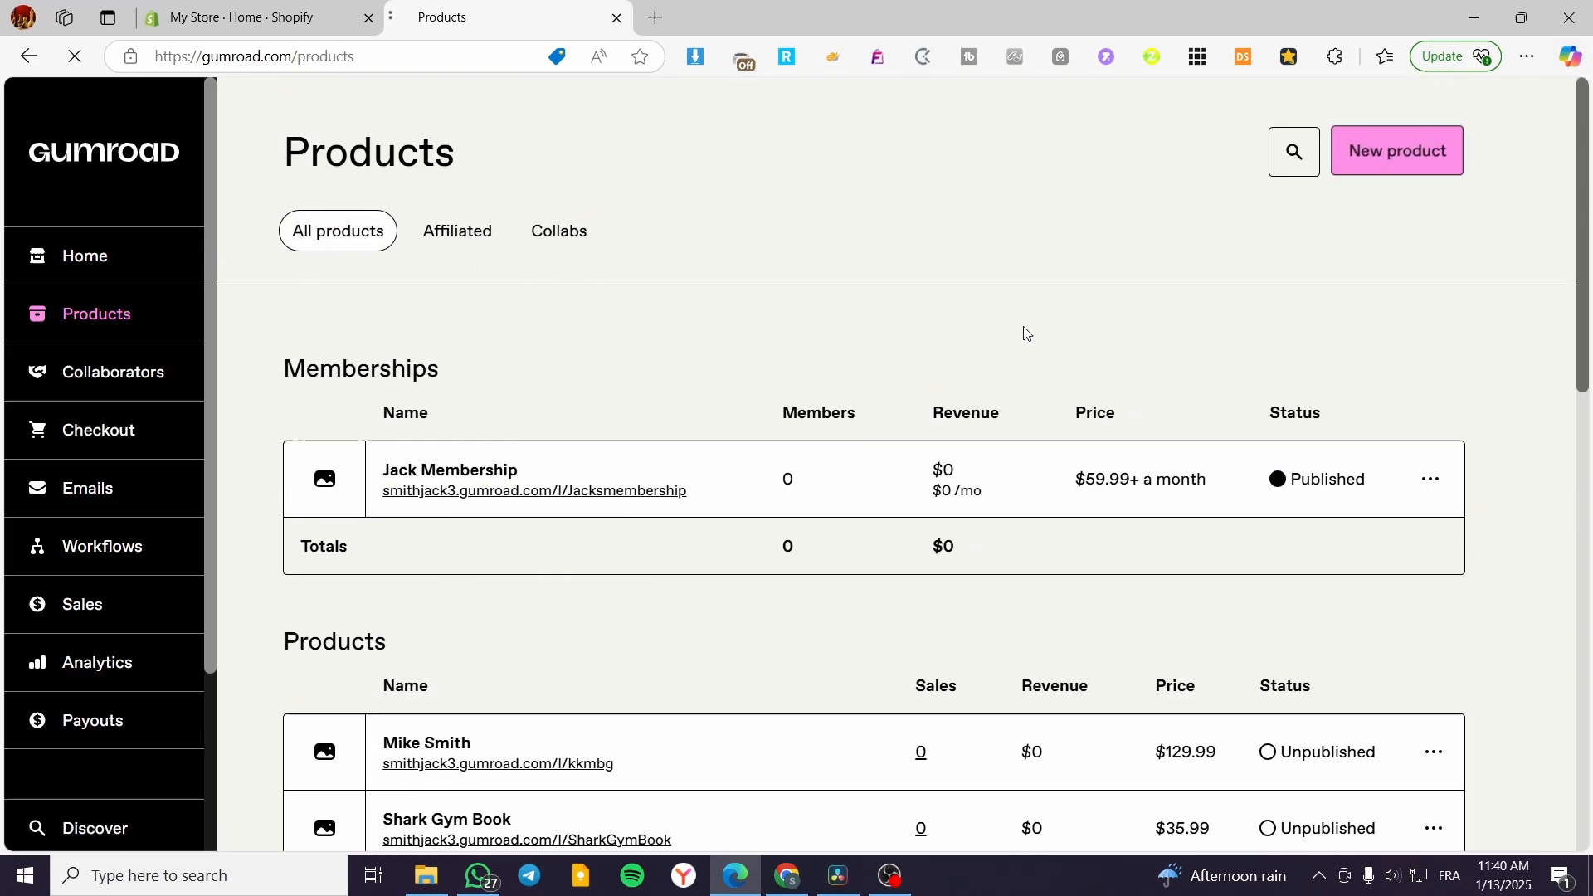
Start a new product and review the available product and service types
{"action": "left_click", "coordinate": [1395, 151]}
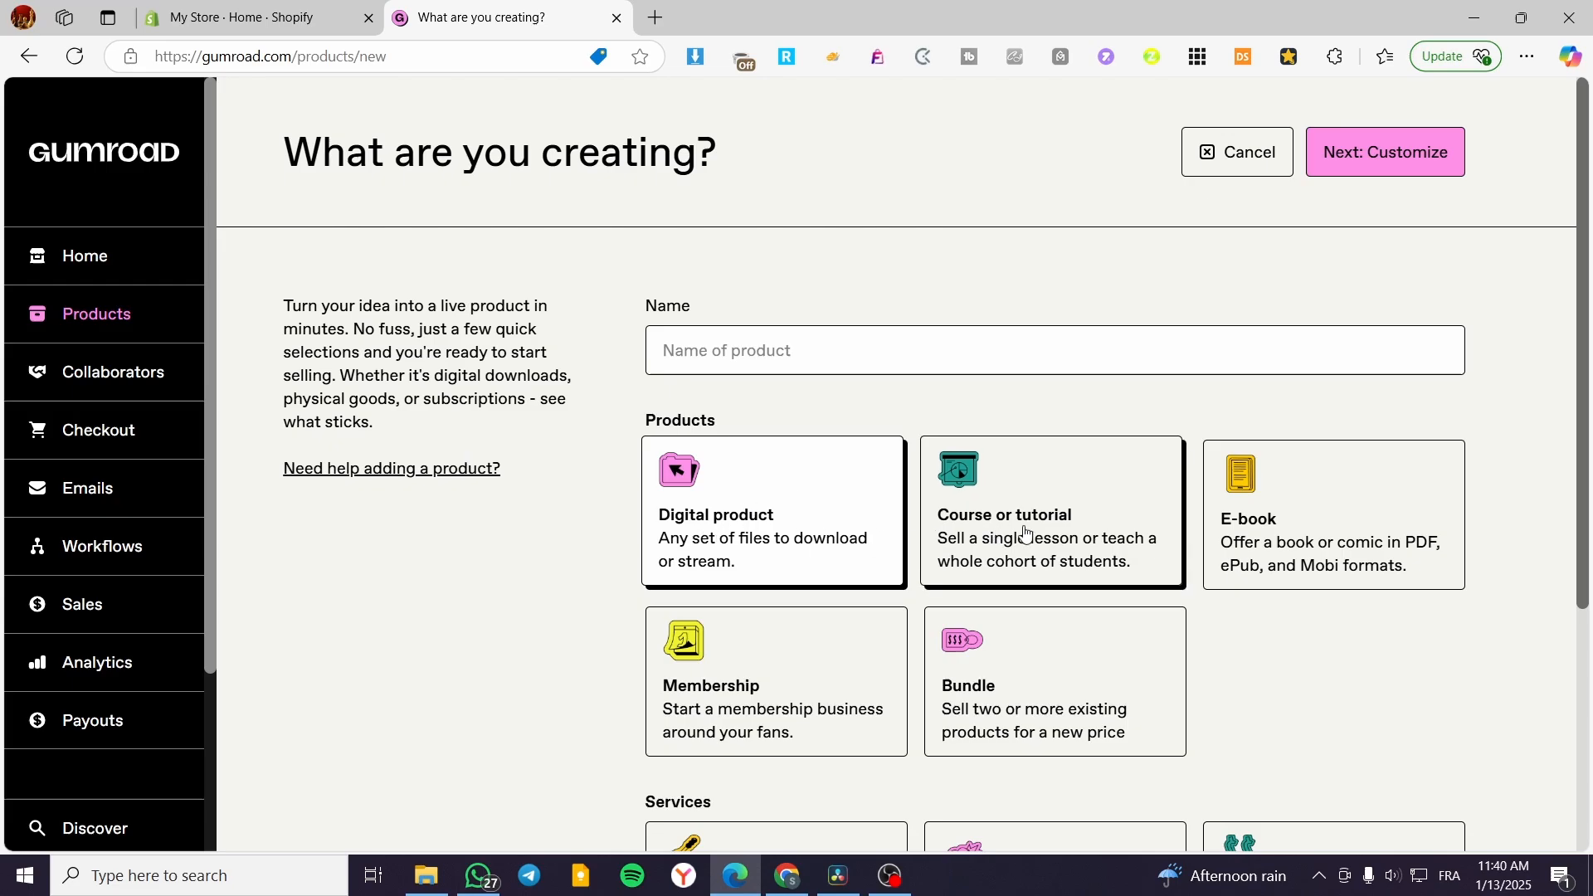
{"action": "scroll", "scroll_direction": "down", "scroll_amount": 3}
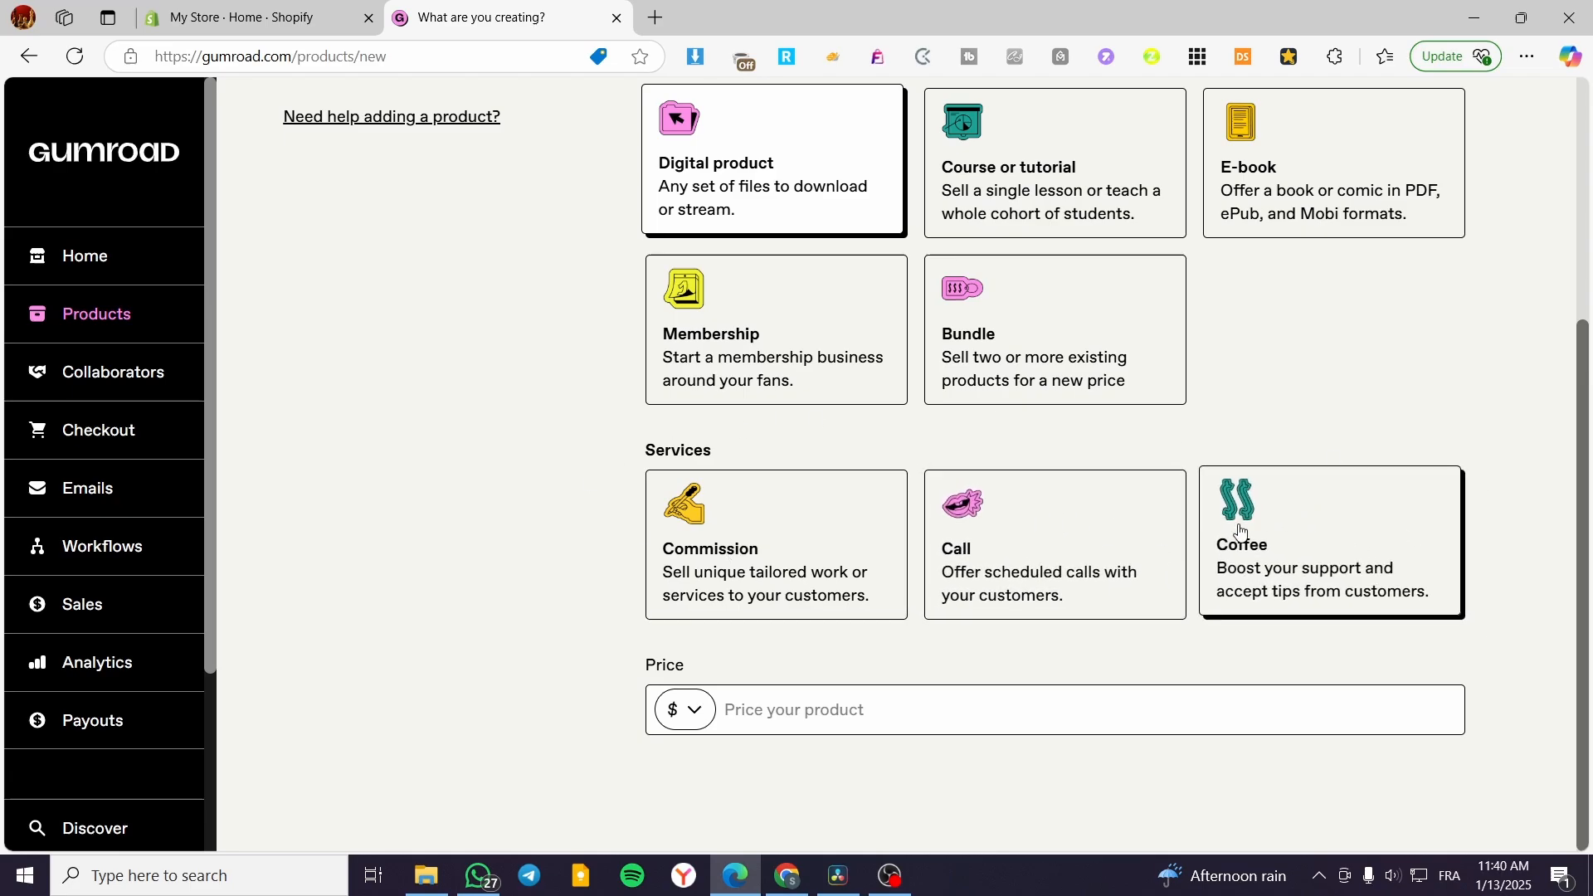
{"action": "mouse_move", "coordinate": [960, 587]}
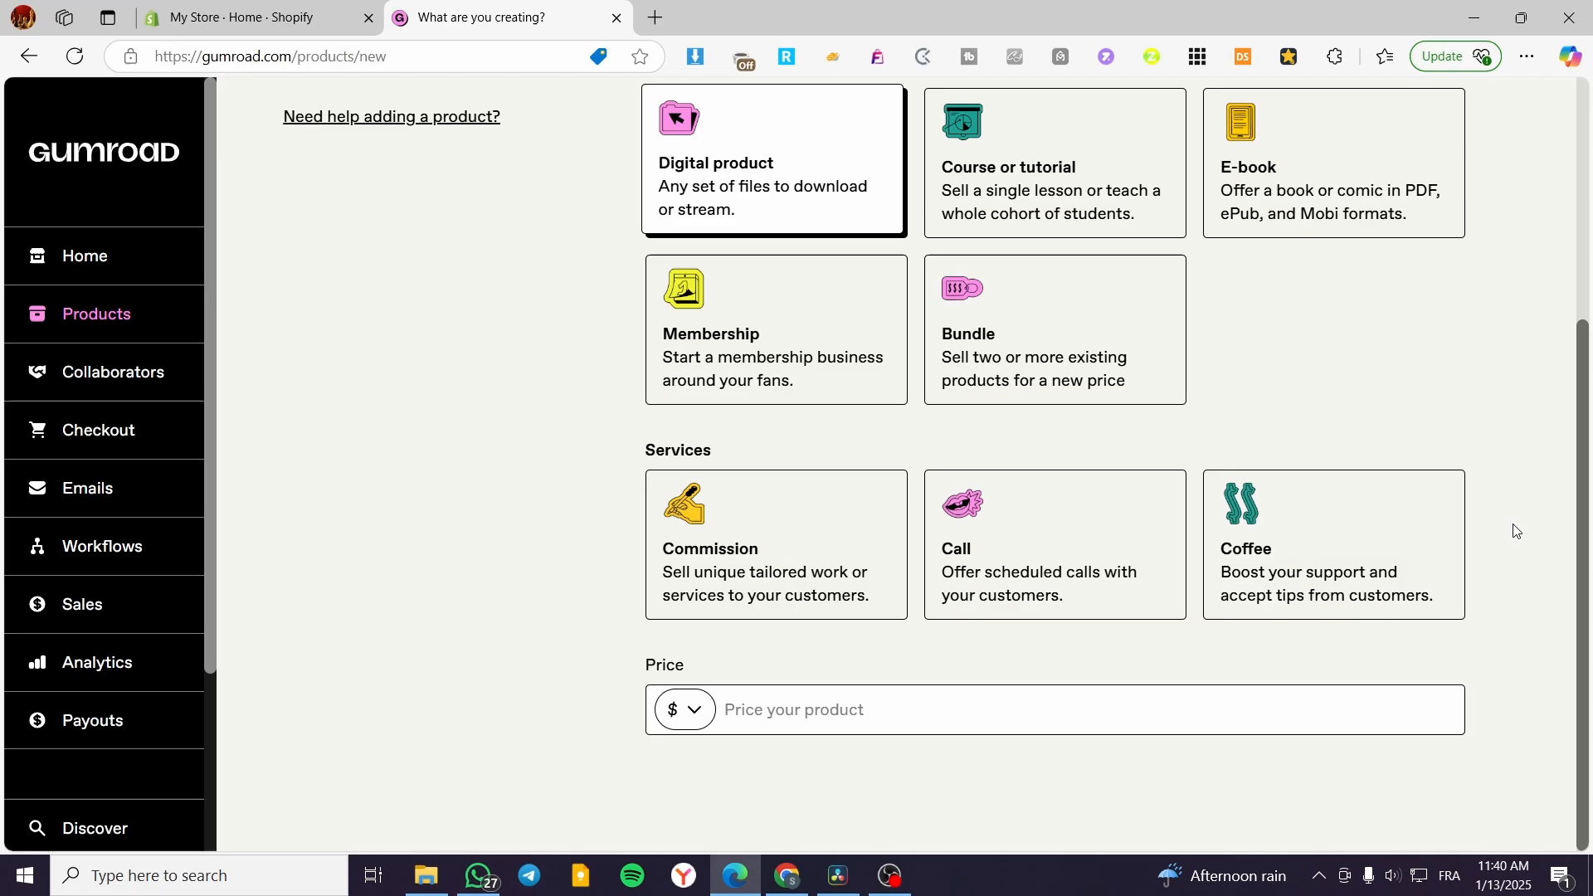
{"action": "mouse_move", "coordinate": [1495, 527]}
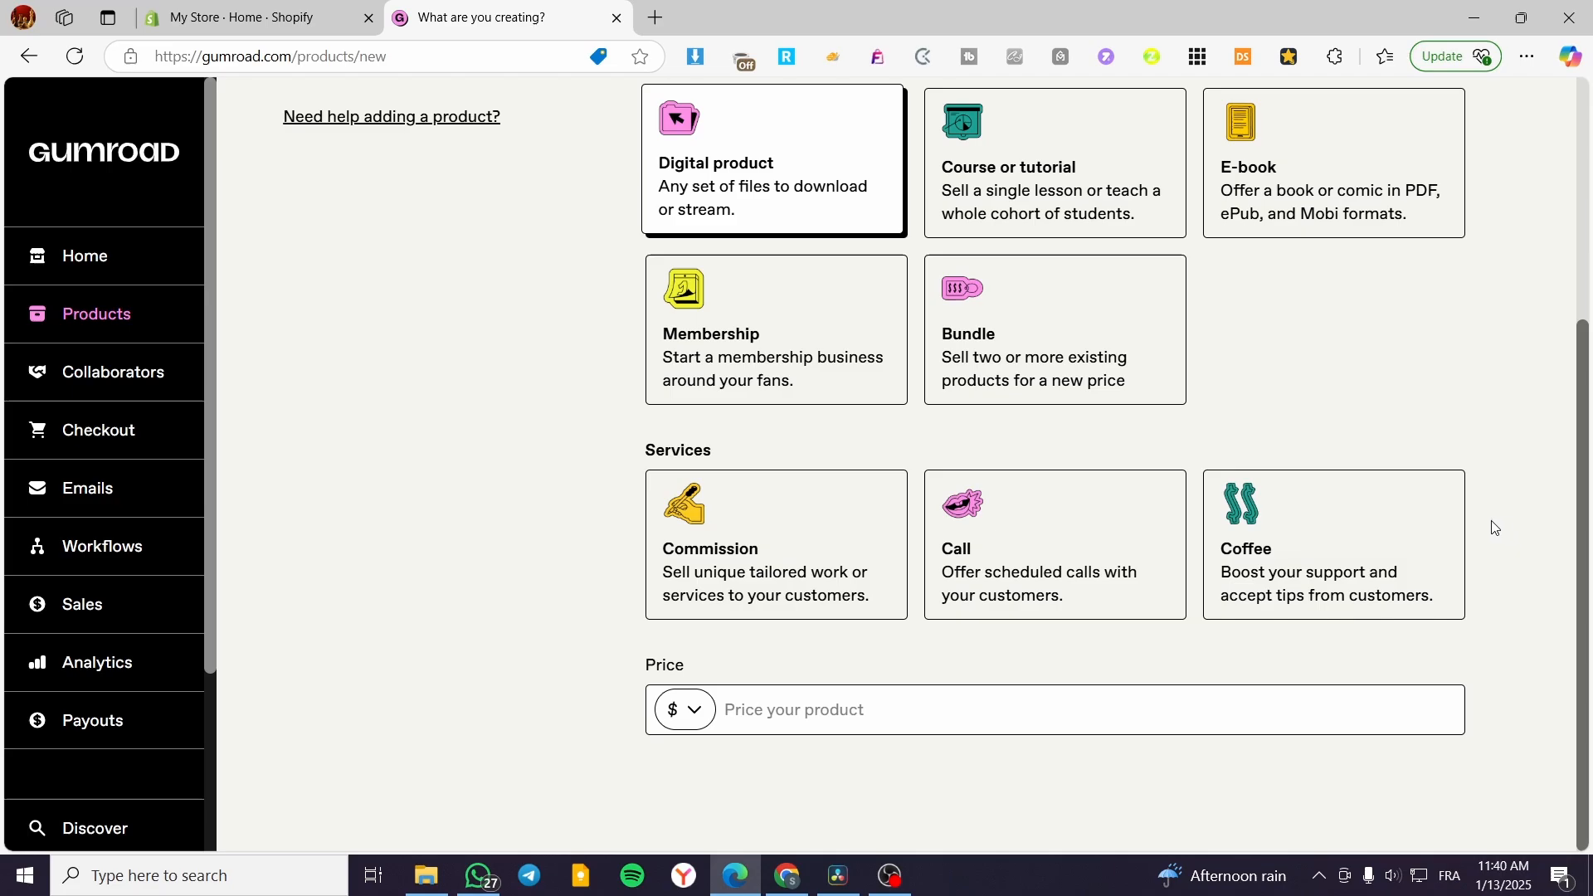
{"action": "mouse_move", "coordinate": [1207, 526]}
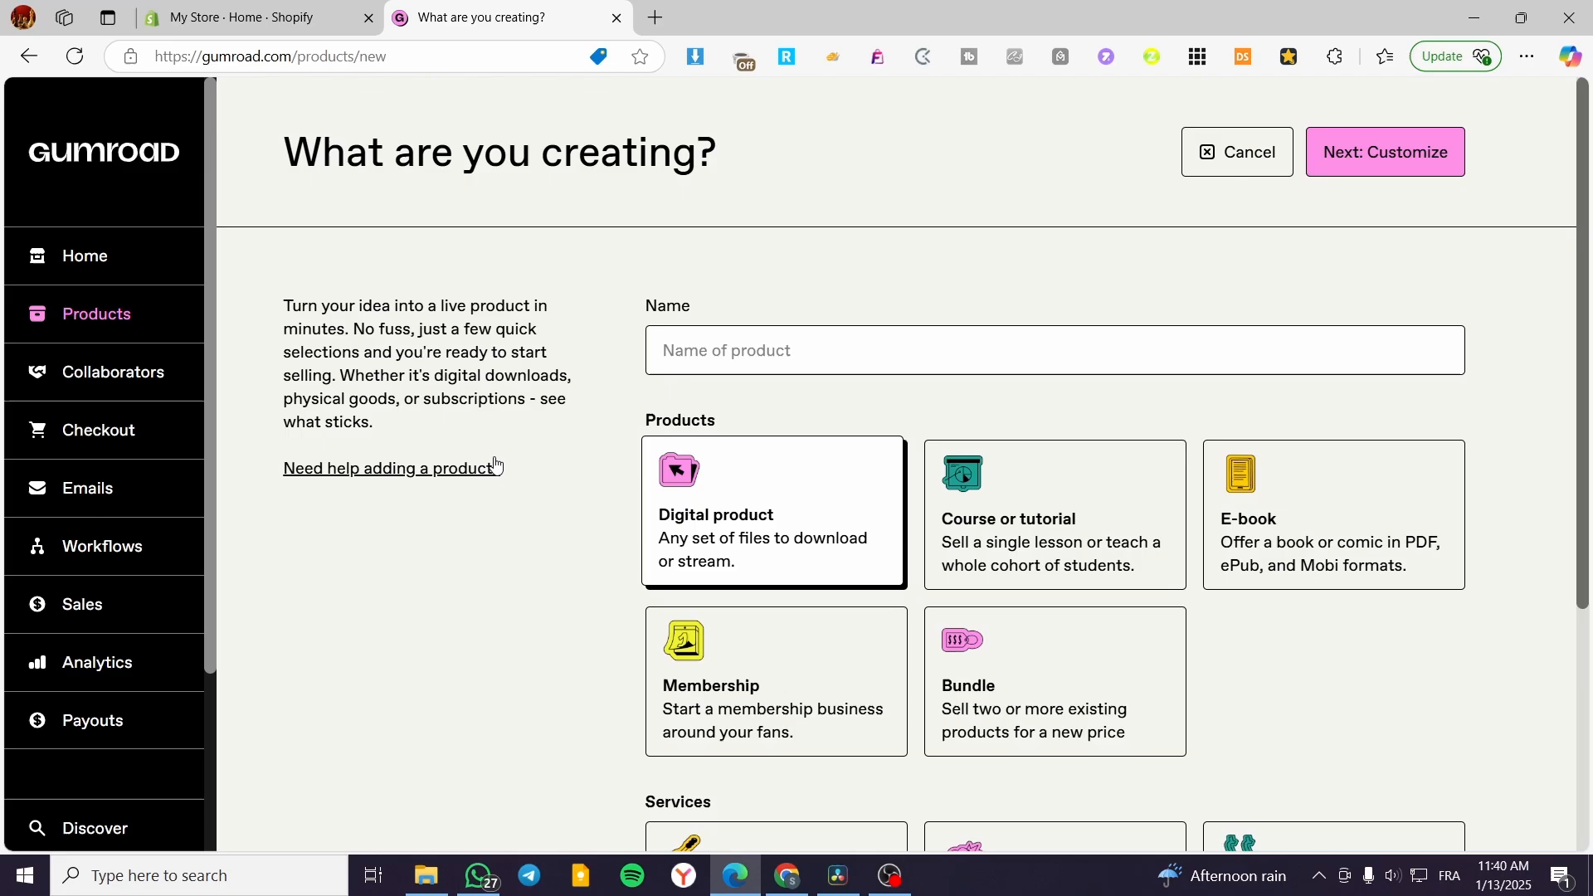
{"action": "mouse_move", "coordinate": [685, 536]}
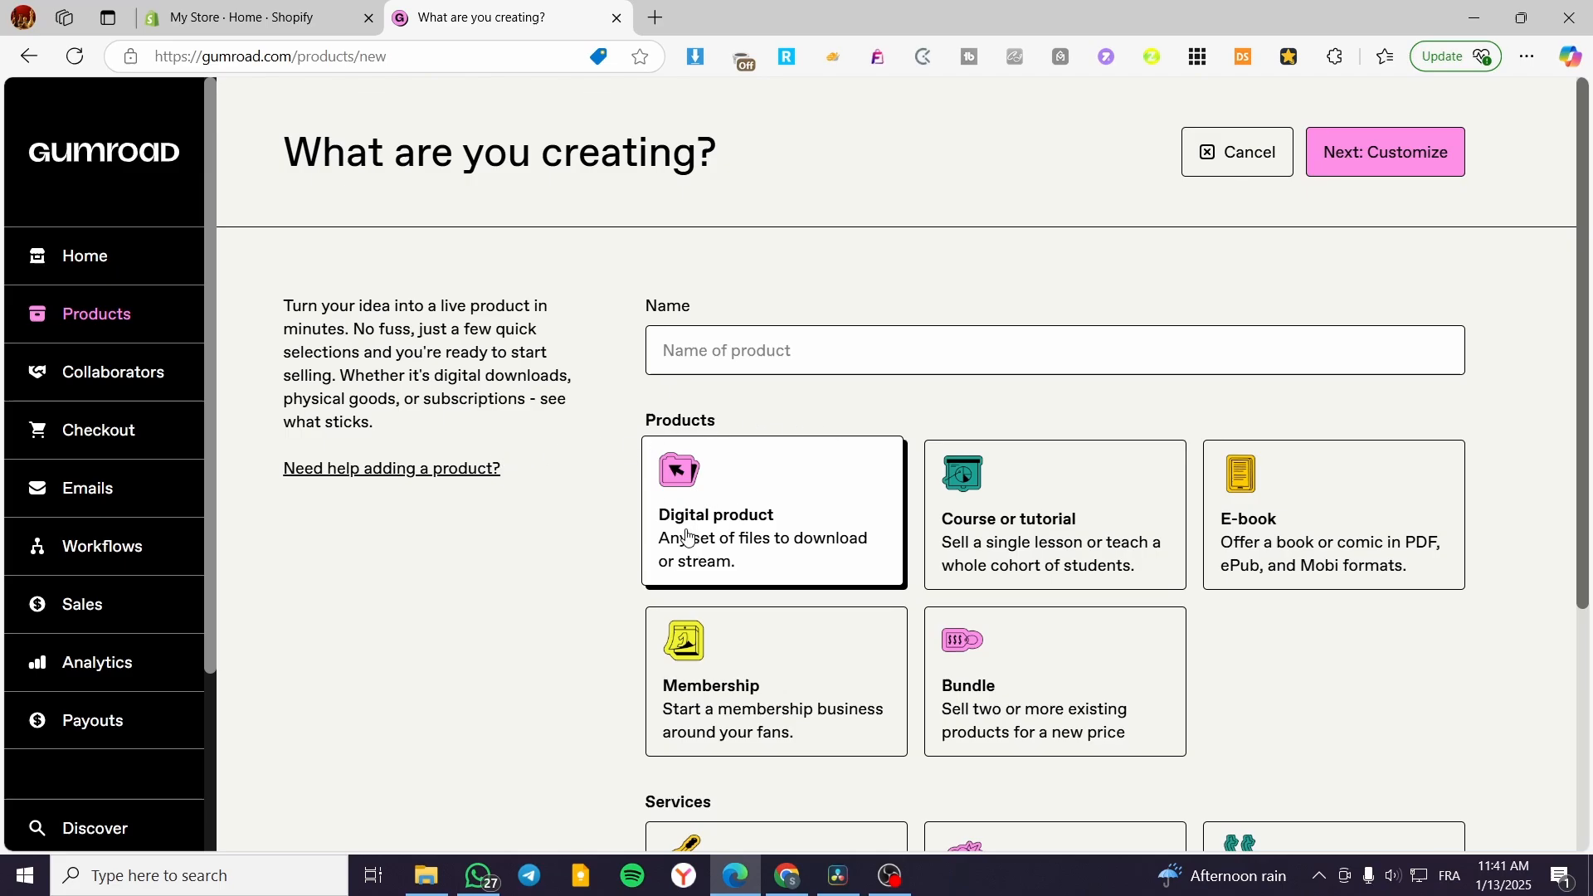
Name the new digital product 'New Year Cover Illustration', dismissing the autofill suggestions
{"action": "left_click", "coordinate": [1056, 350]}
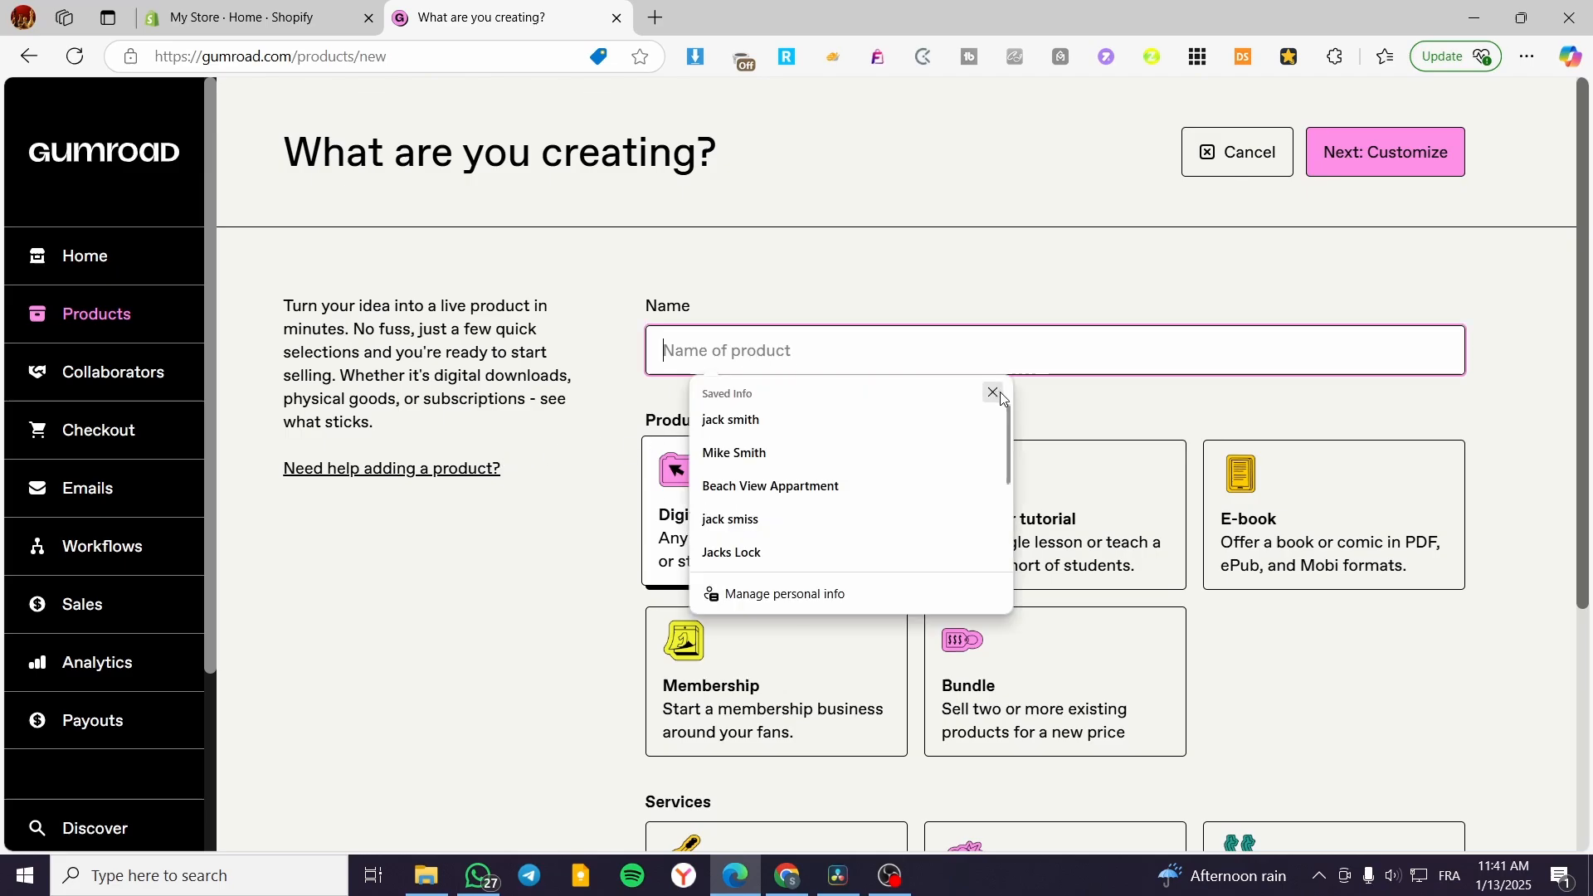
{"action": "left_click", "coordinate": [992, 393]}
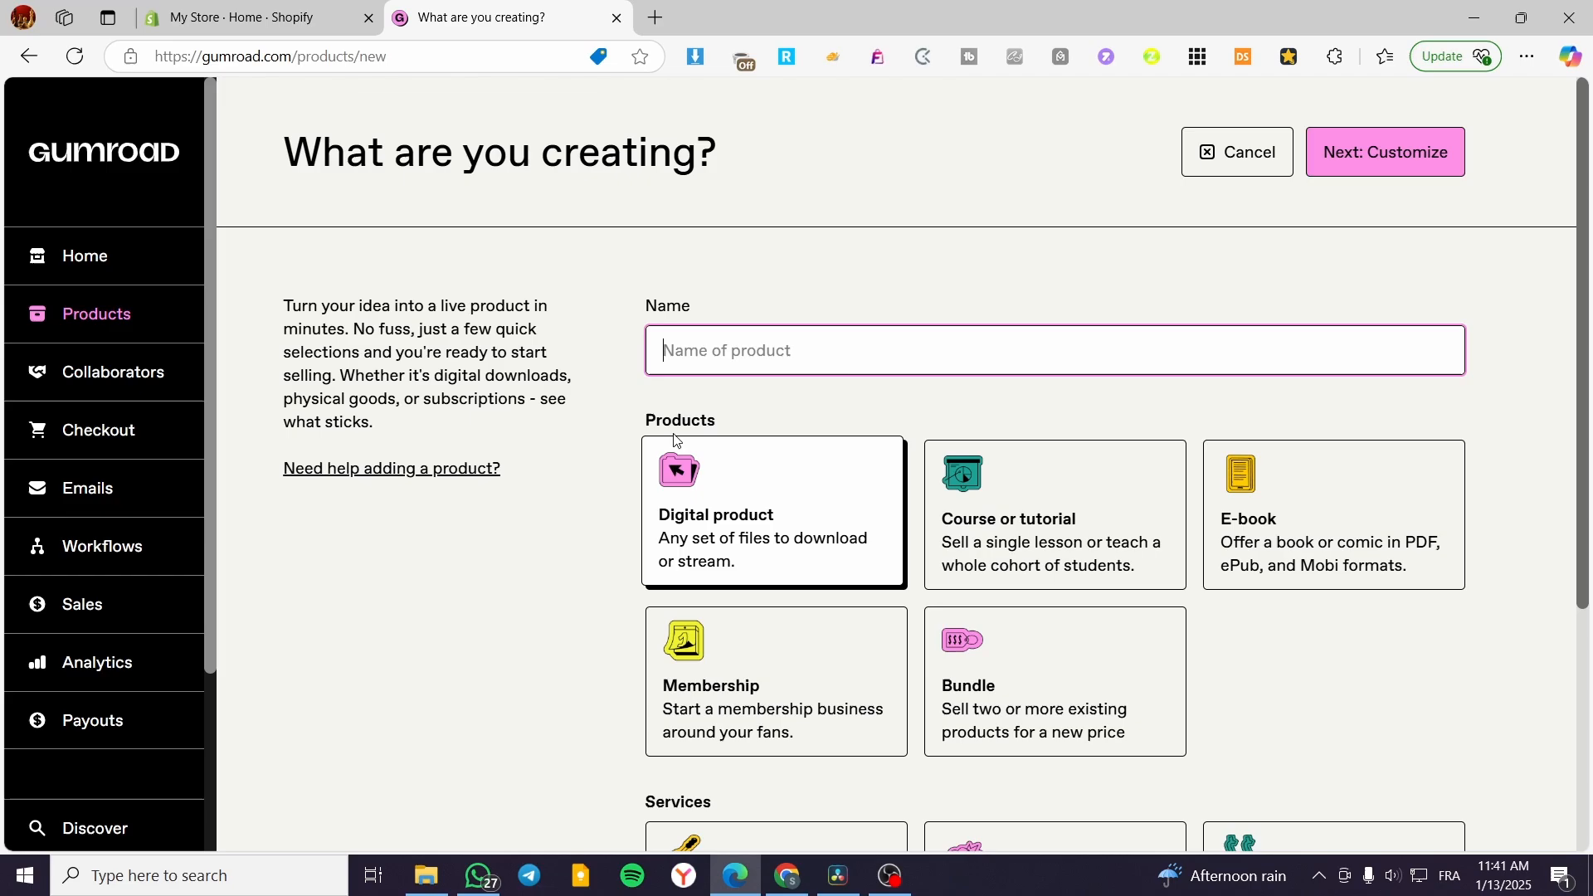
{"action": "left_click", "coordinate": [1053, 350]}
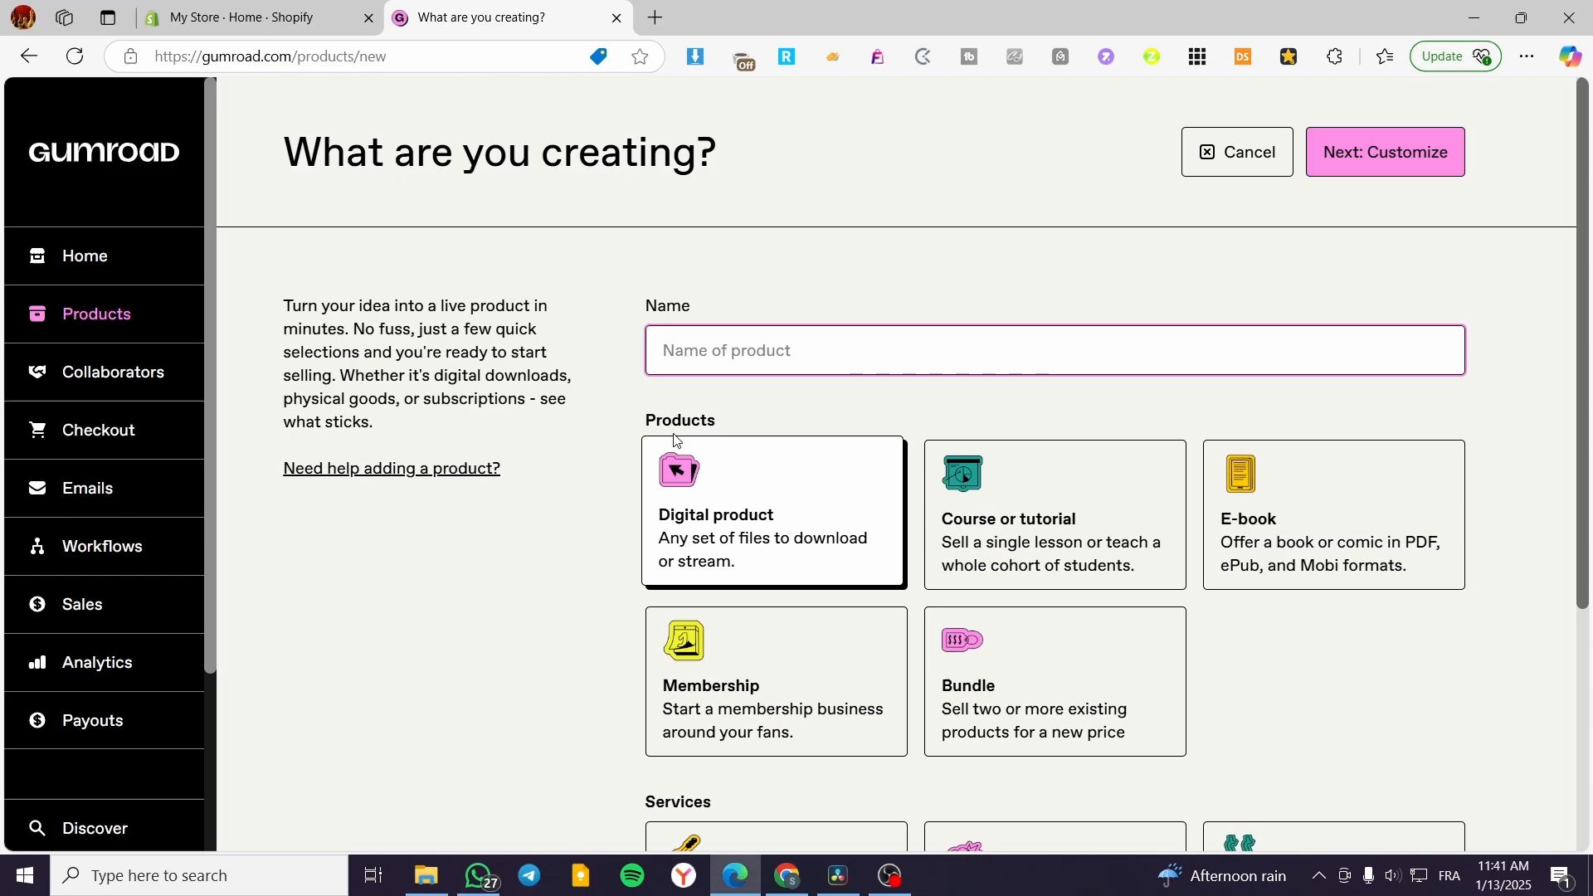
{"action": "type", "text": "New"}
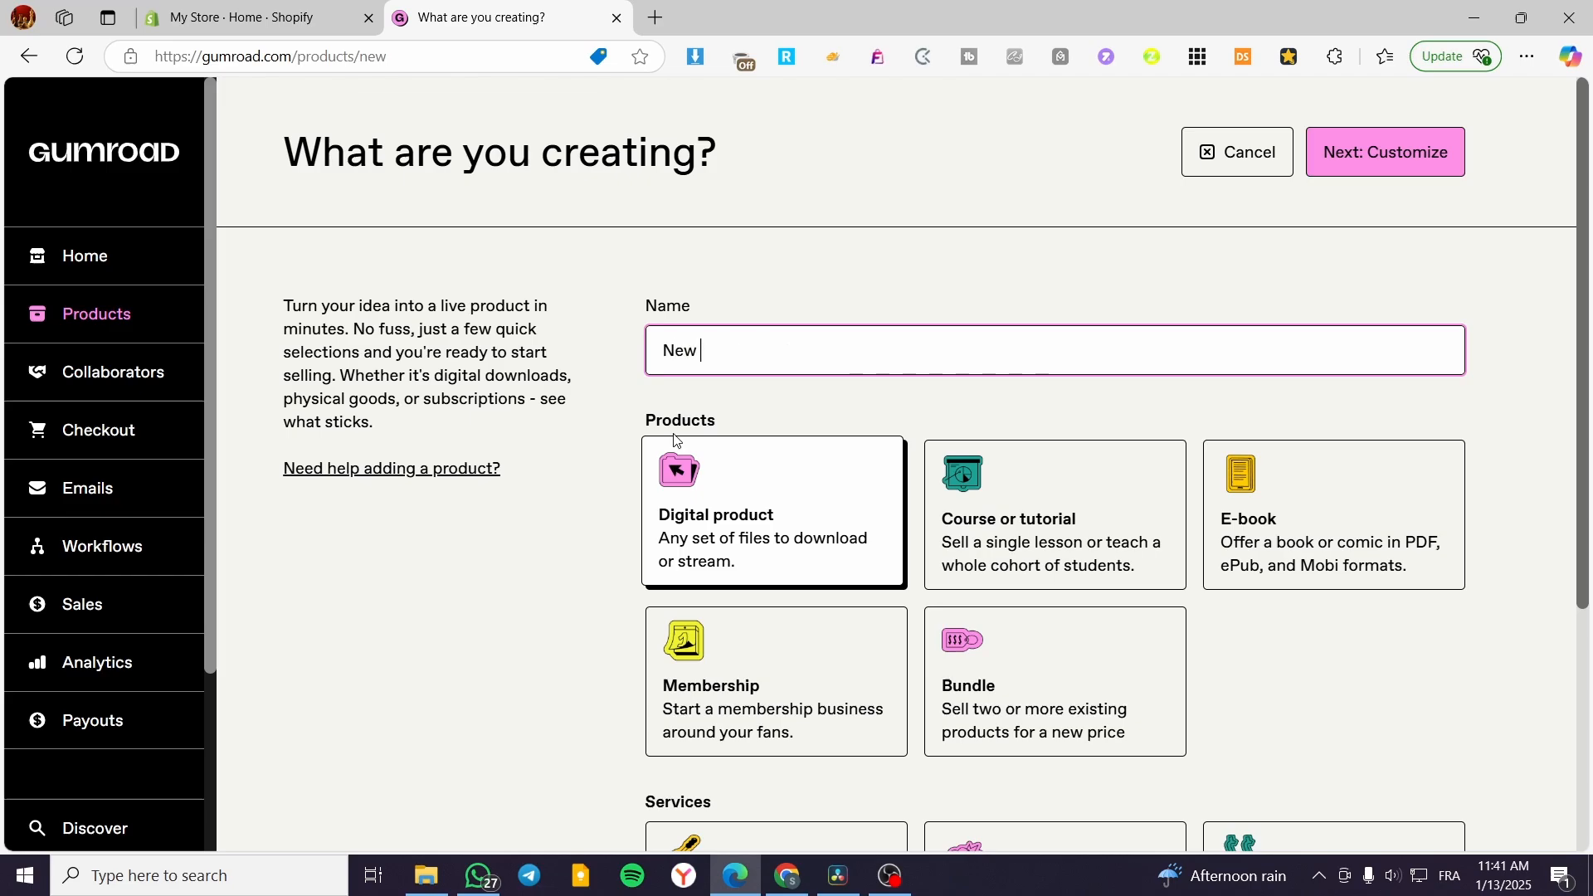
{"action": "type", "text": "Year"}
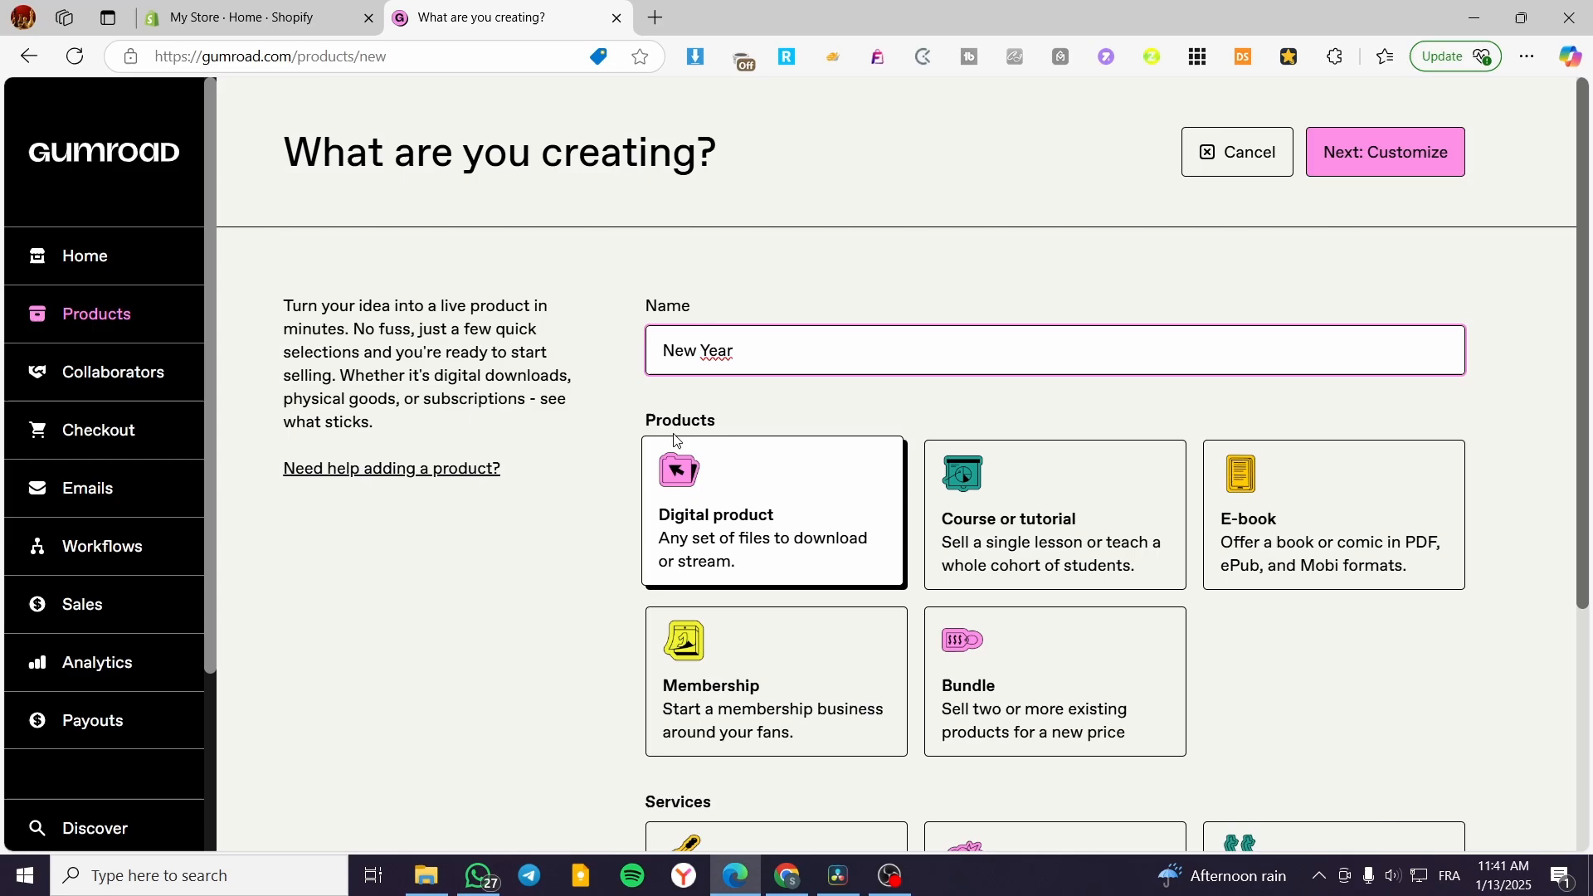
{"action": "type", "text": "Cover"}
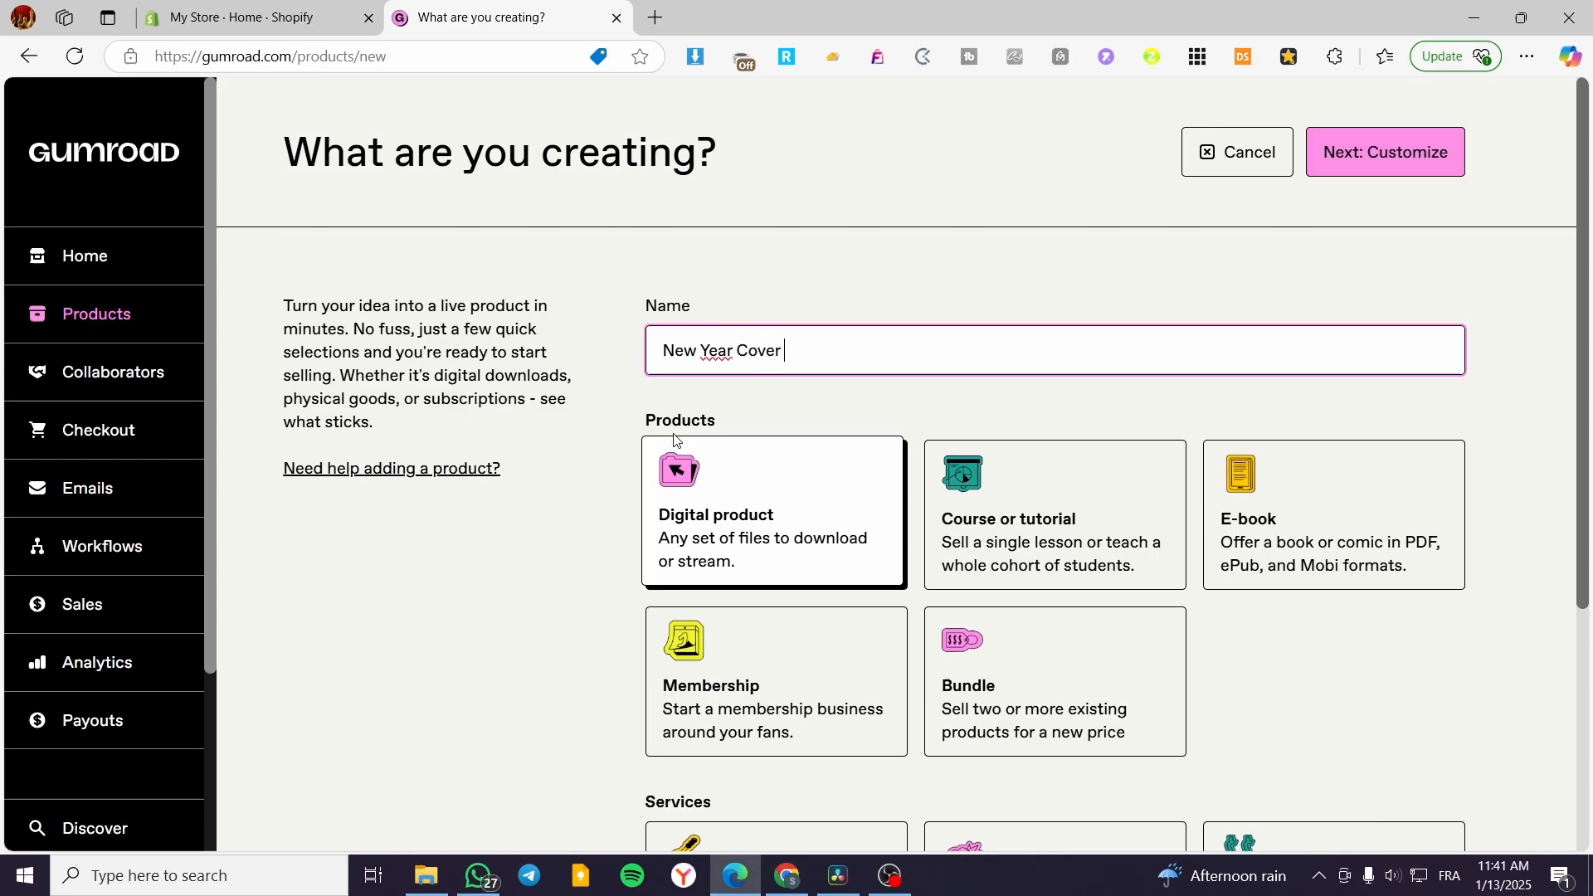
{"action": "type", "text": "Illus"}
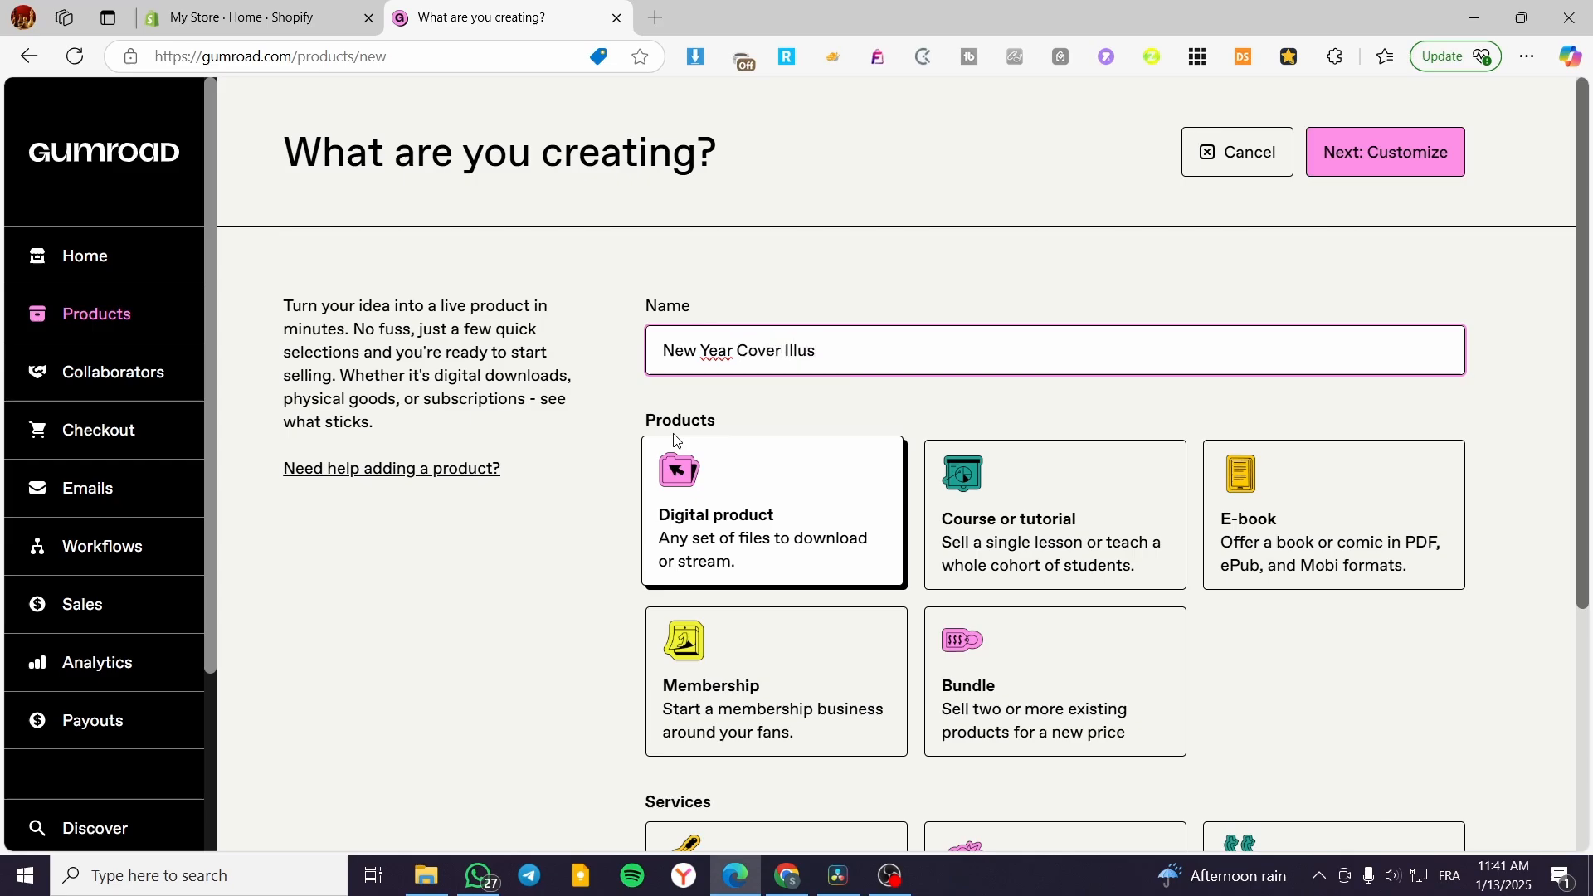
{"action": "type", "text": "t"}
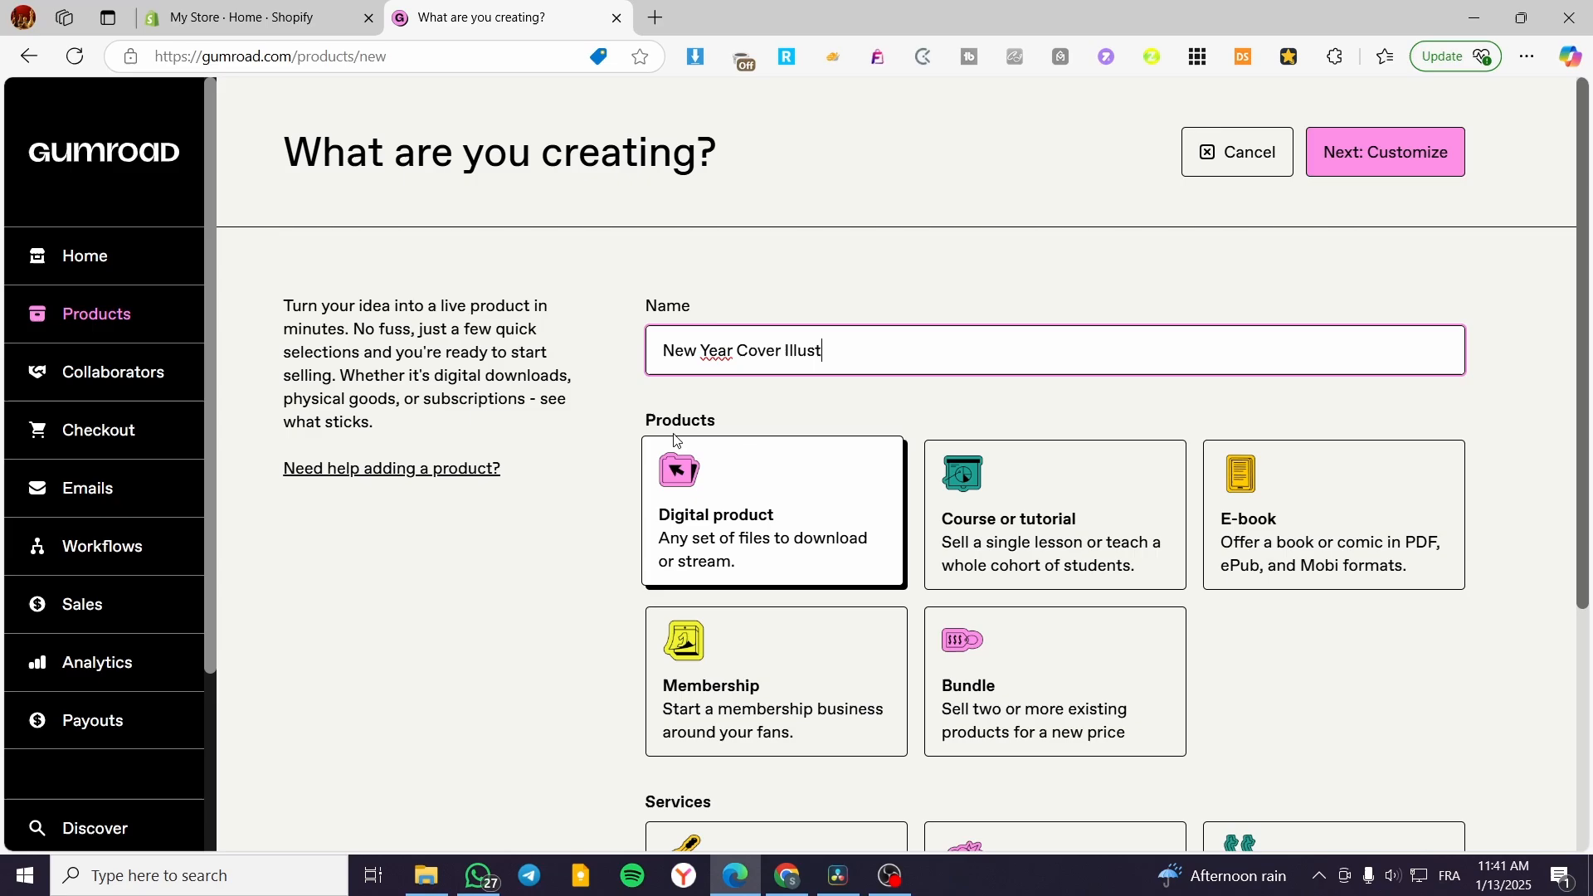
{"action": "type", "text": "ration"}
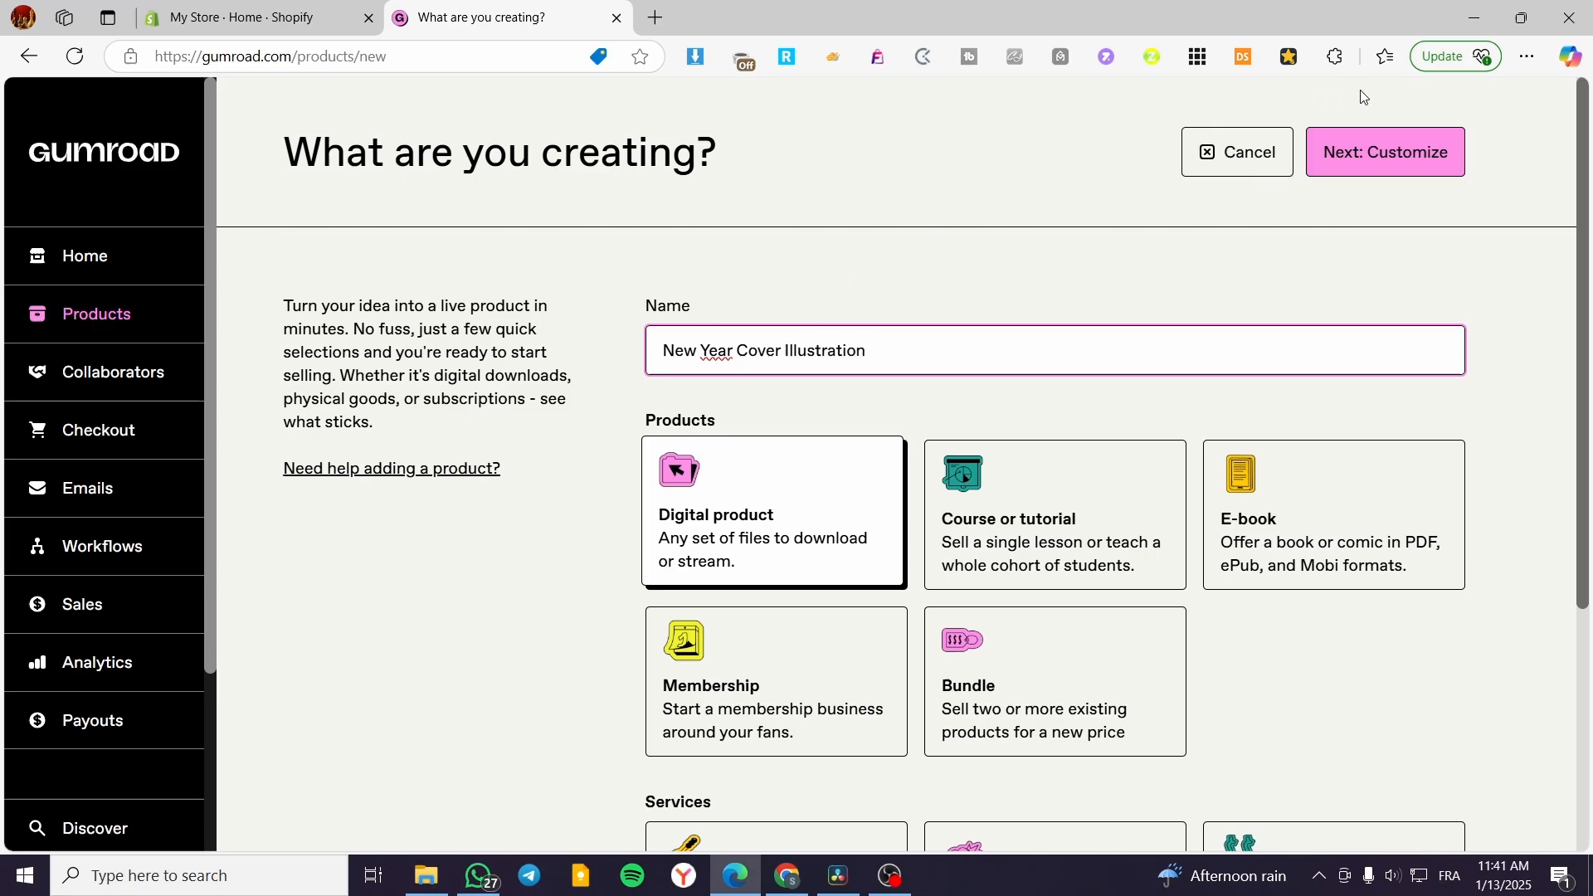
Keep $ (US Dollars) as the currency and enter a price of 15
{"action": "scroll", "scroll_direction": "down", "scroll_amount": 3}
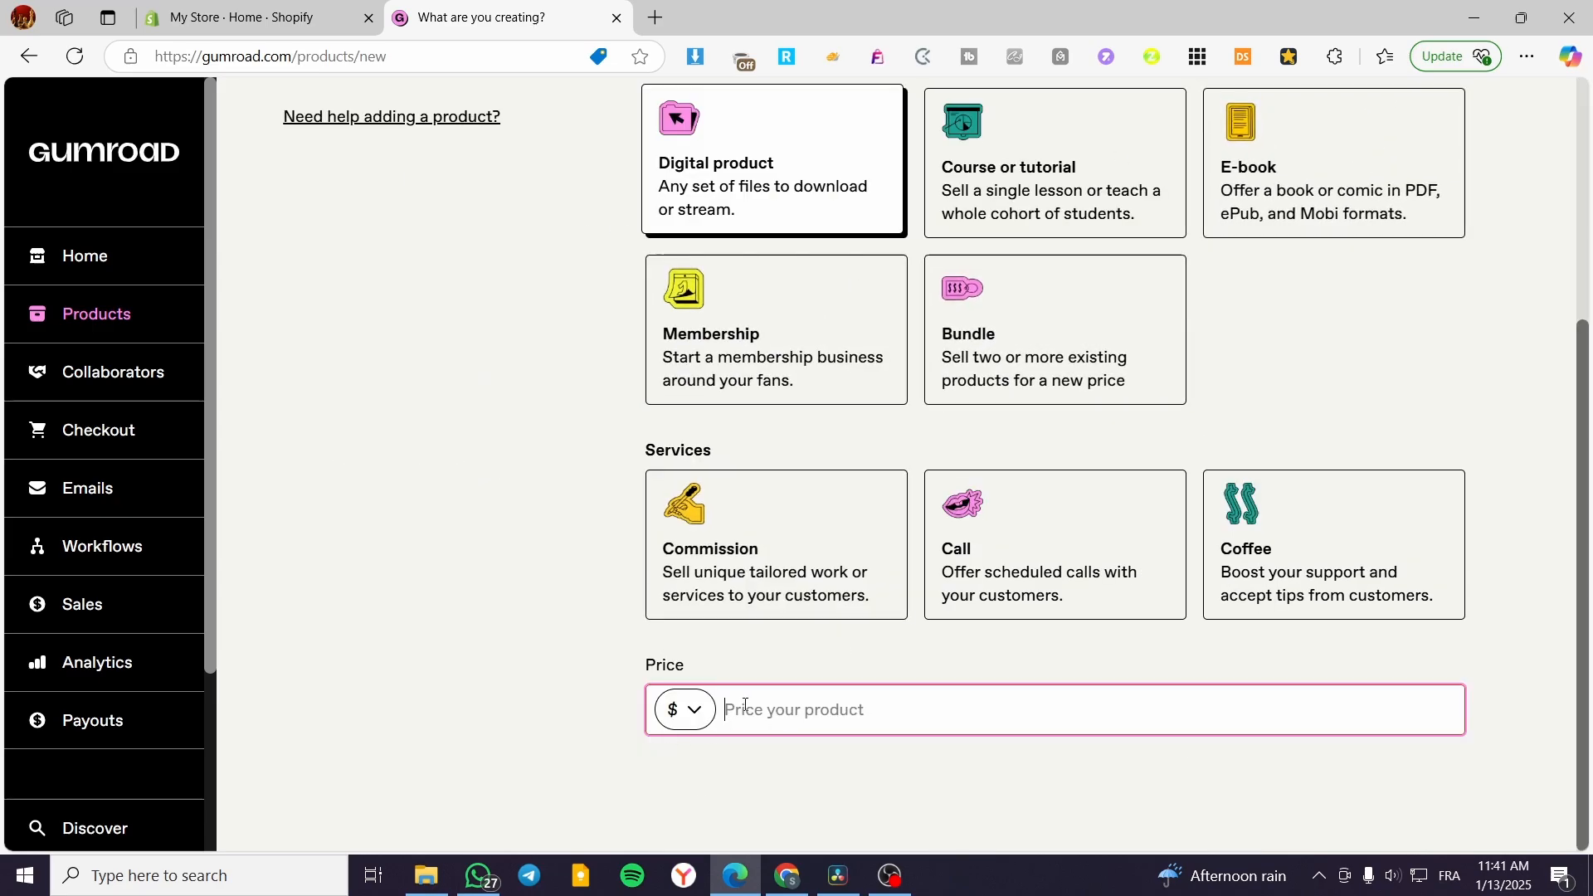
{"action": "left_click", "coordinate": [684, 708]}
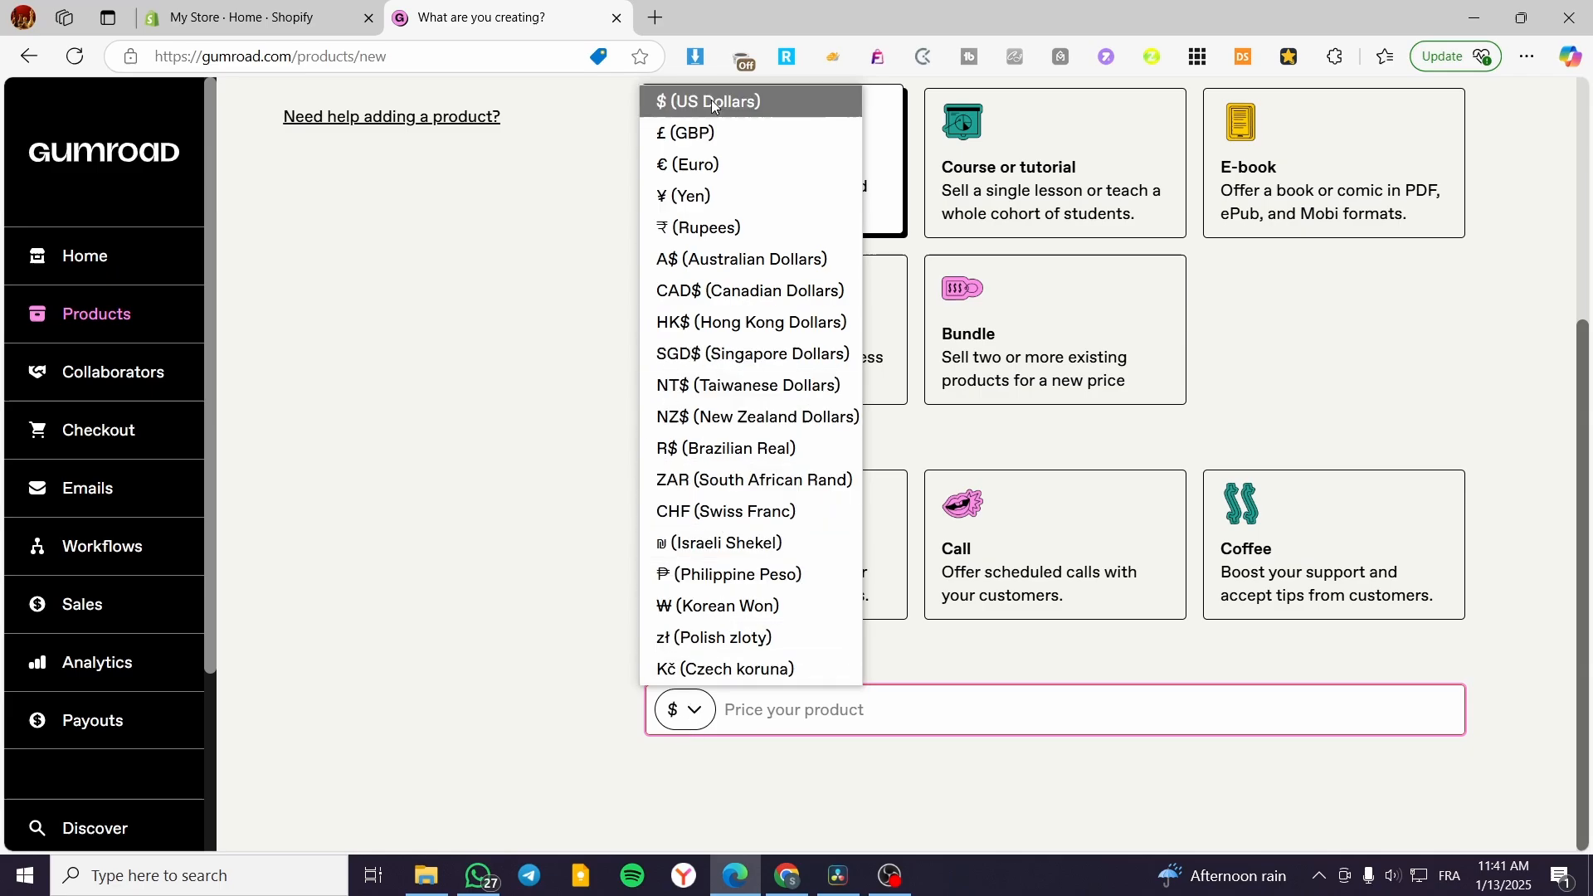
{"action": "mouse_move", "coordinate": [793, 574]}
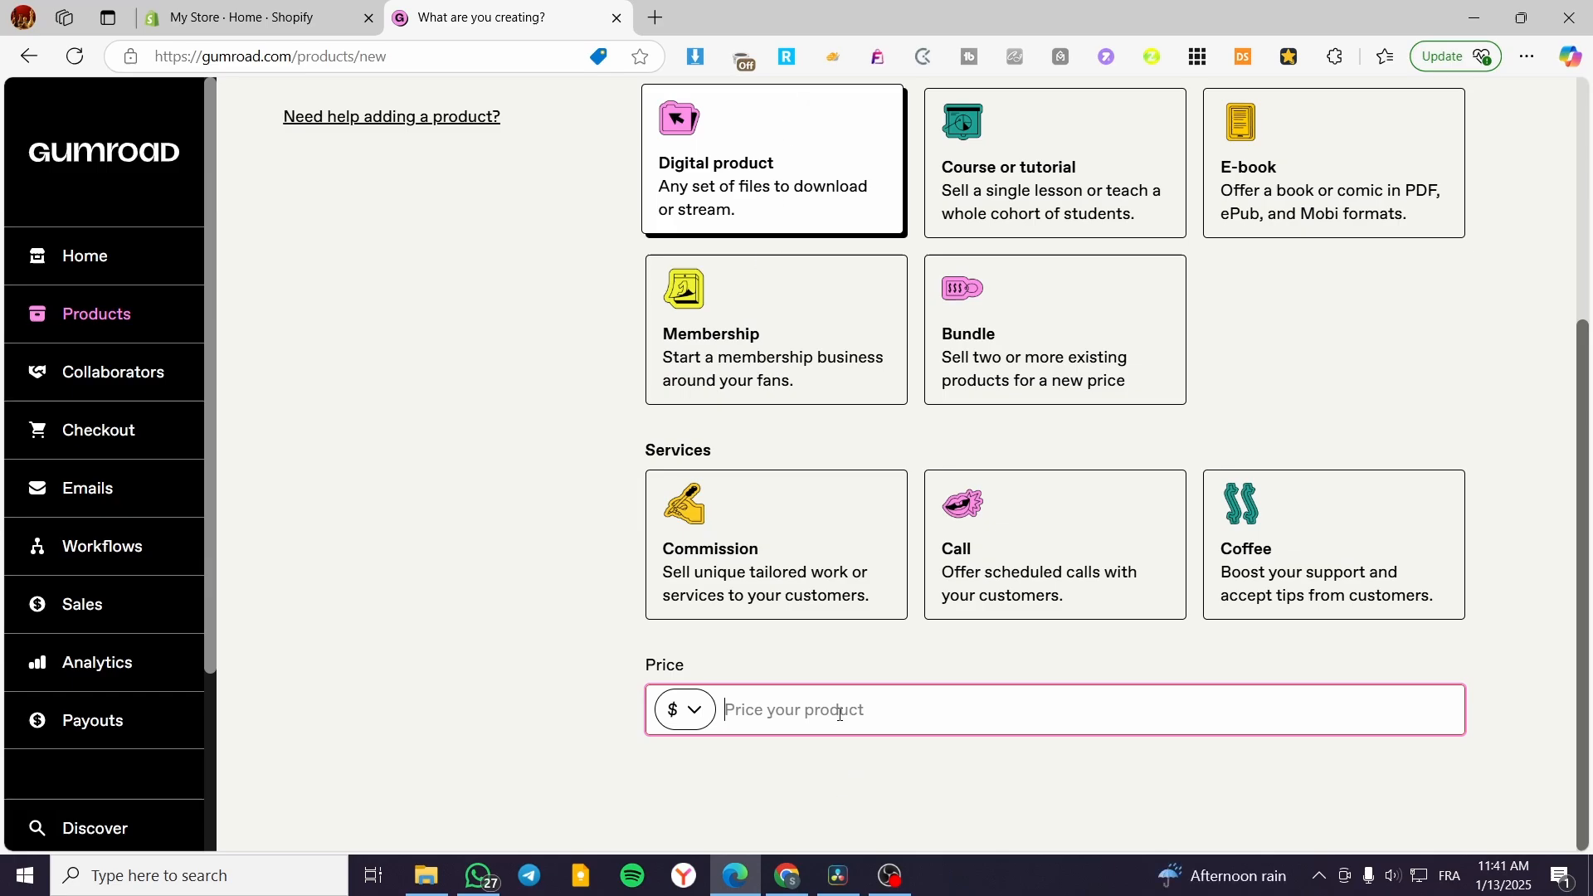
{"action": "type", "text": "15."}
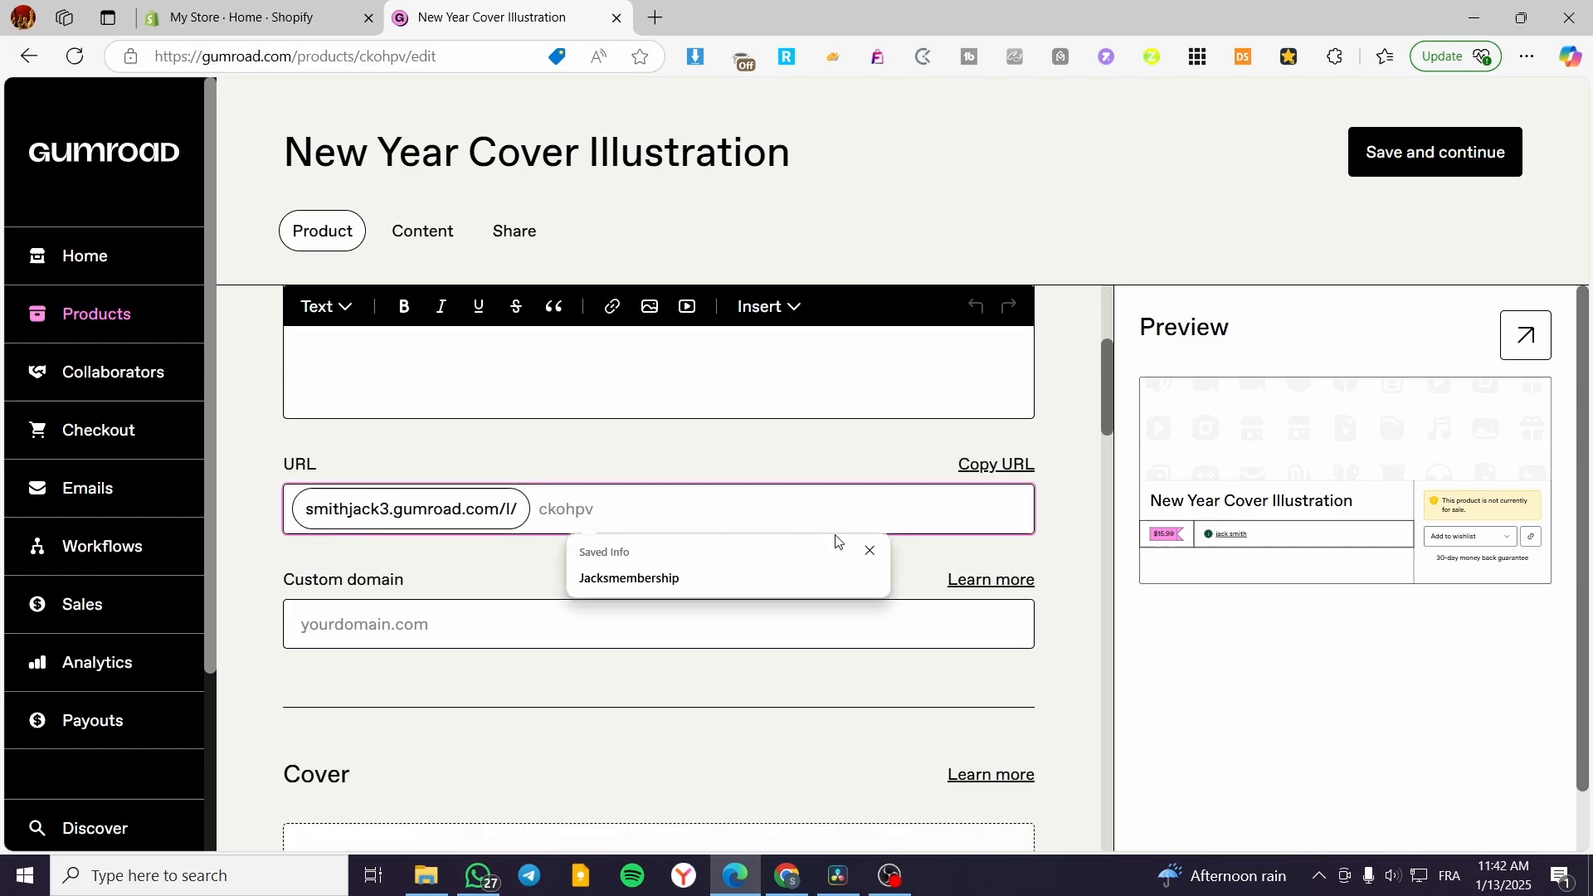
Enter 'New Year Cover Illustration' as the product description
{"action": "scroll", "scroll_direction": "up", "scroll_amount": 3}
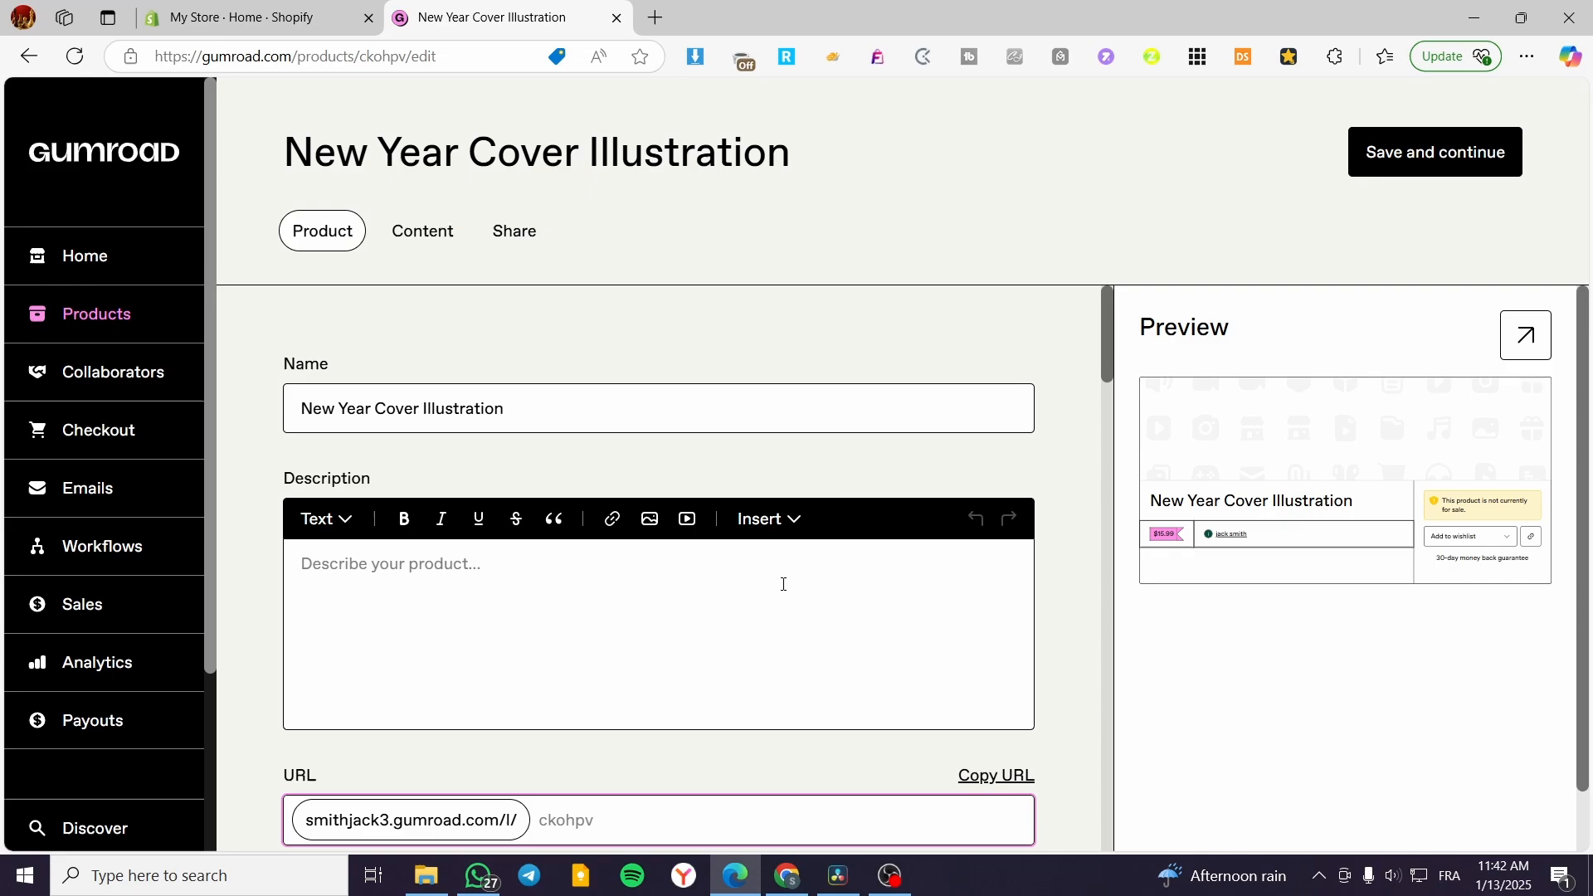
{"action": "mouse_move", "coordinate": [369, 424]}
{"action": "type", "text": "New Year Cover Illustration"}
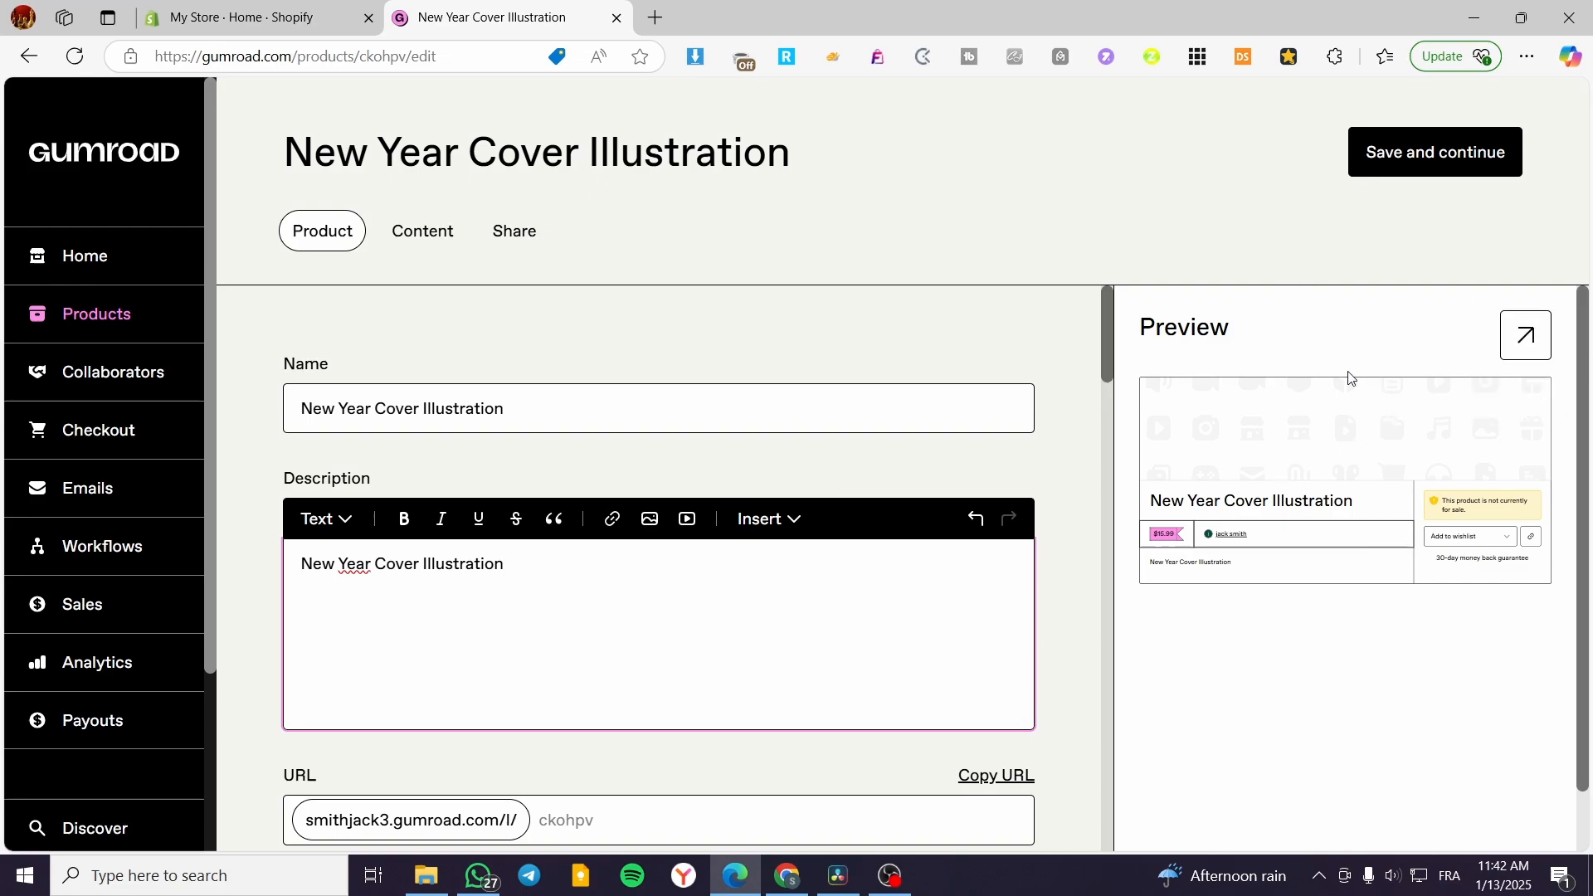
{"action": "mouse_move", "coordinate": [1359, 450]}
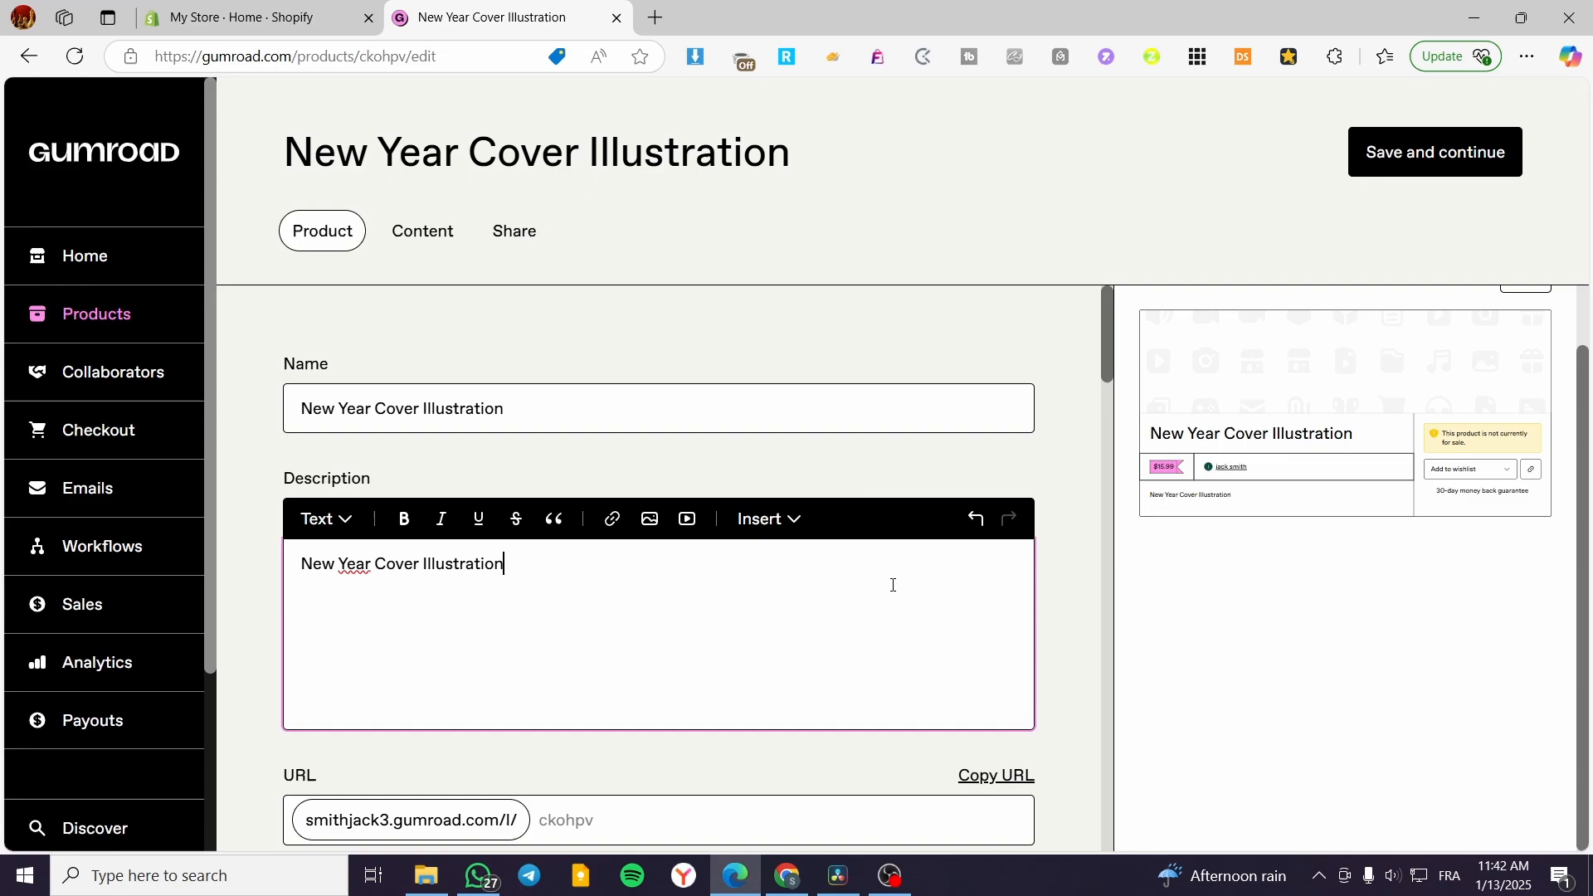
{"action": "scroll", "scroll_direction": "down", "scroll_amount": 3}
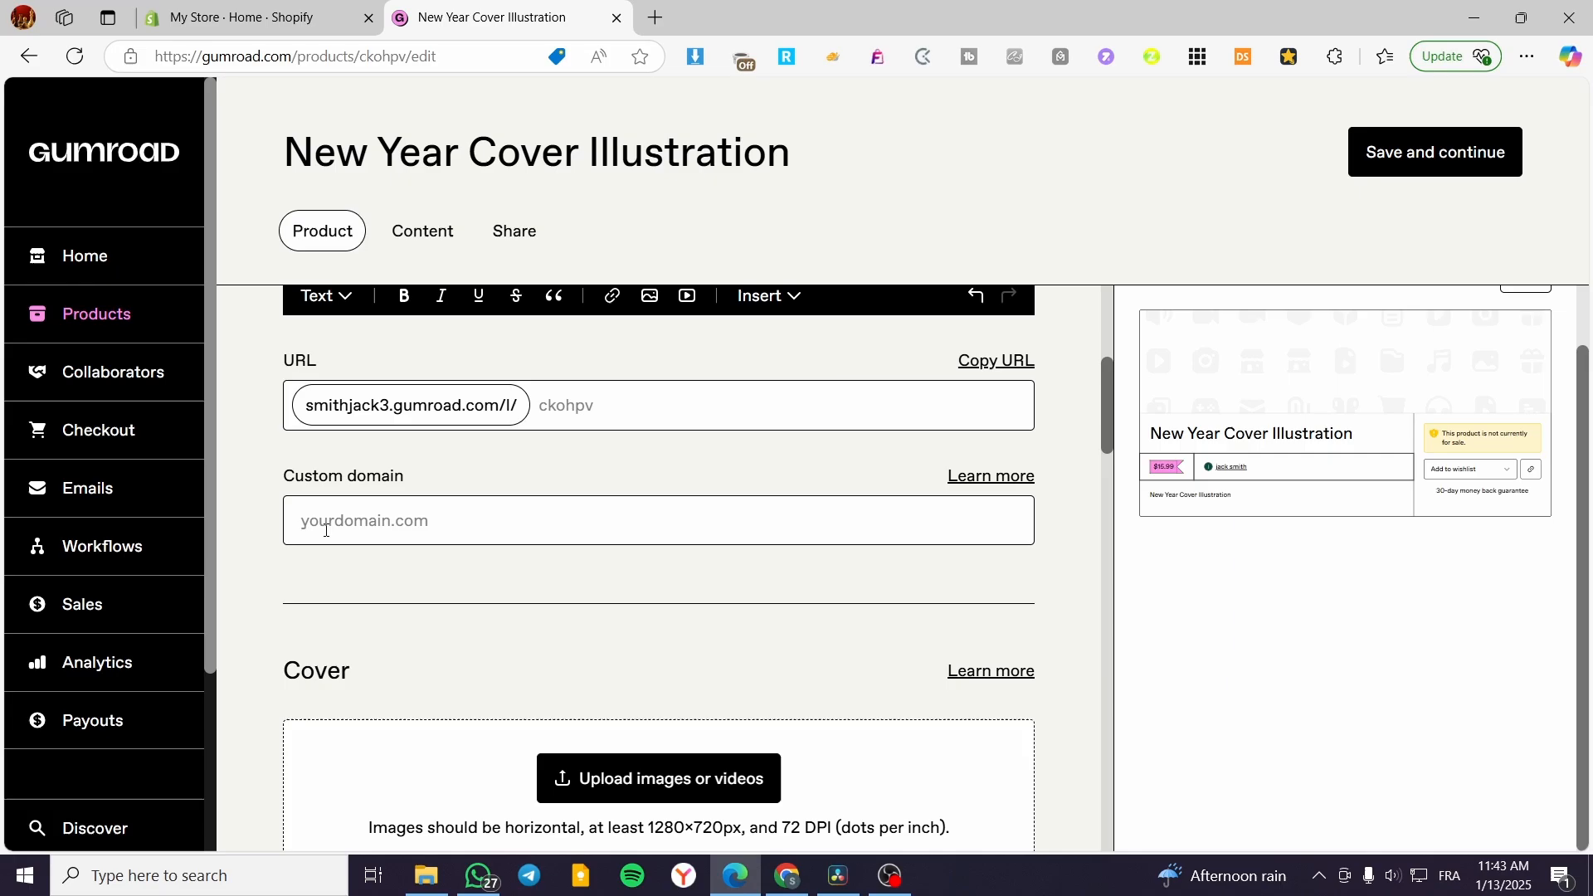
Replace the random URL ending with the custom slug 'NewYearCover'
{"action": "left_click", "coordinate": [658, 519]}
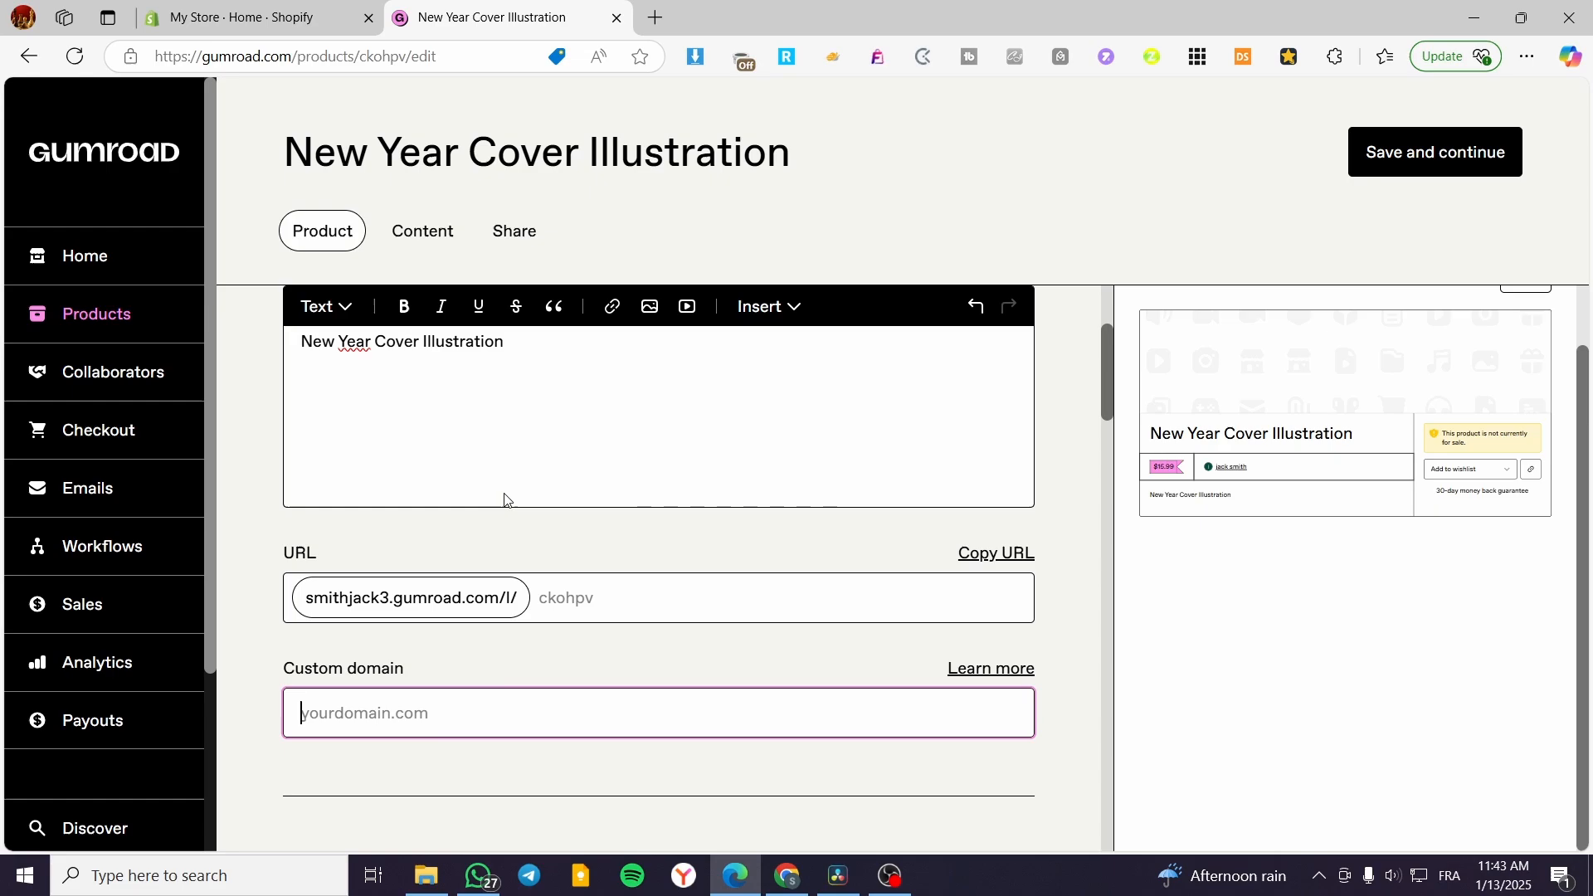
{"action": "left_click", "coordinate": [594, 612]}
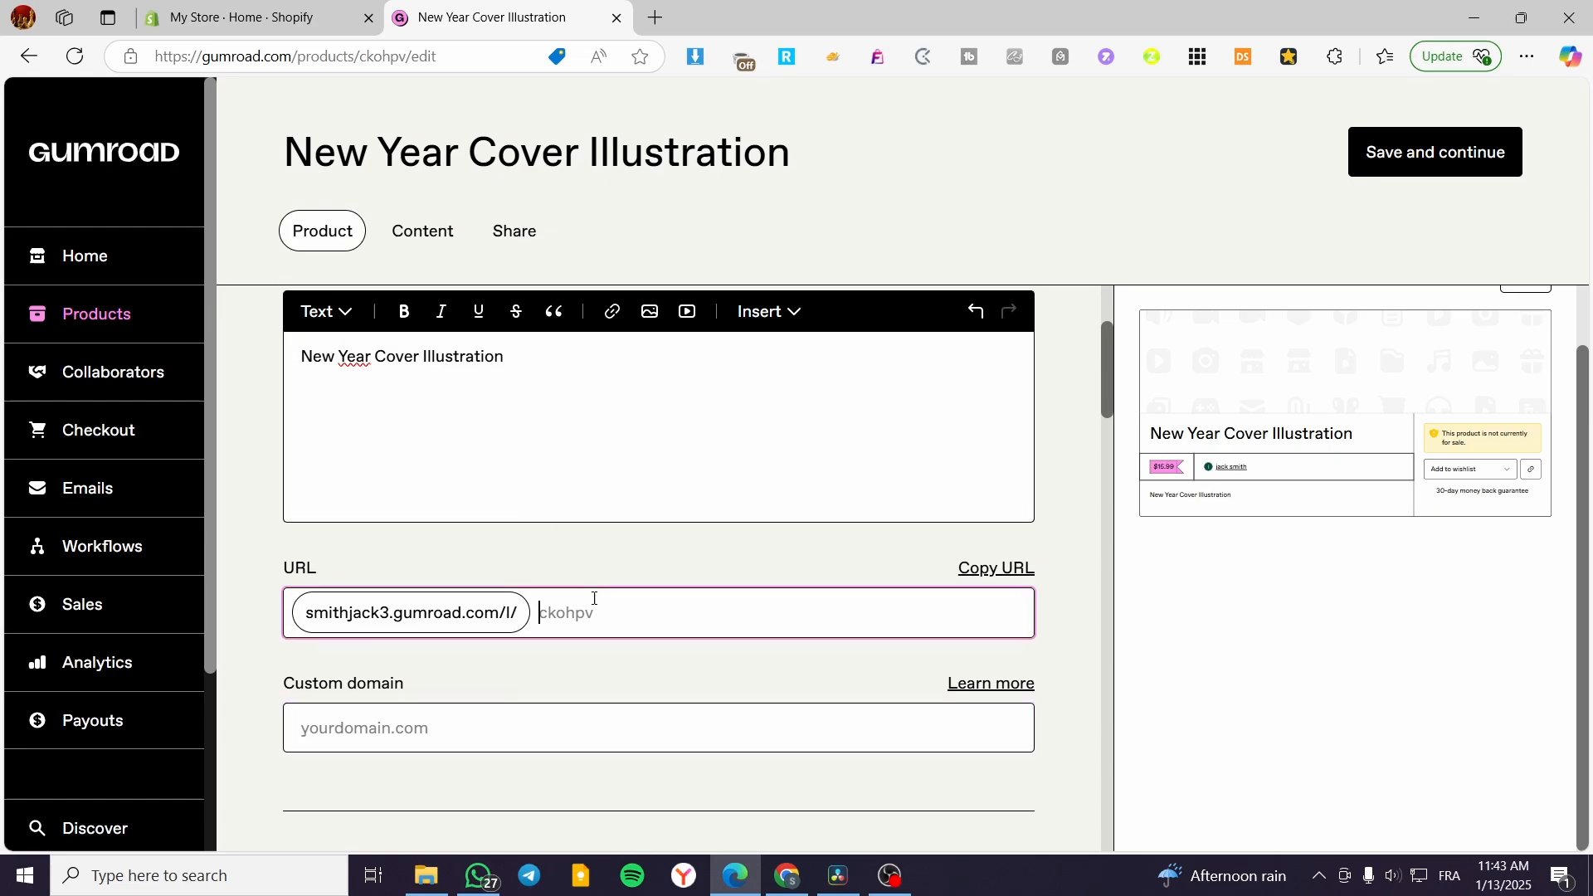
{"action": "type", "text": "N"}
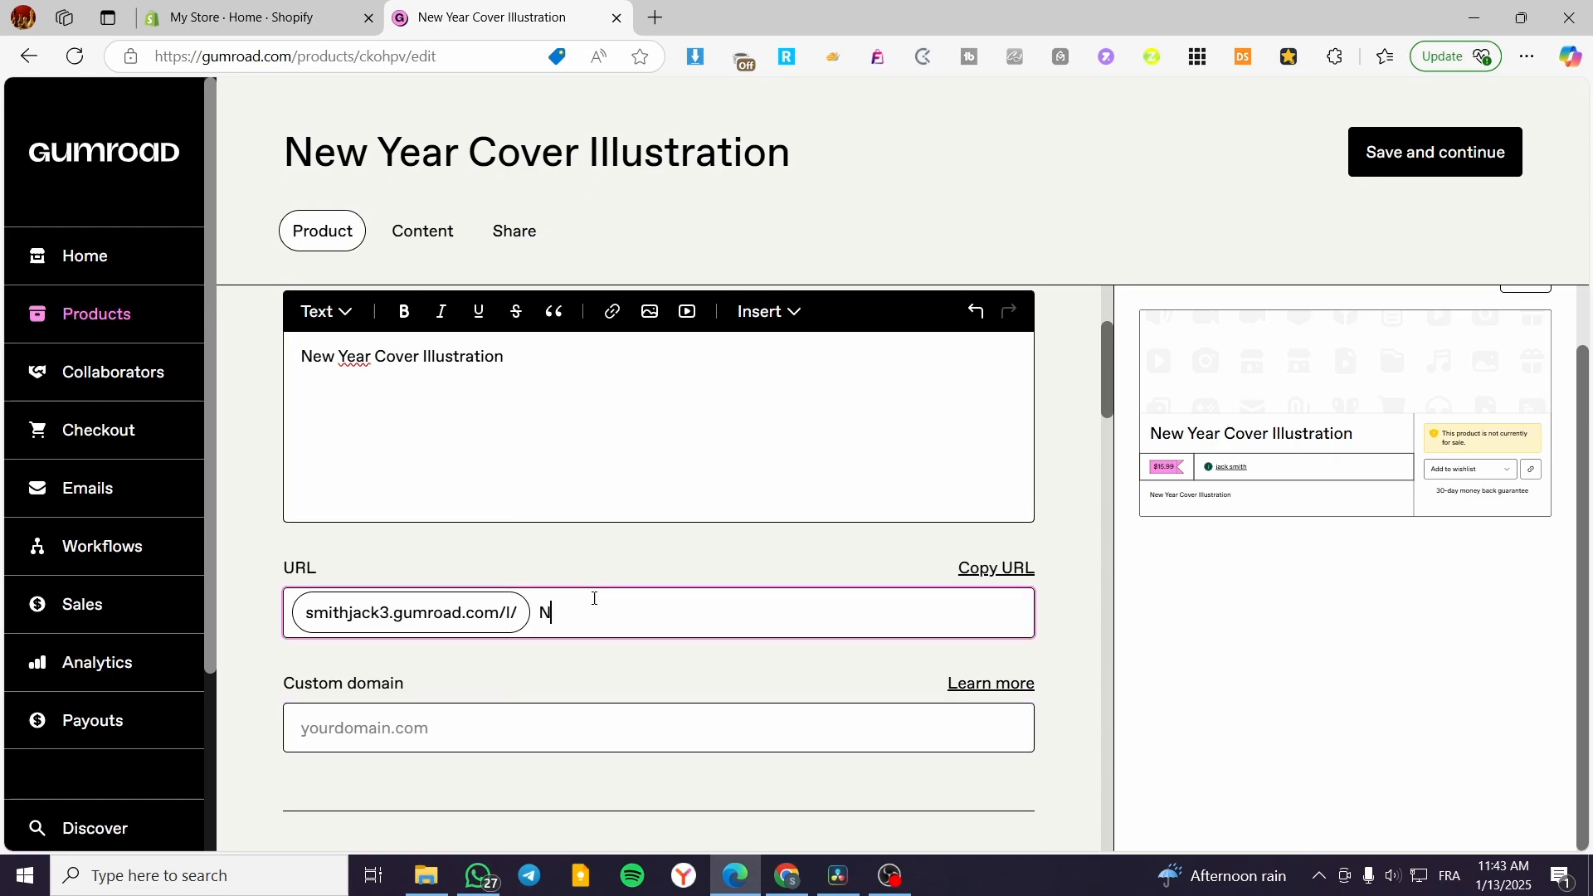
{"action": "type", "text": "ewYear"}
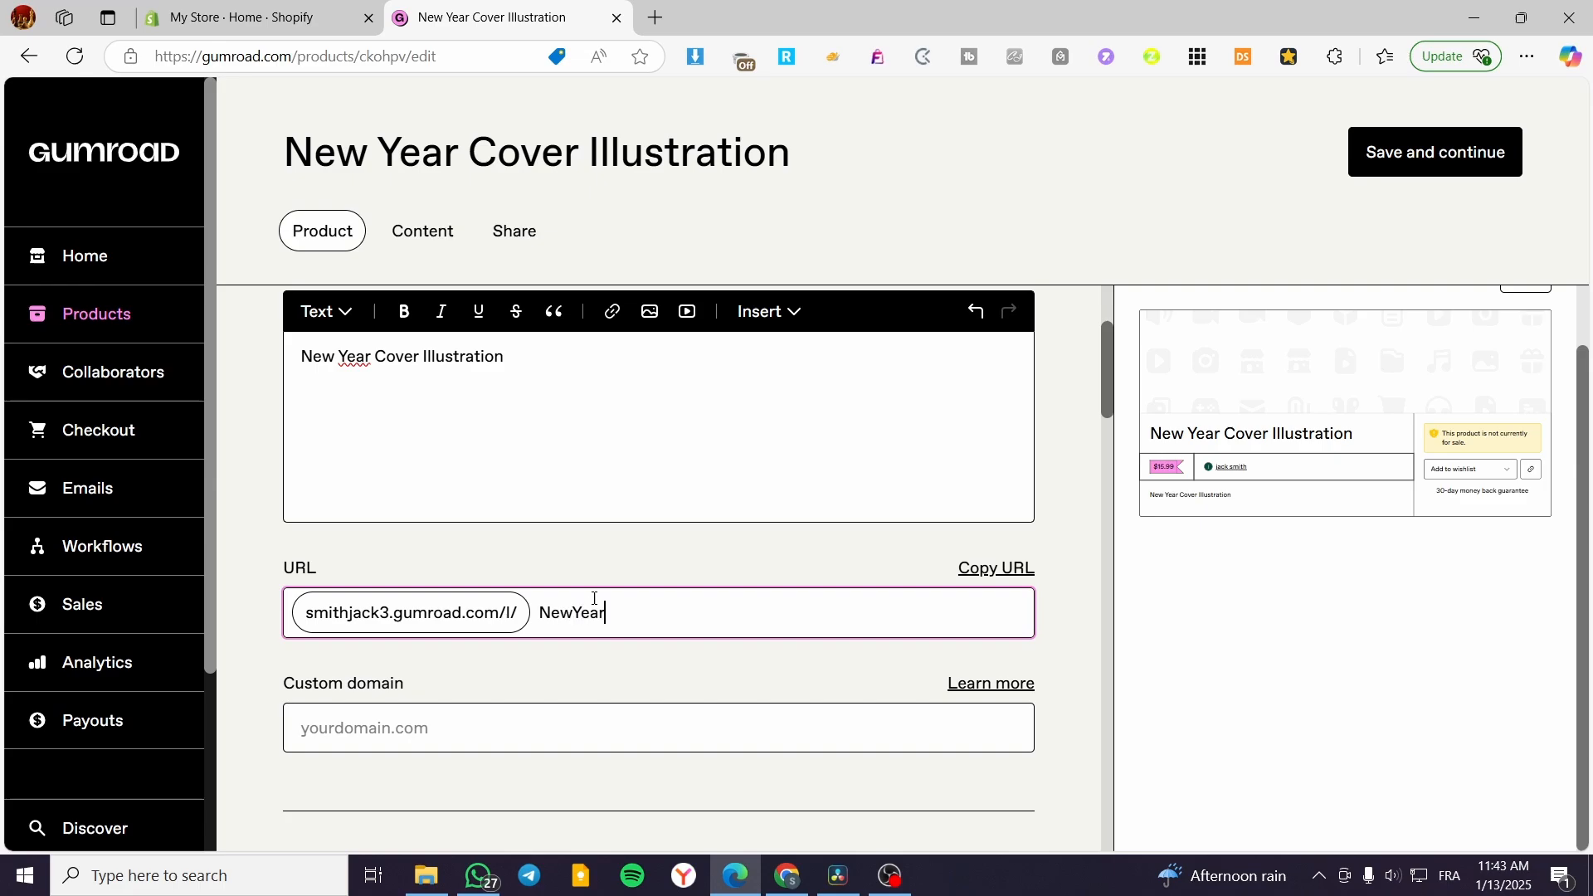
{"action": "type", "text": "C"}
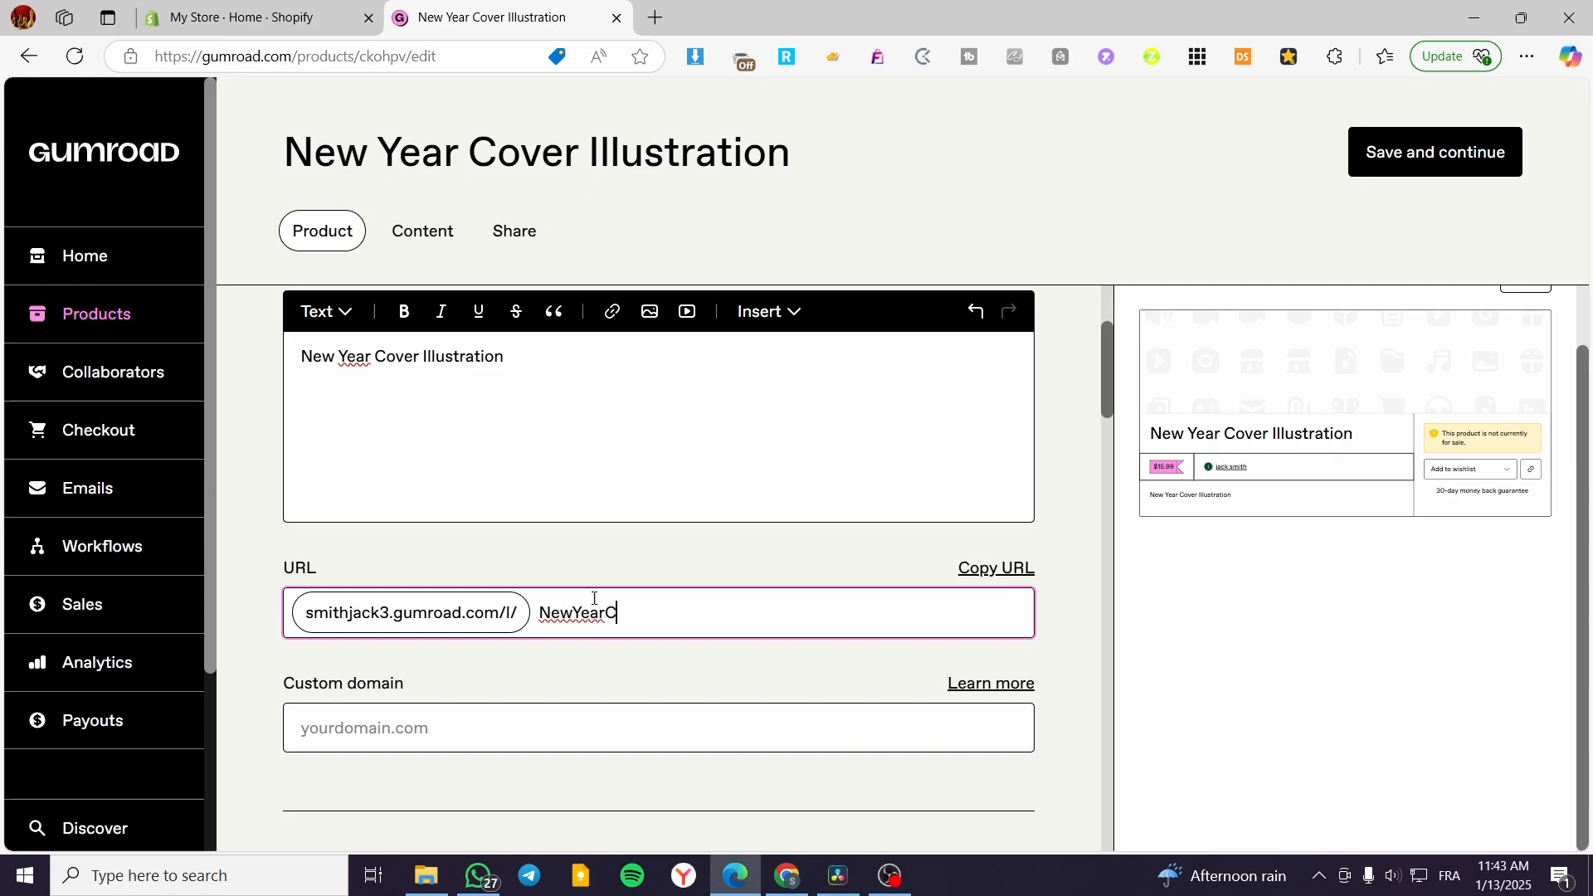
{"action": "type", "text": "over"}
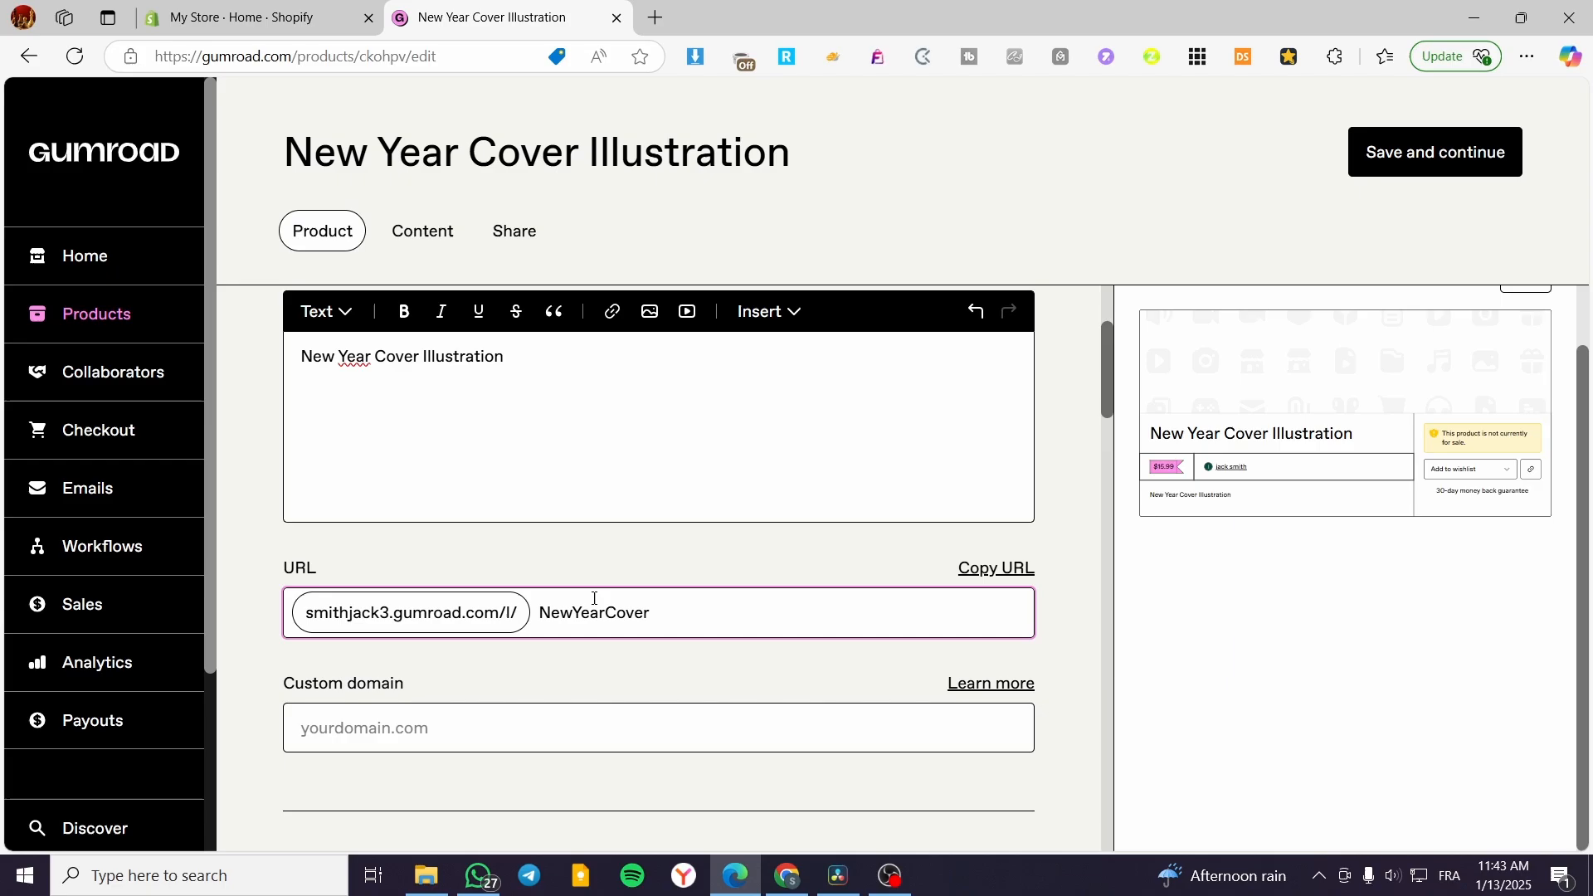
{"action": "scroll", "scroll_direction": "down", "scroll_amount": 3}
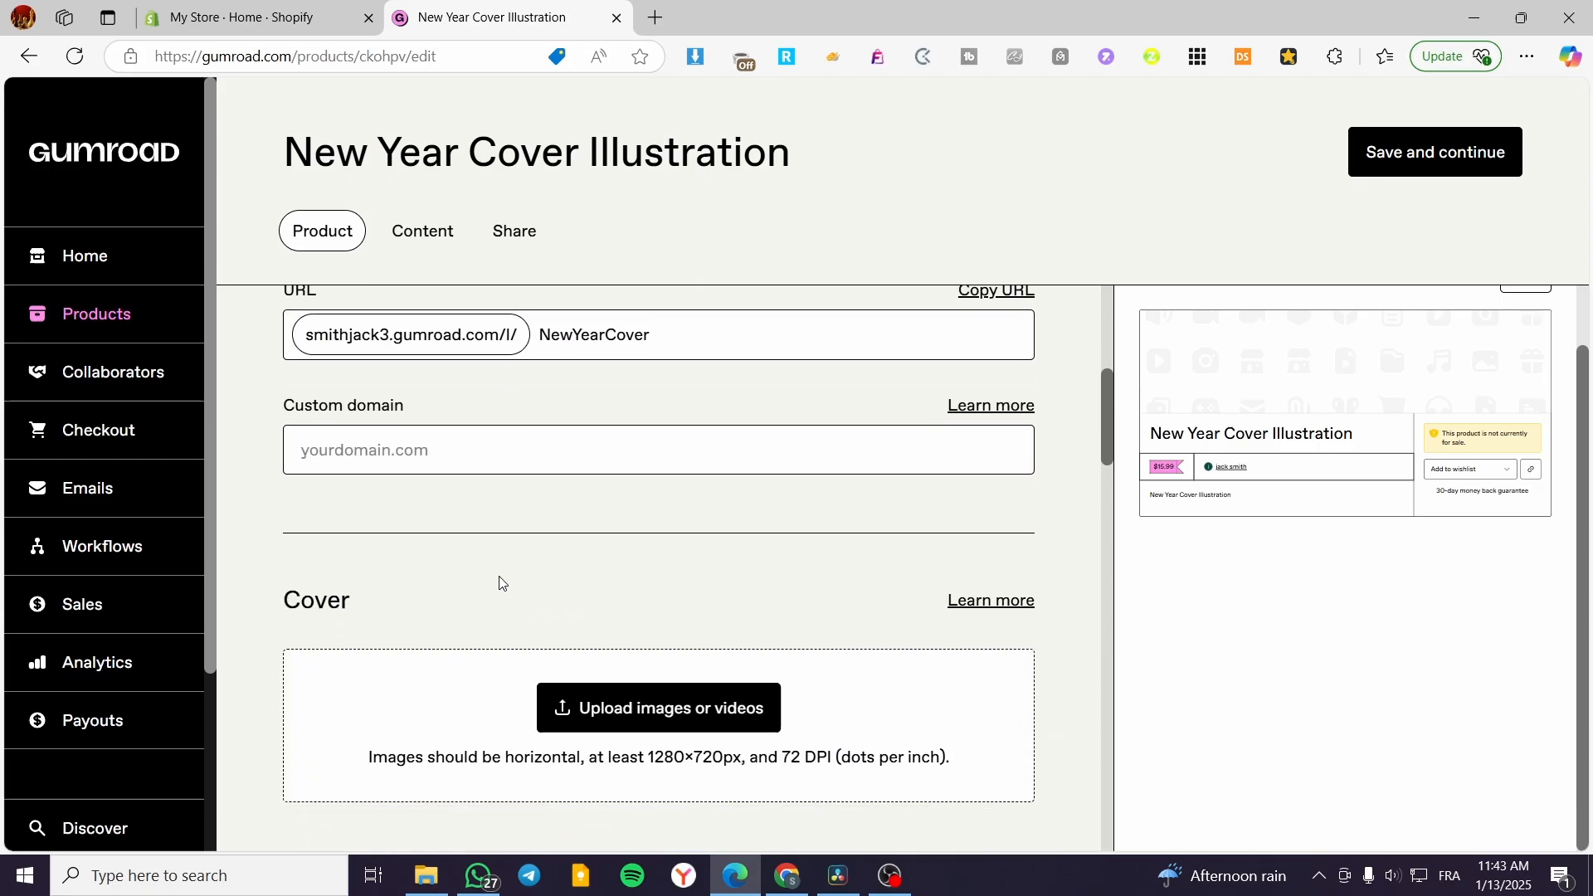
{"action": "scroll", "scroll_direction": "down", "scroll_amount": 3}
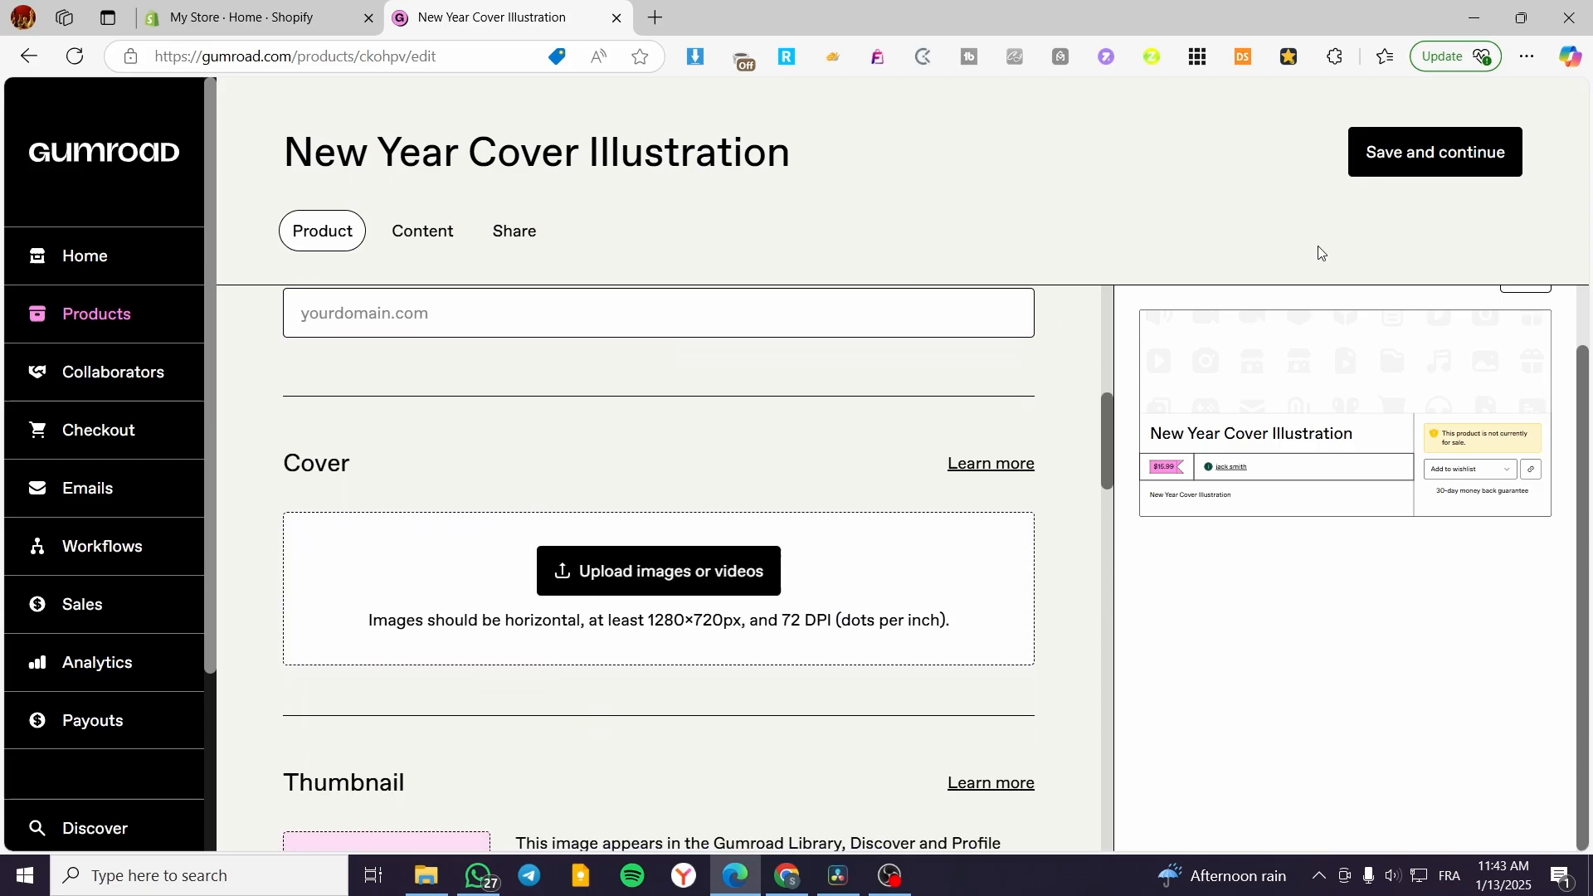
{"action": "left_click", "coordinate": [1382, 56]}
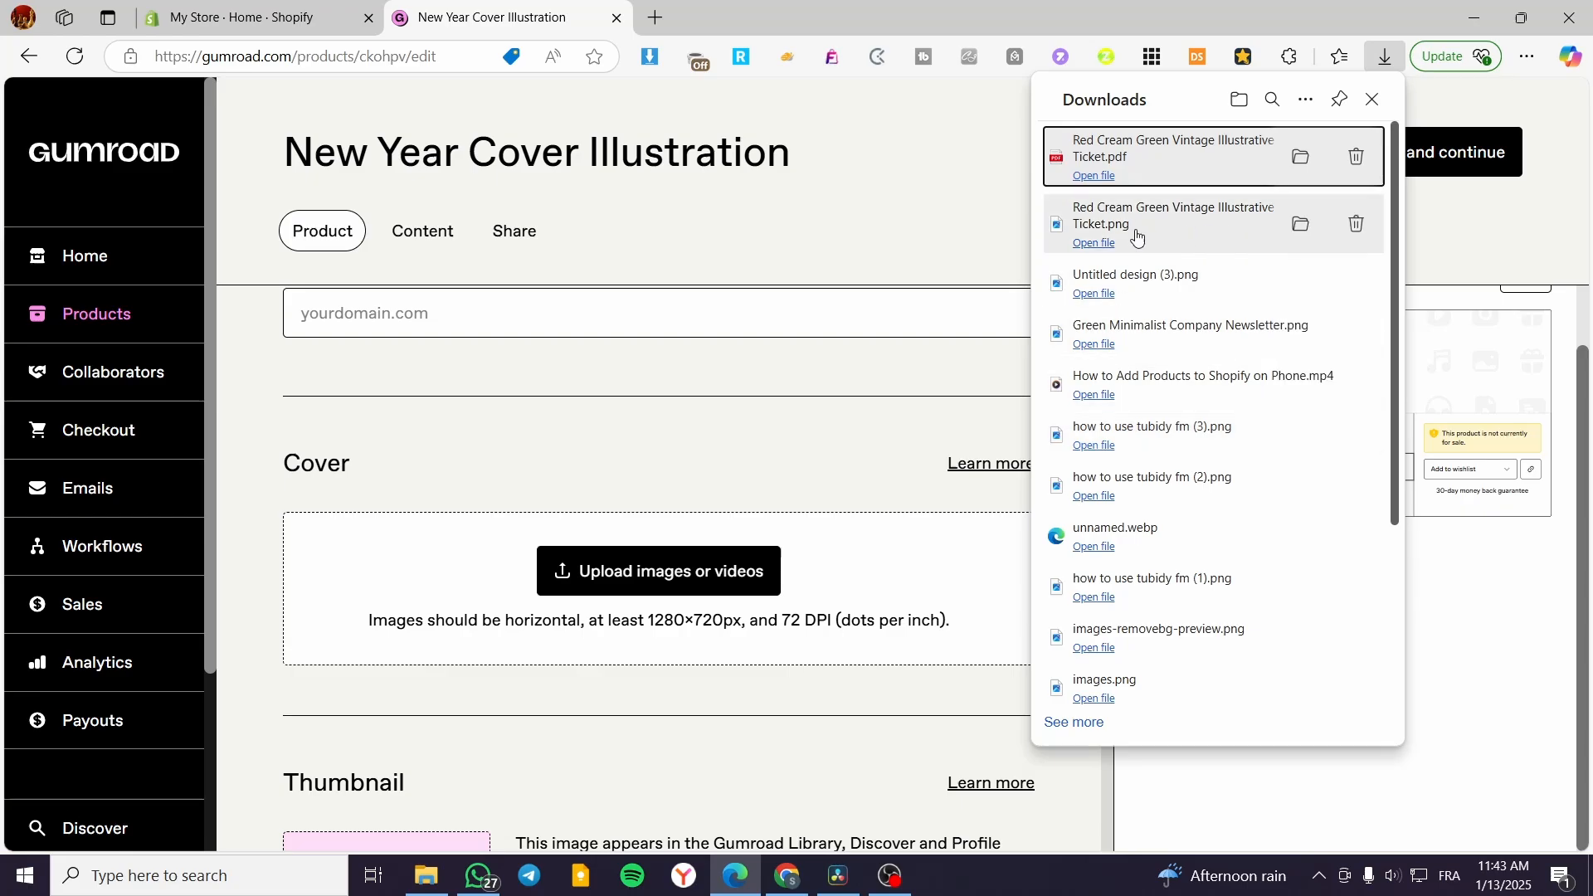
{"action": "mouse_move", "coordinate": [1133, 226]}
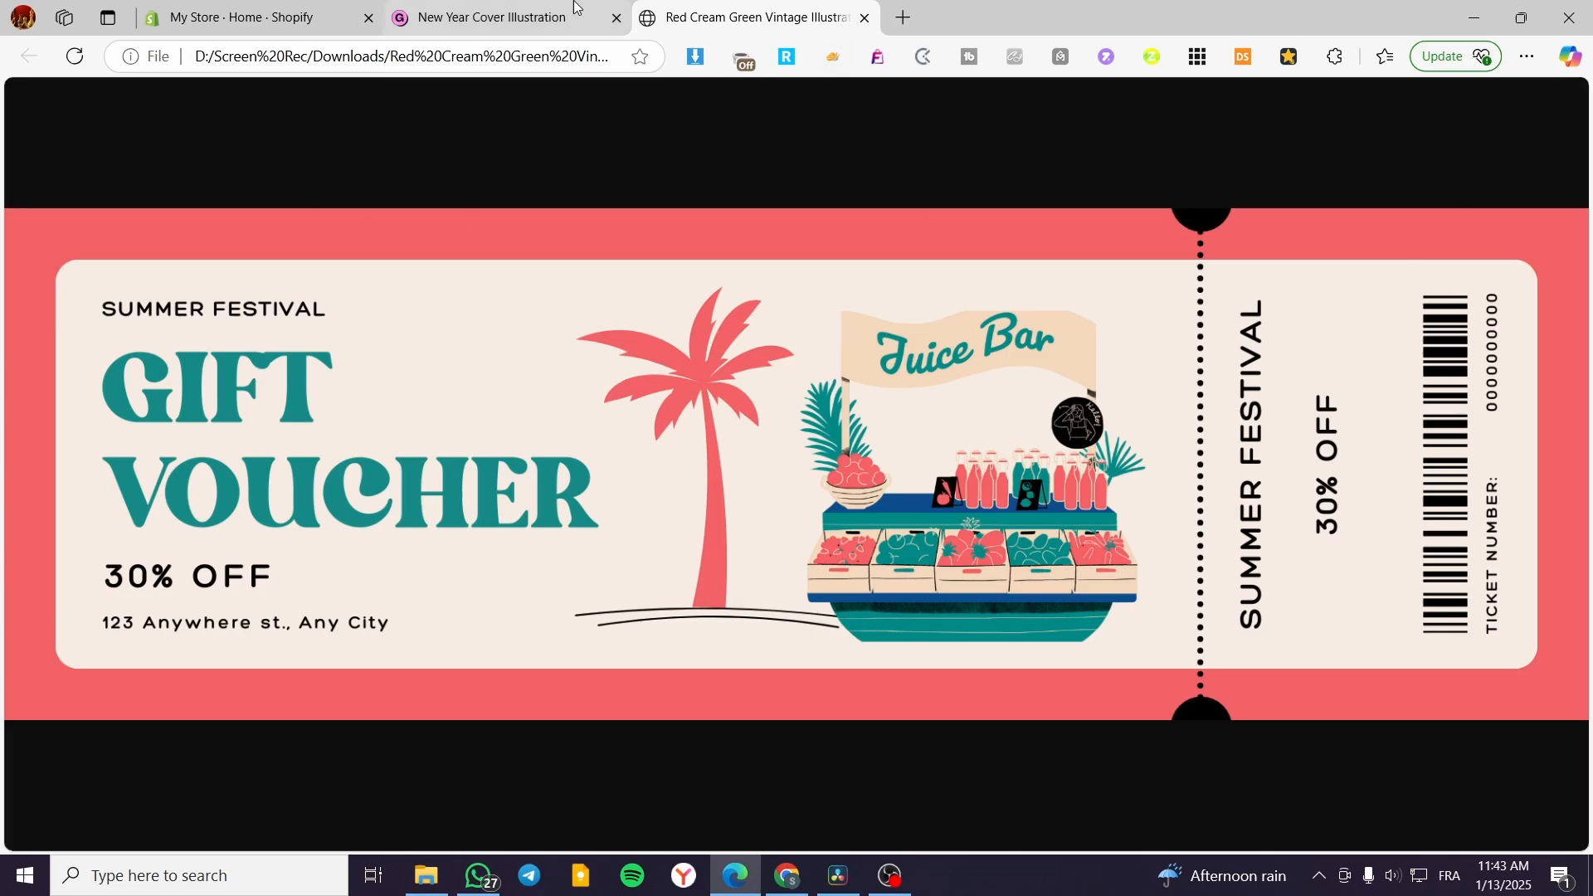
{"action": "left_click", "coordinate": [488, 16]}
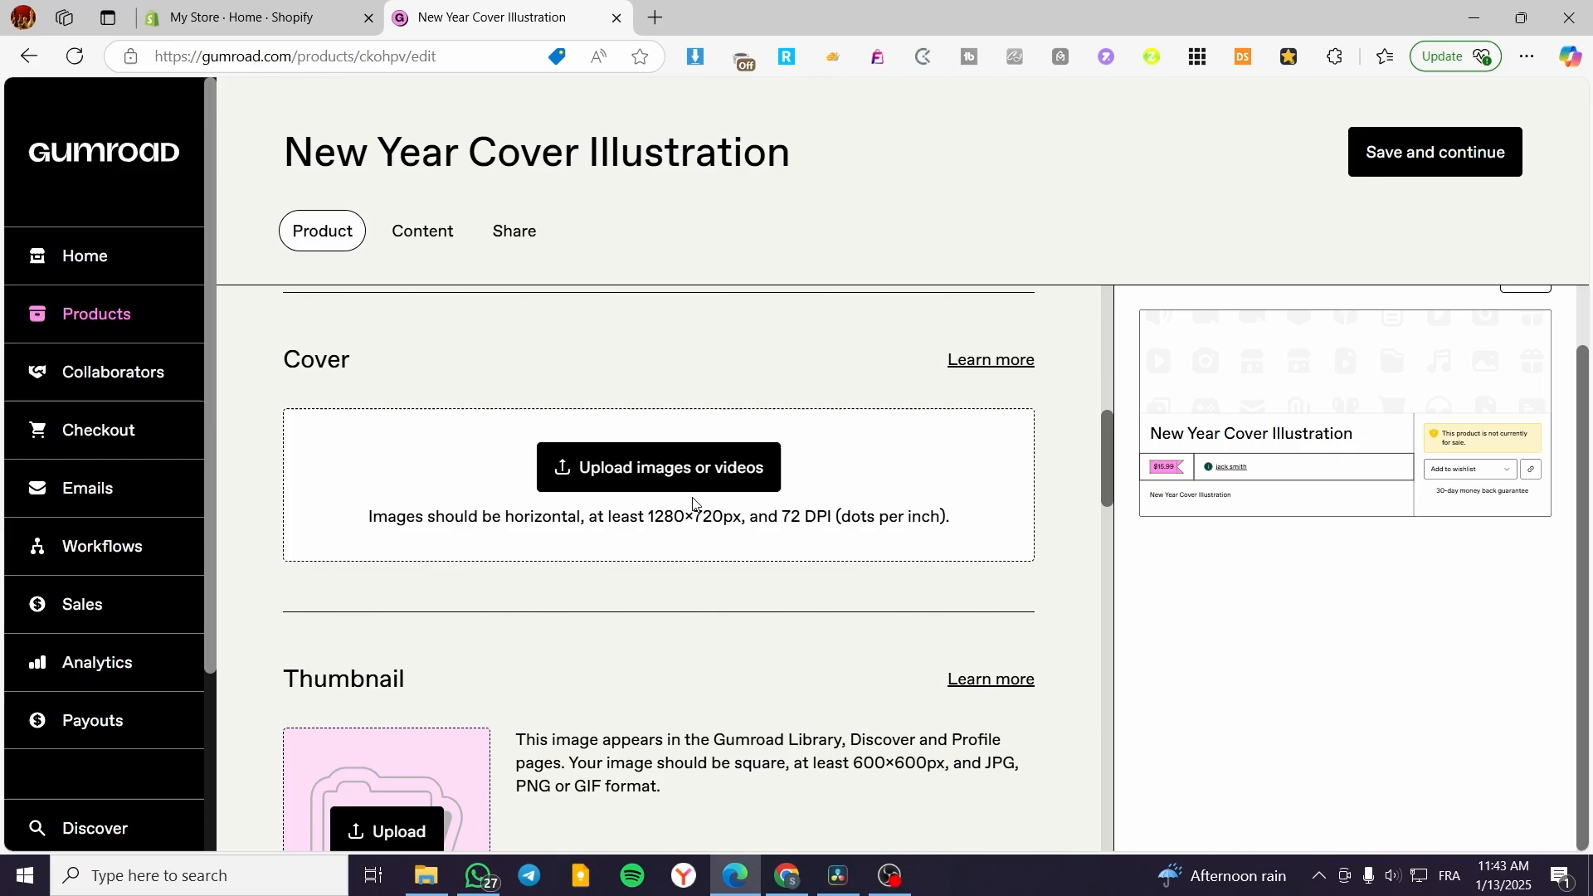
Set the call to action to 'Buy this' in Product info, leaving the summary empty
{"action": "scroll", "scroll_direction": "down", "scroll_amount": 3}
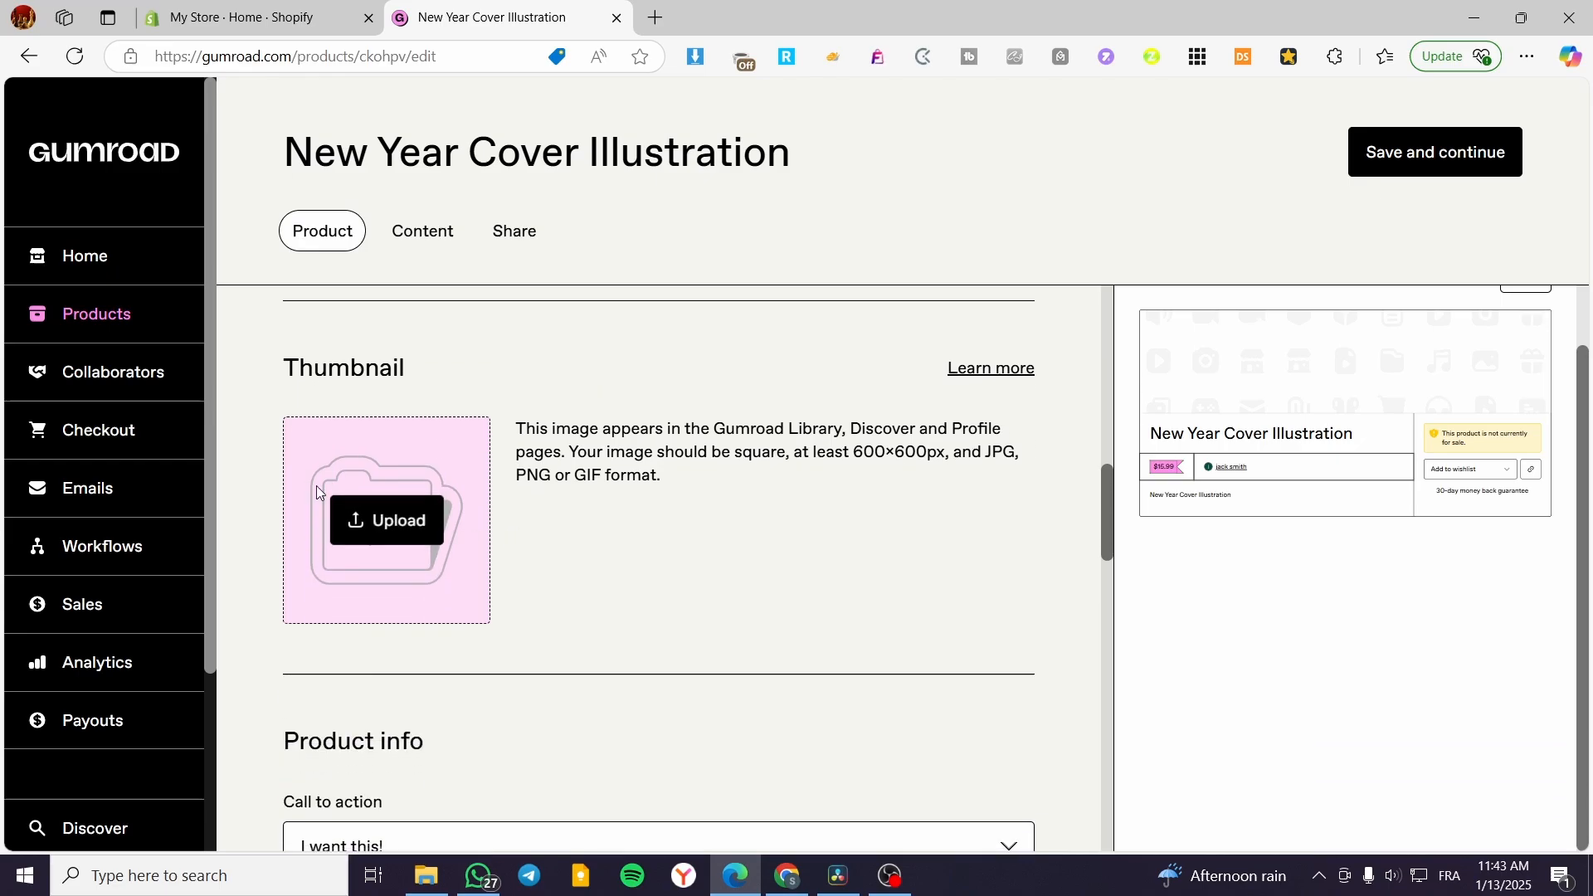
{"action": "scroll", "scroll_direction": "down", "scroll_amount": 3}
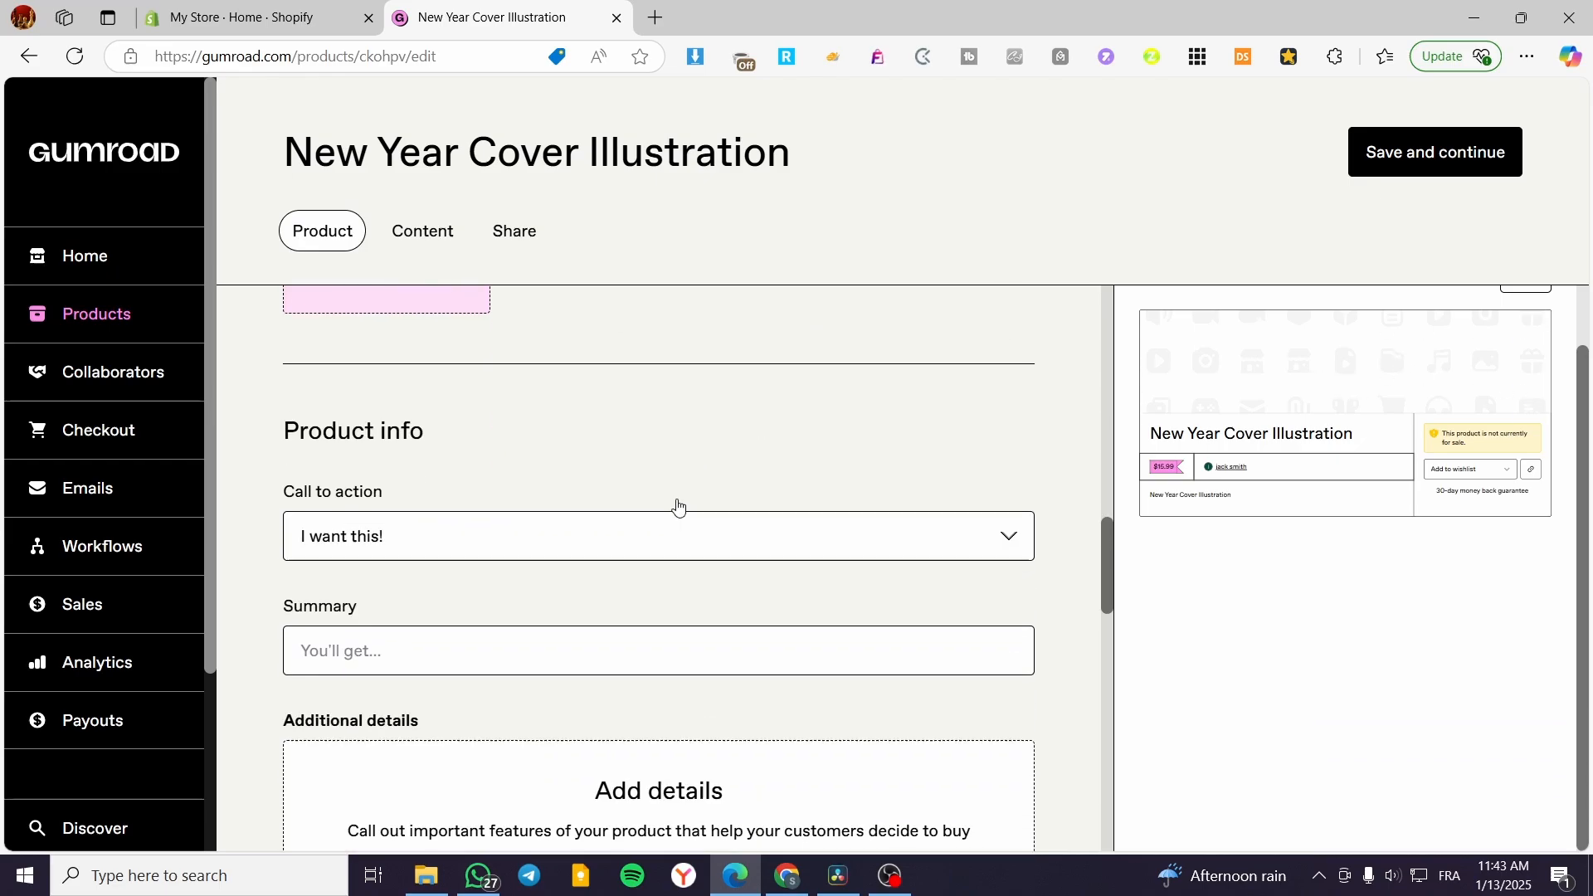
{"action": "scroll", "scroll_direction": "down", "scroll_amount": 3}
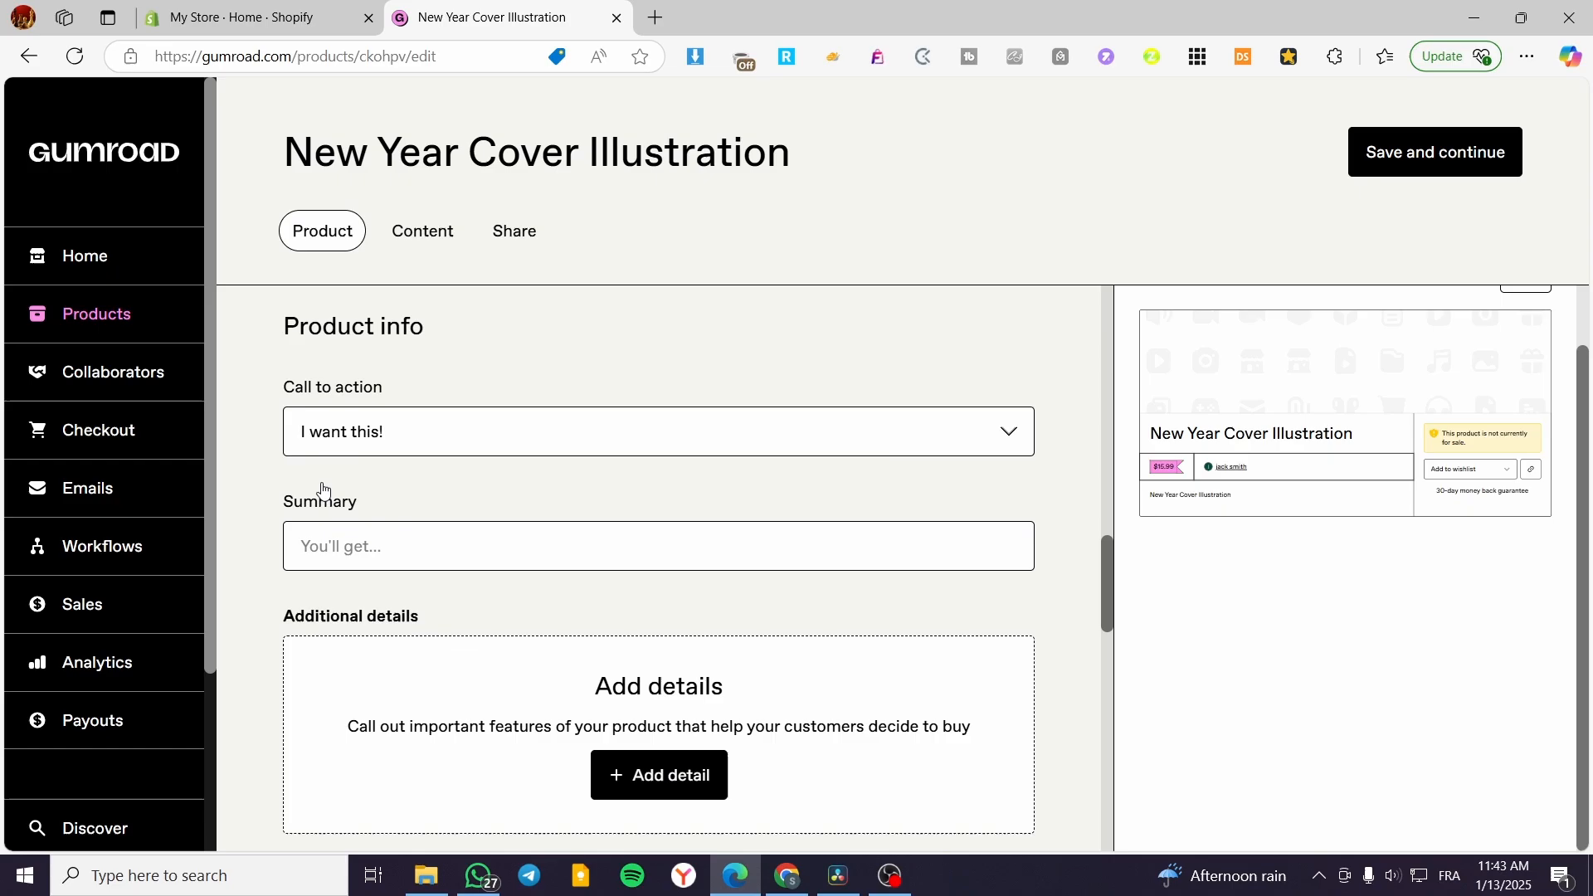
{"action": "mouse_move", "coordinate": [374, 431]}
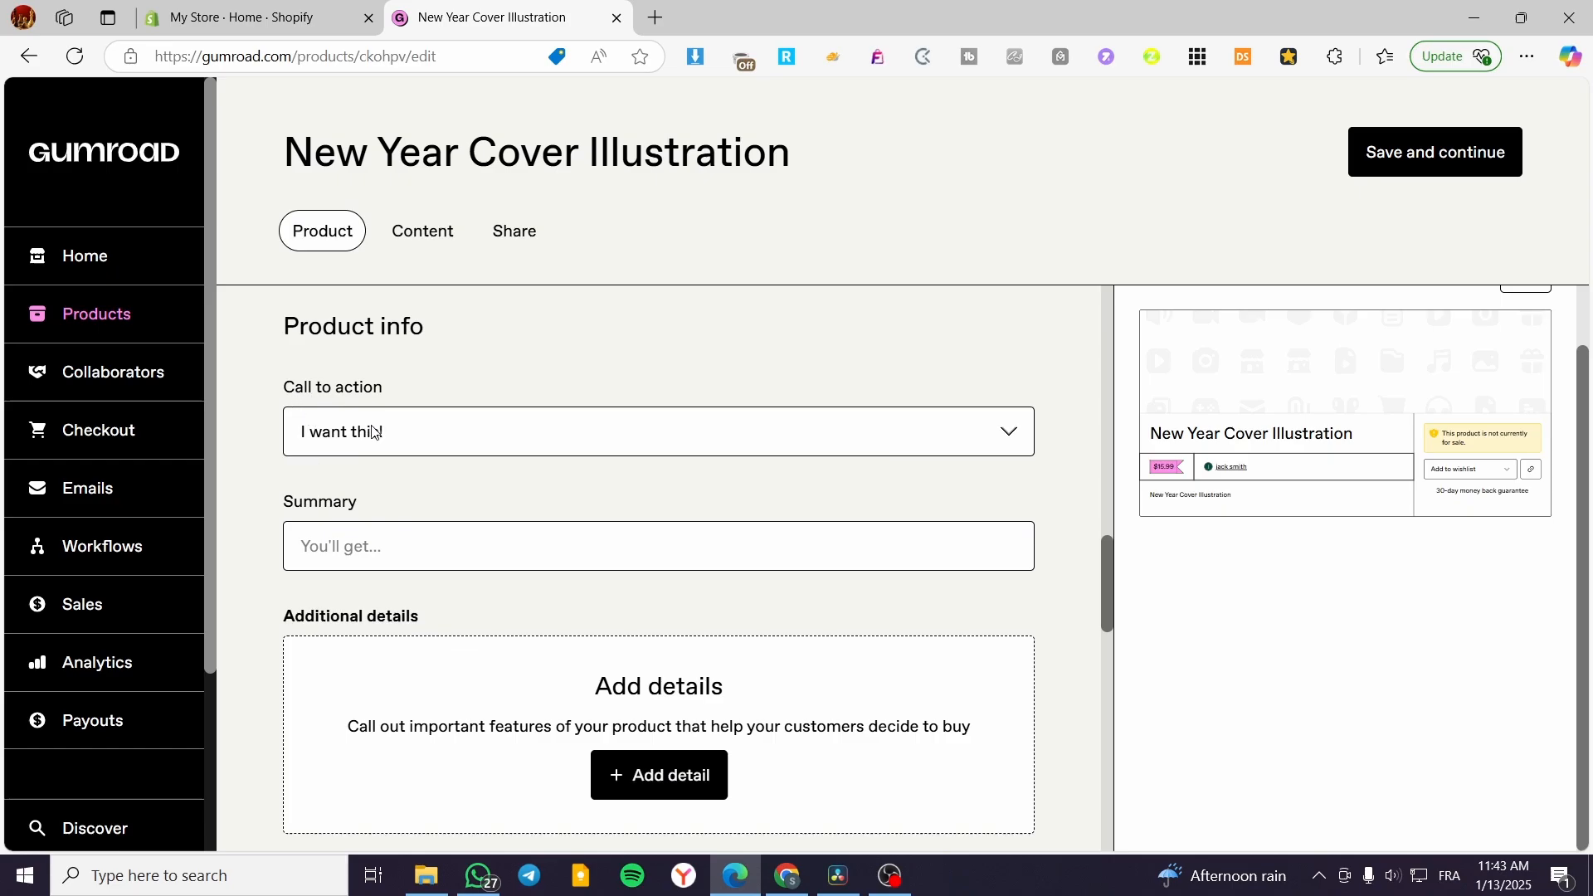
{"action": "left_click", "coordinate": [657, 432]}
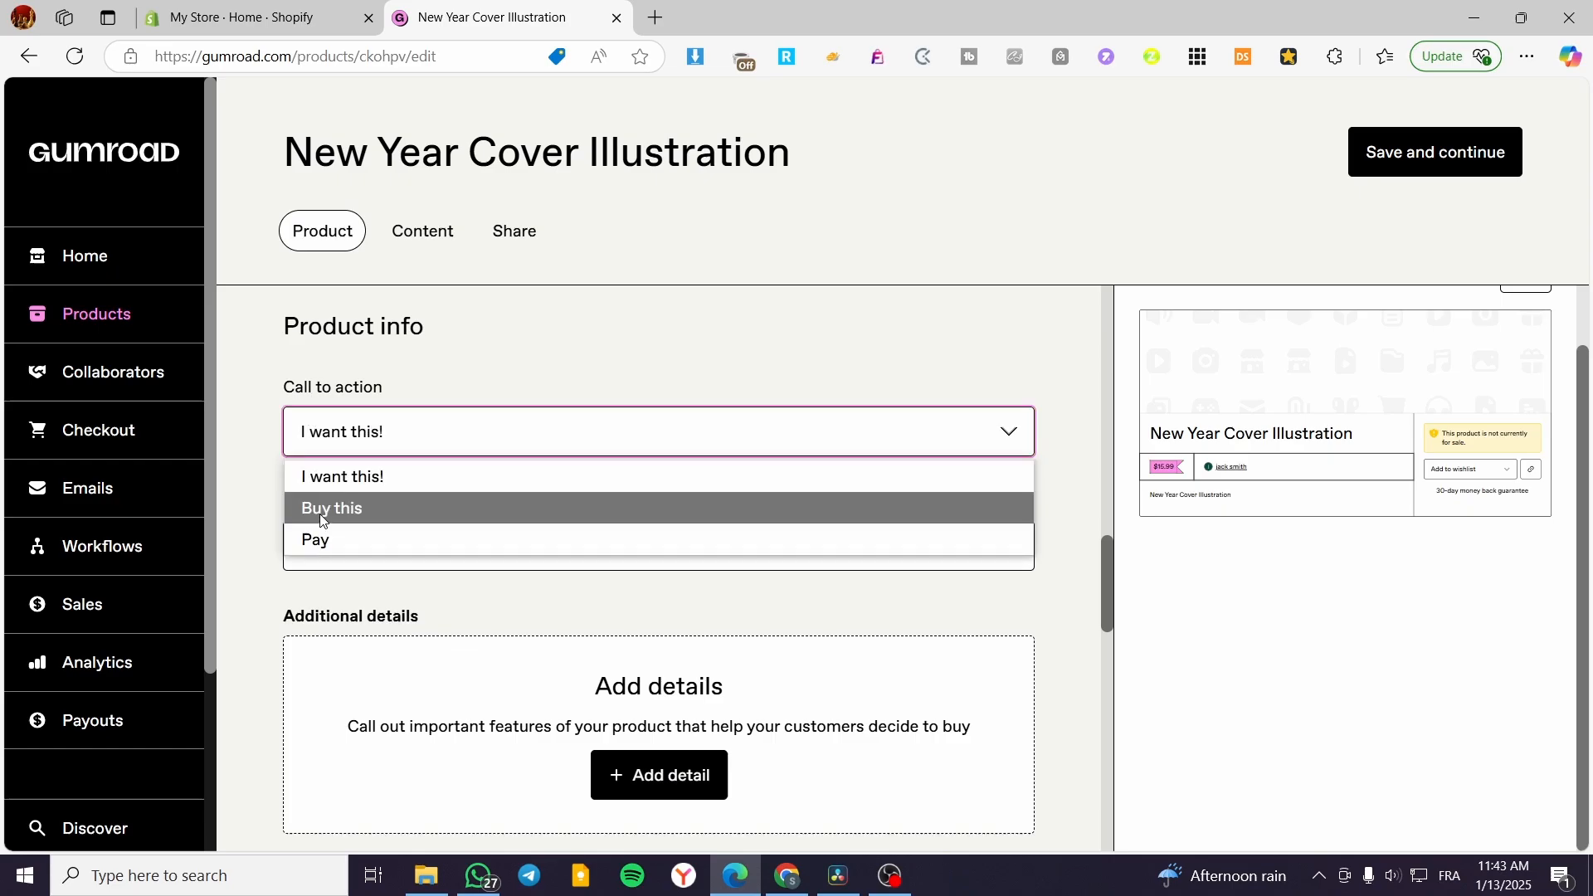
{"action": "left_click", "coordinate": [332, 508]}
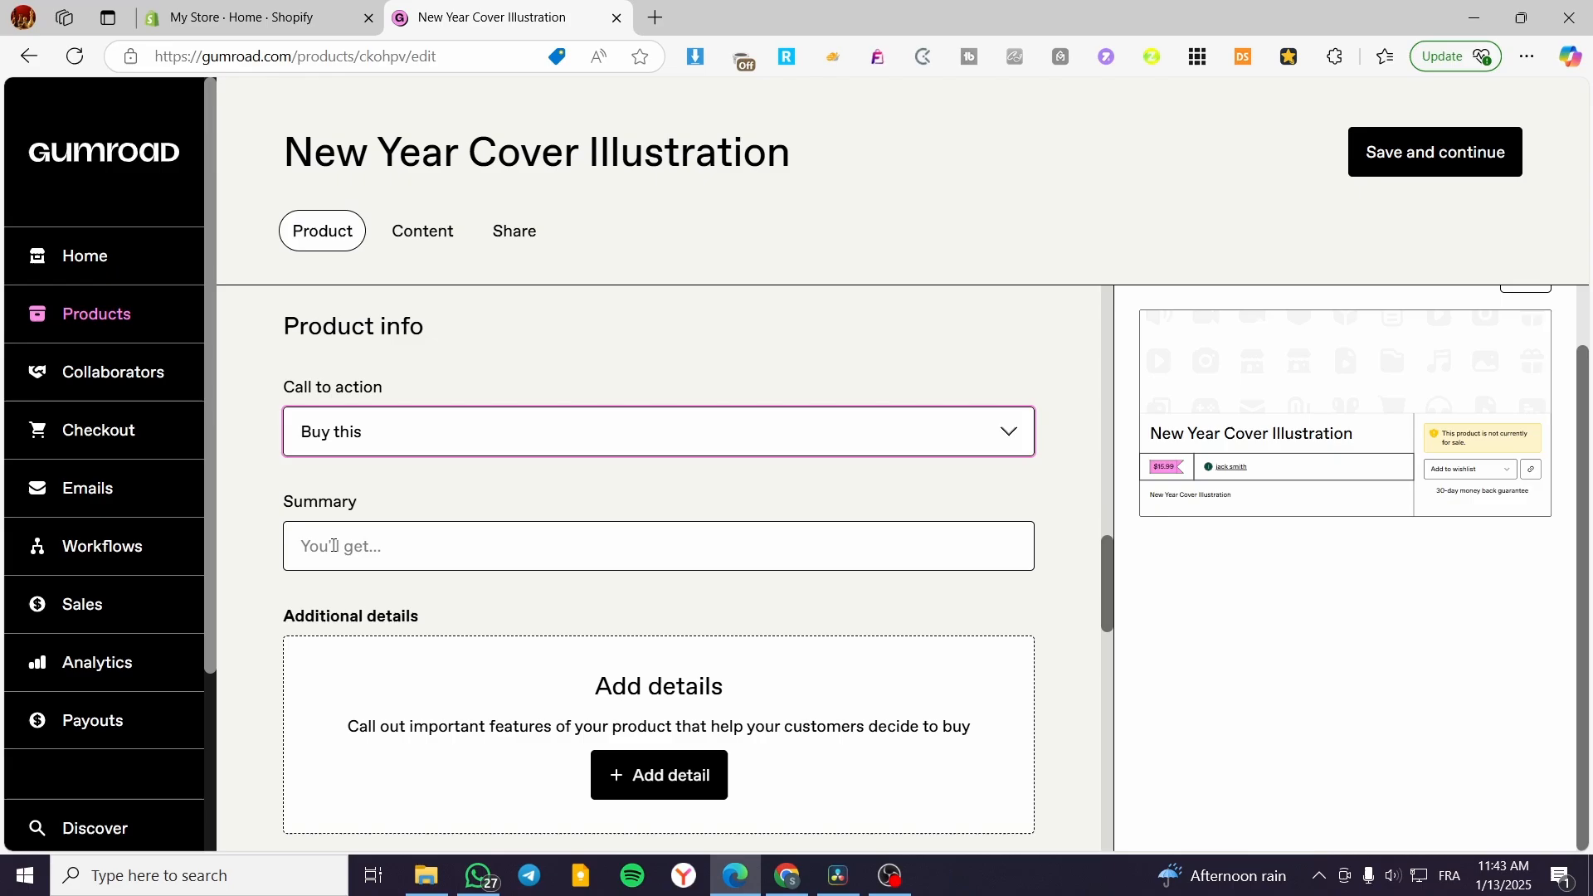
{"action": "left_click", "coordinate": [657, 546]}
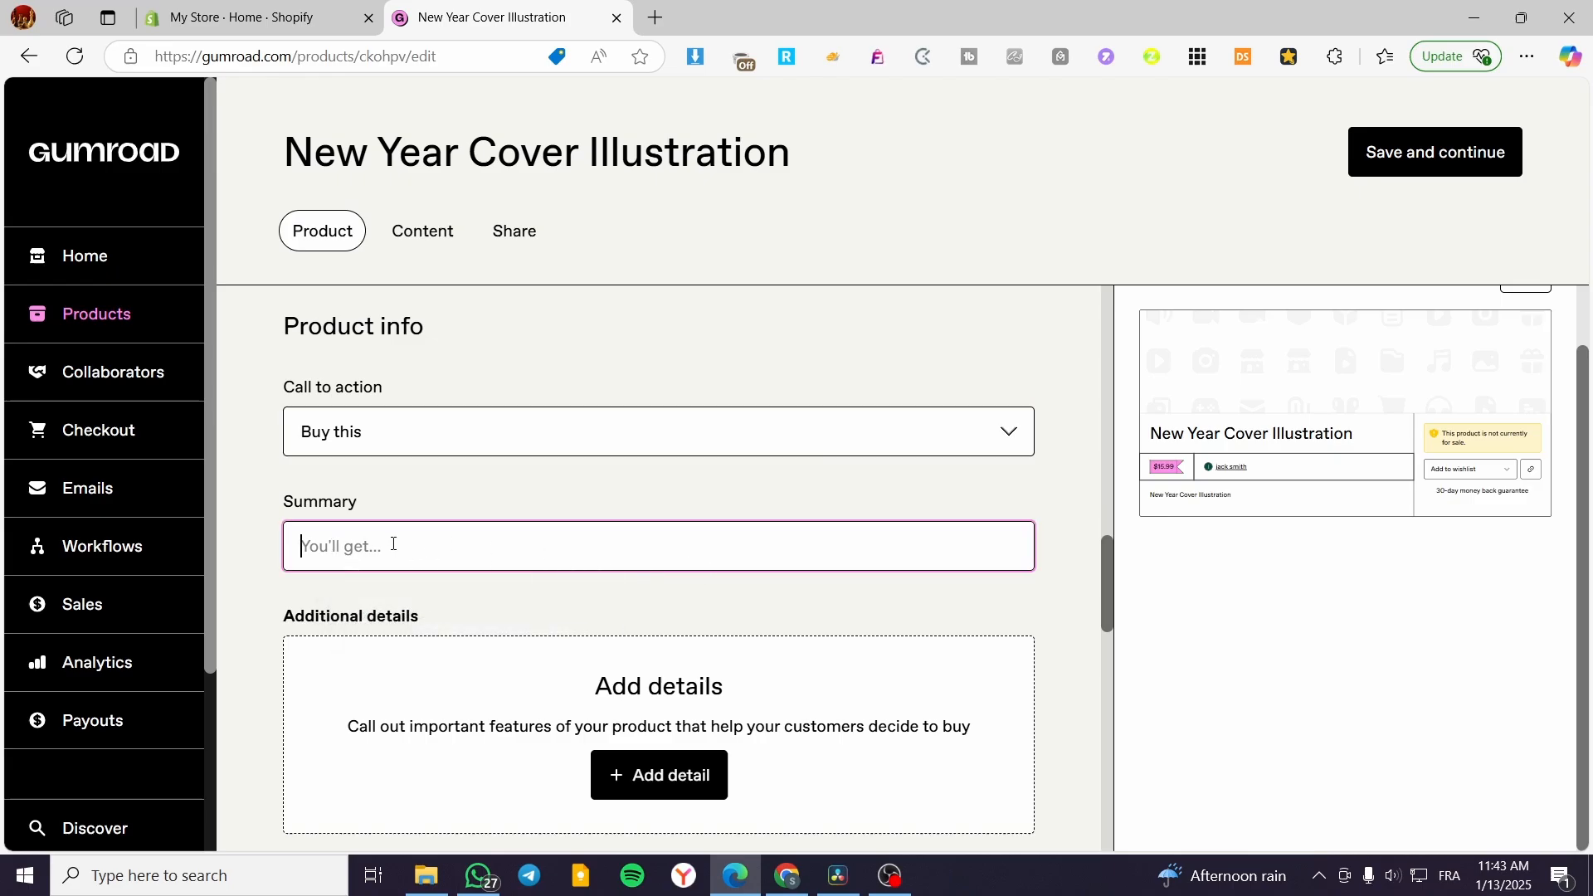
Save the product details and continue to the Content tab
{"action": "scroll", "scroll_direction": "down", "scroll_amount": 3}
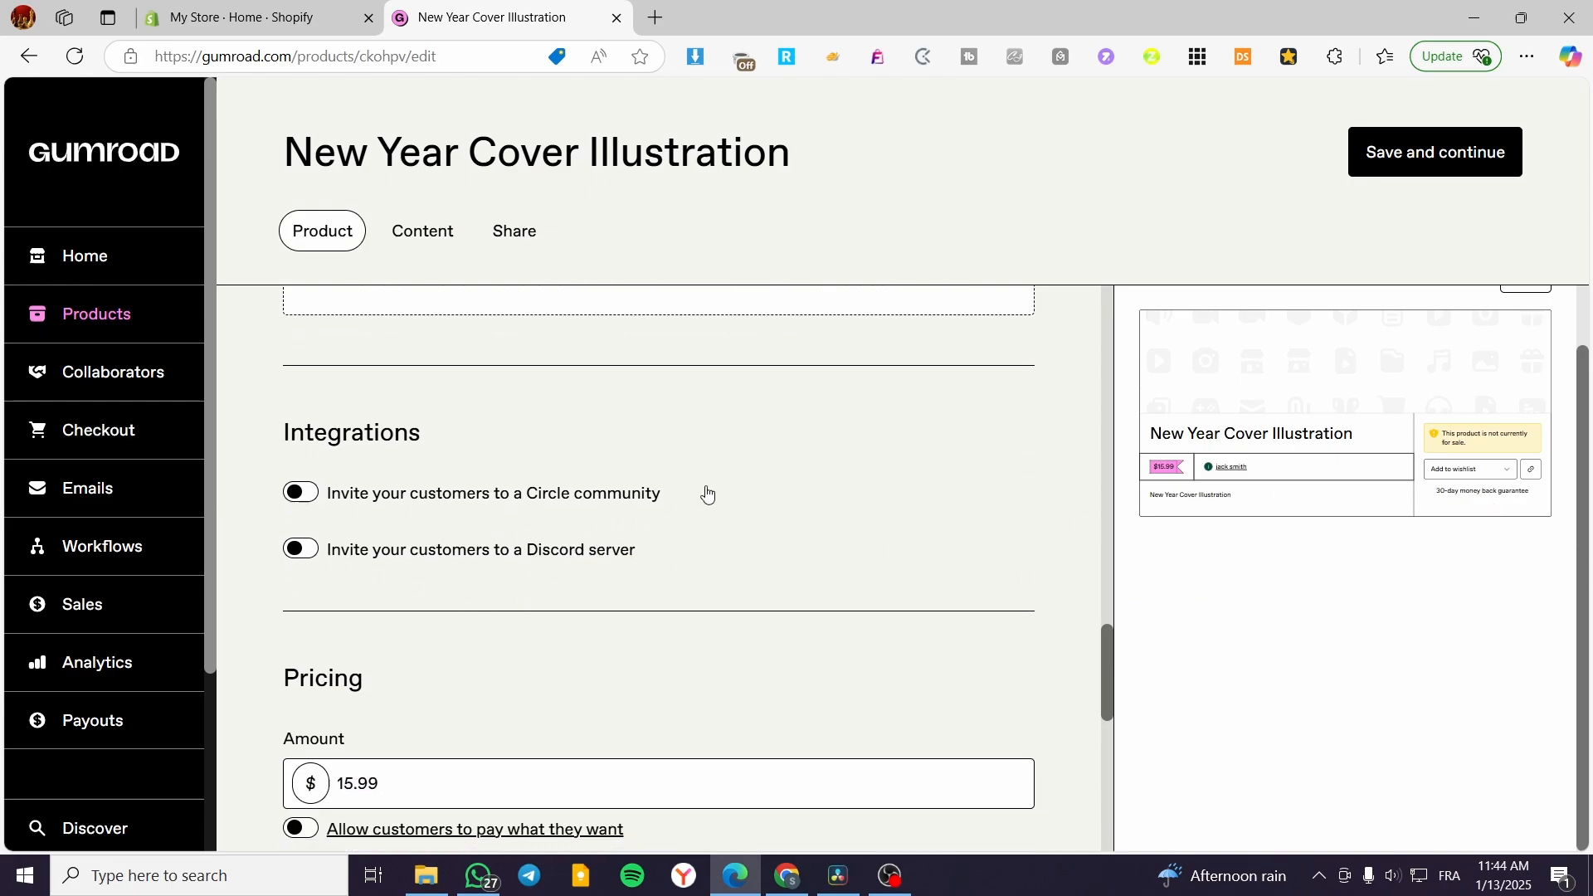
{"action": "mouse_move", "coordinate": [423, 514]}
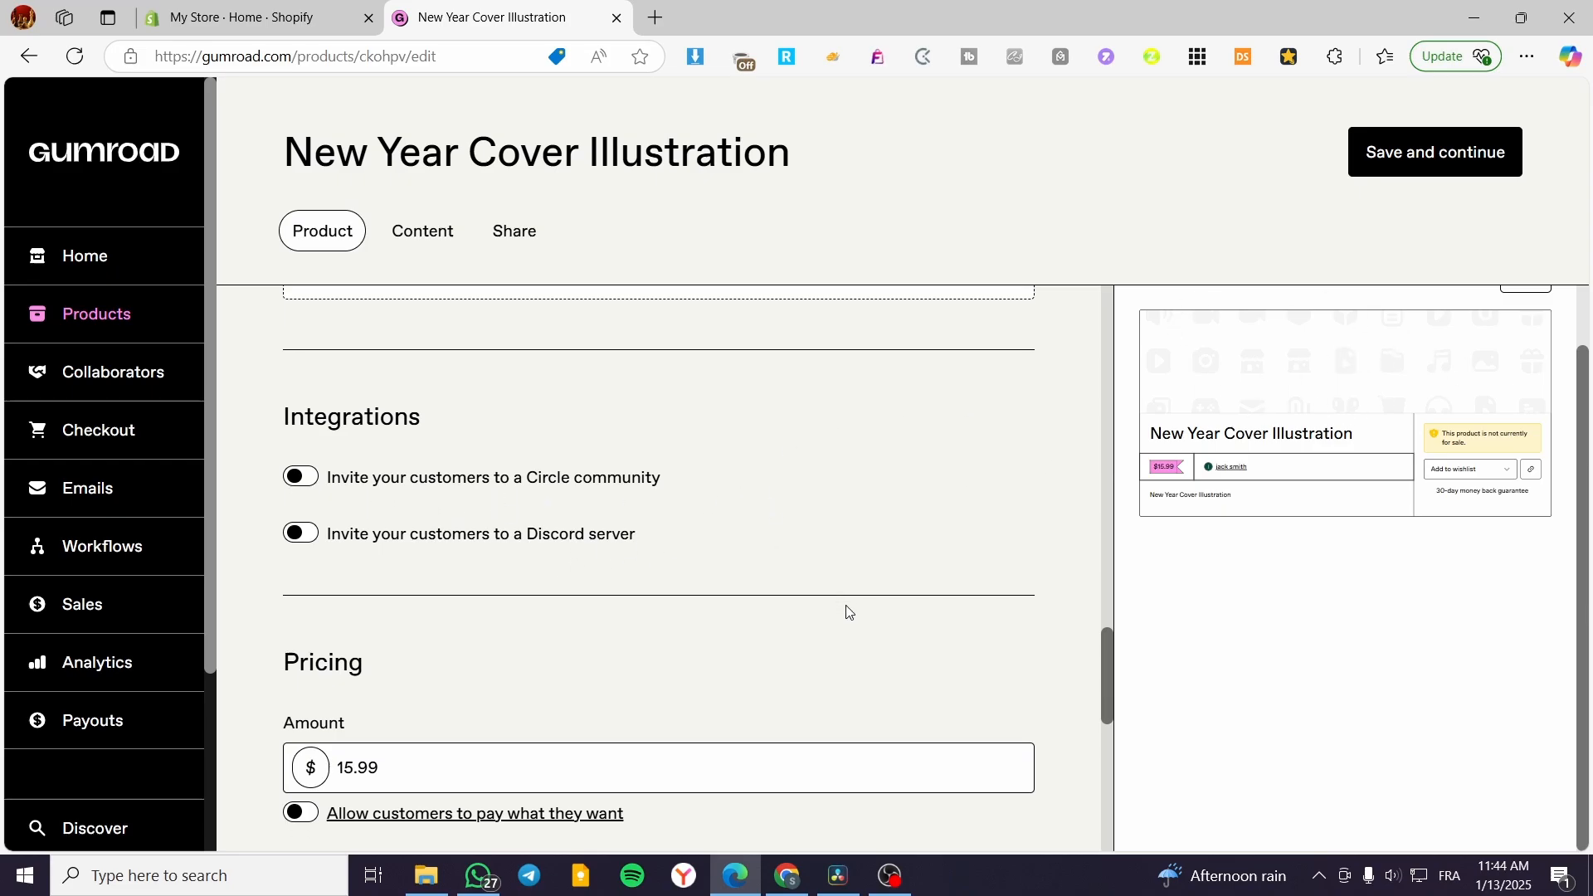
{"action": "scroll", "scroll_direction": "down", "scroll_amount": 3}
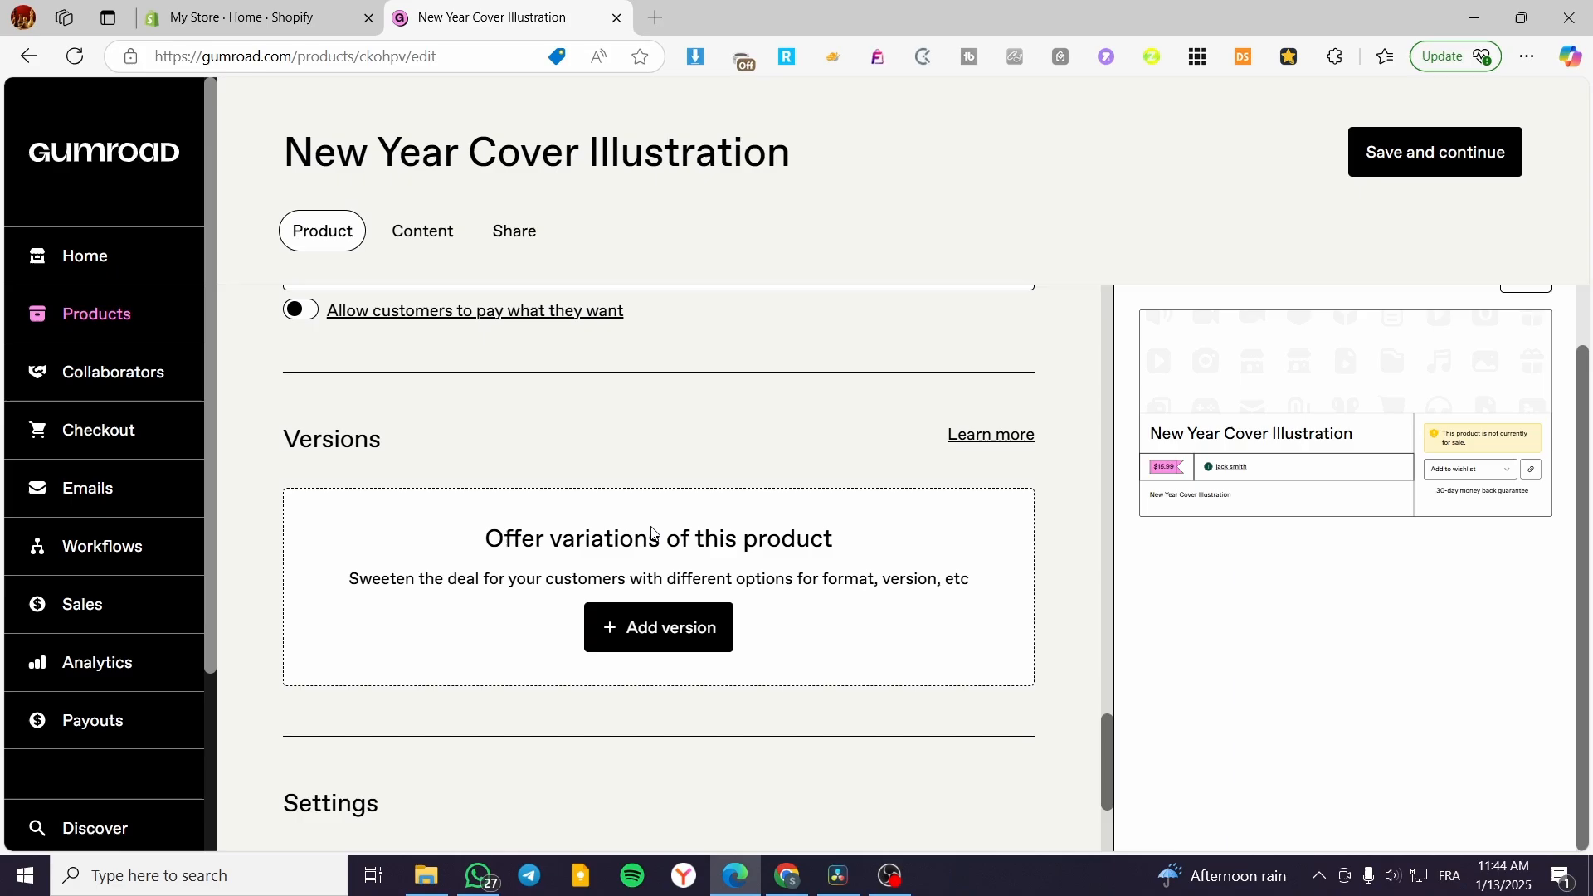
{"action": "scroll", "scroll_direction": "down", "scroll_amount": 3}
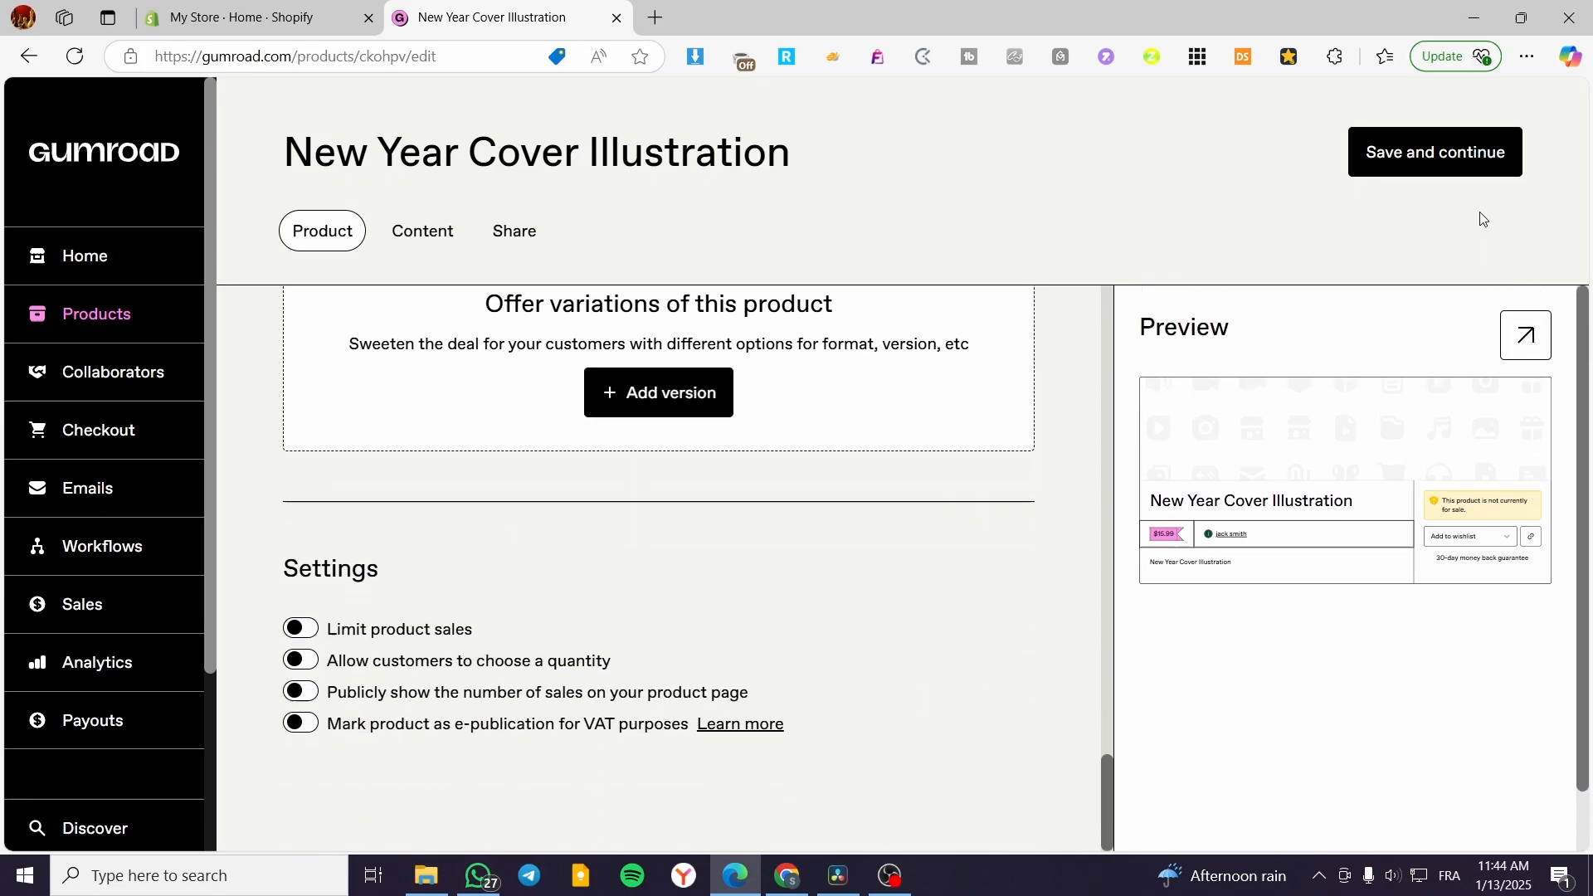
{"action": "left_click", "coordinate": [421, 231]}
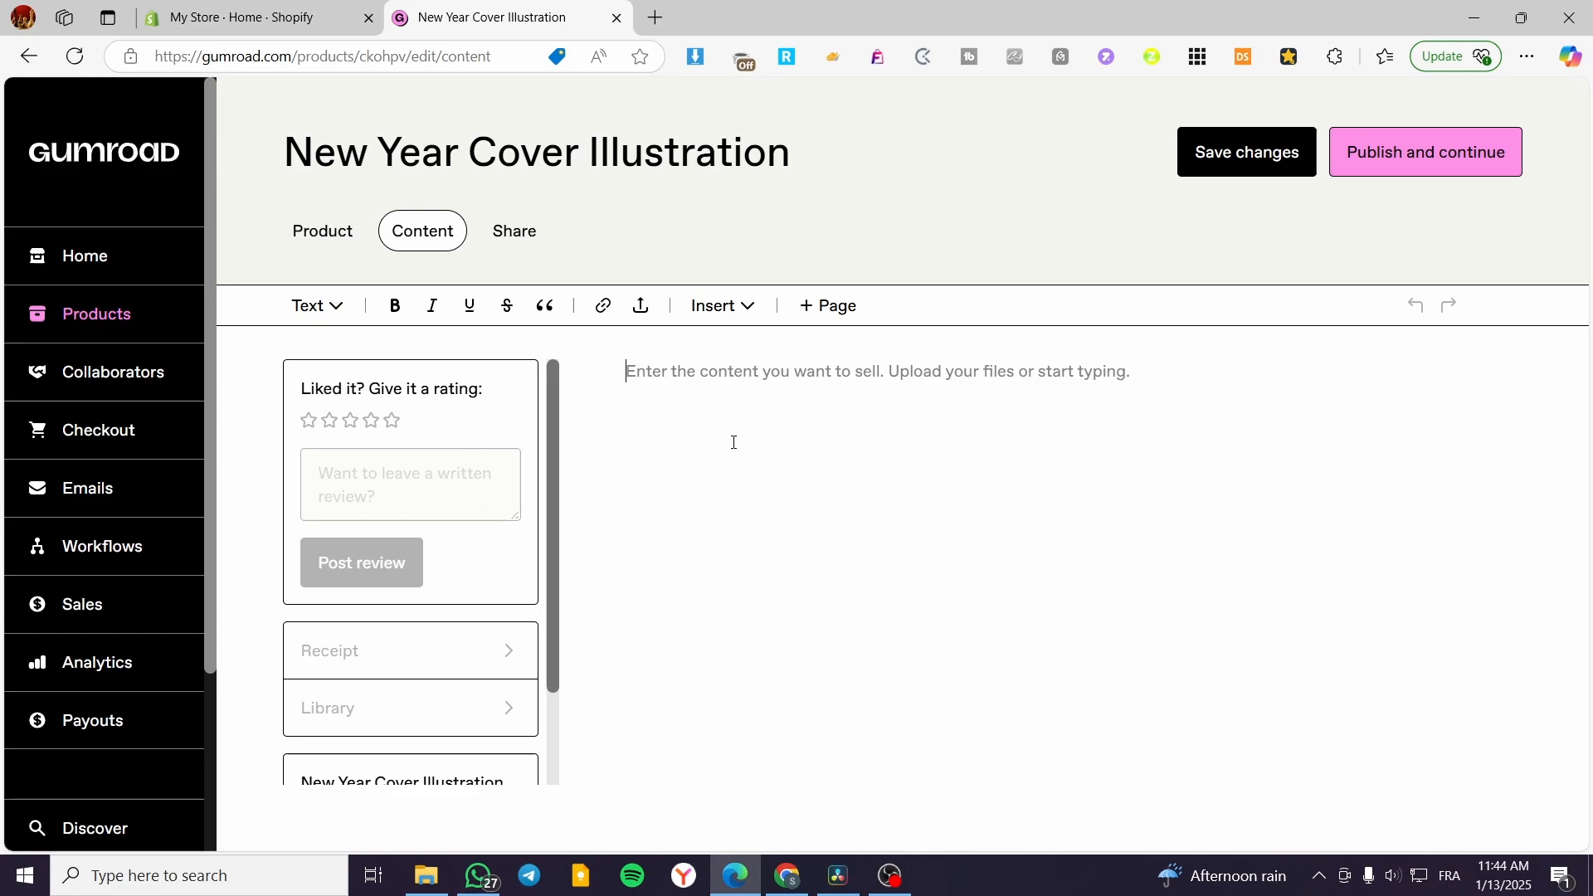
{"action": "mouse_move", "coordinate": [600, 396]}
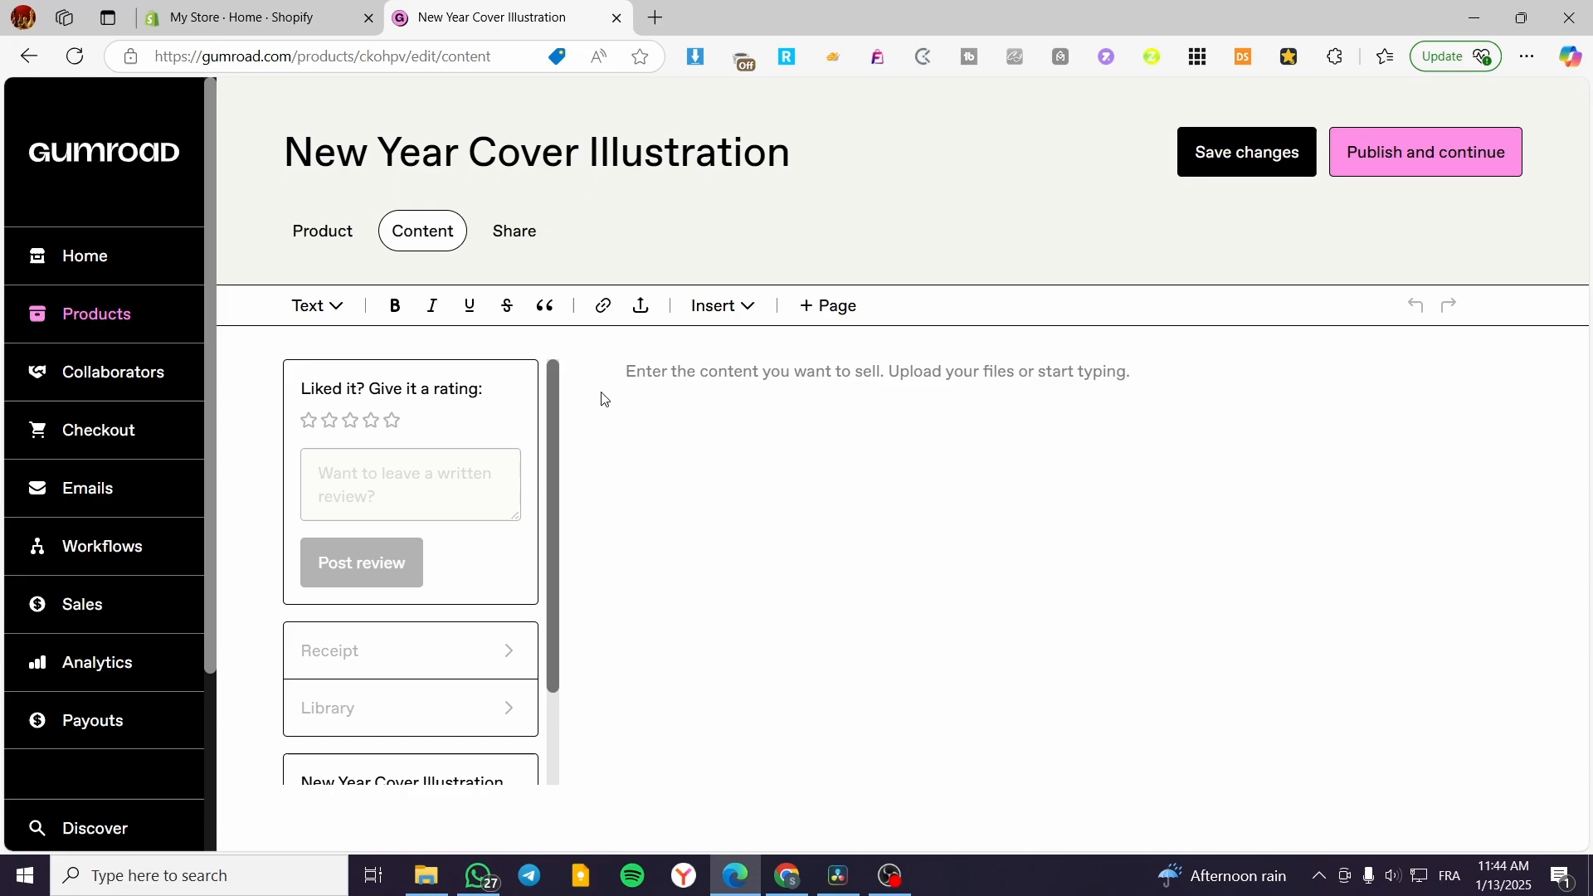
{"action": "mouse_move", "coordinate": [639, 306]}
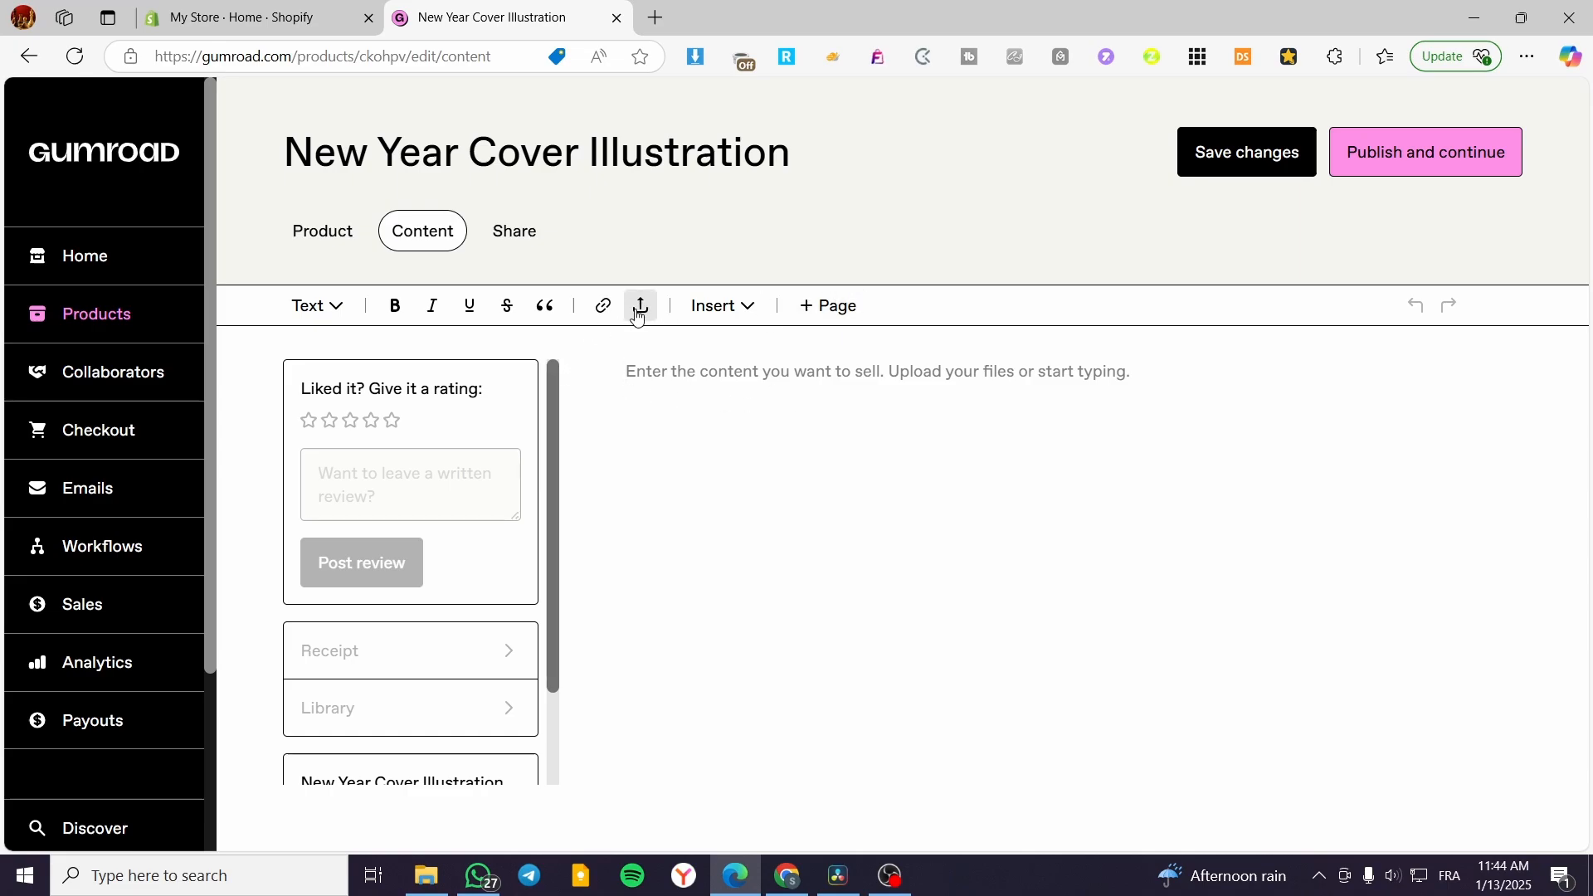
{"action": "left_click", "coordinate": [638, 305]}
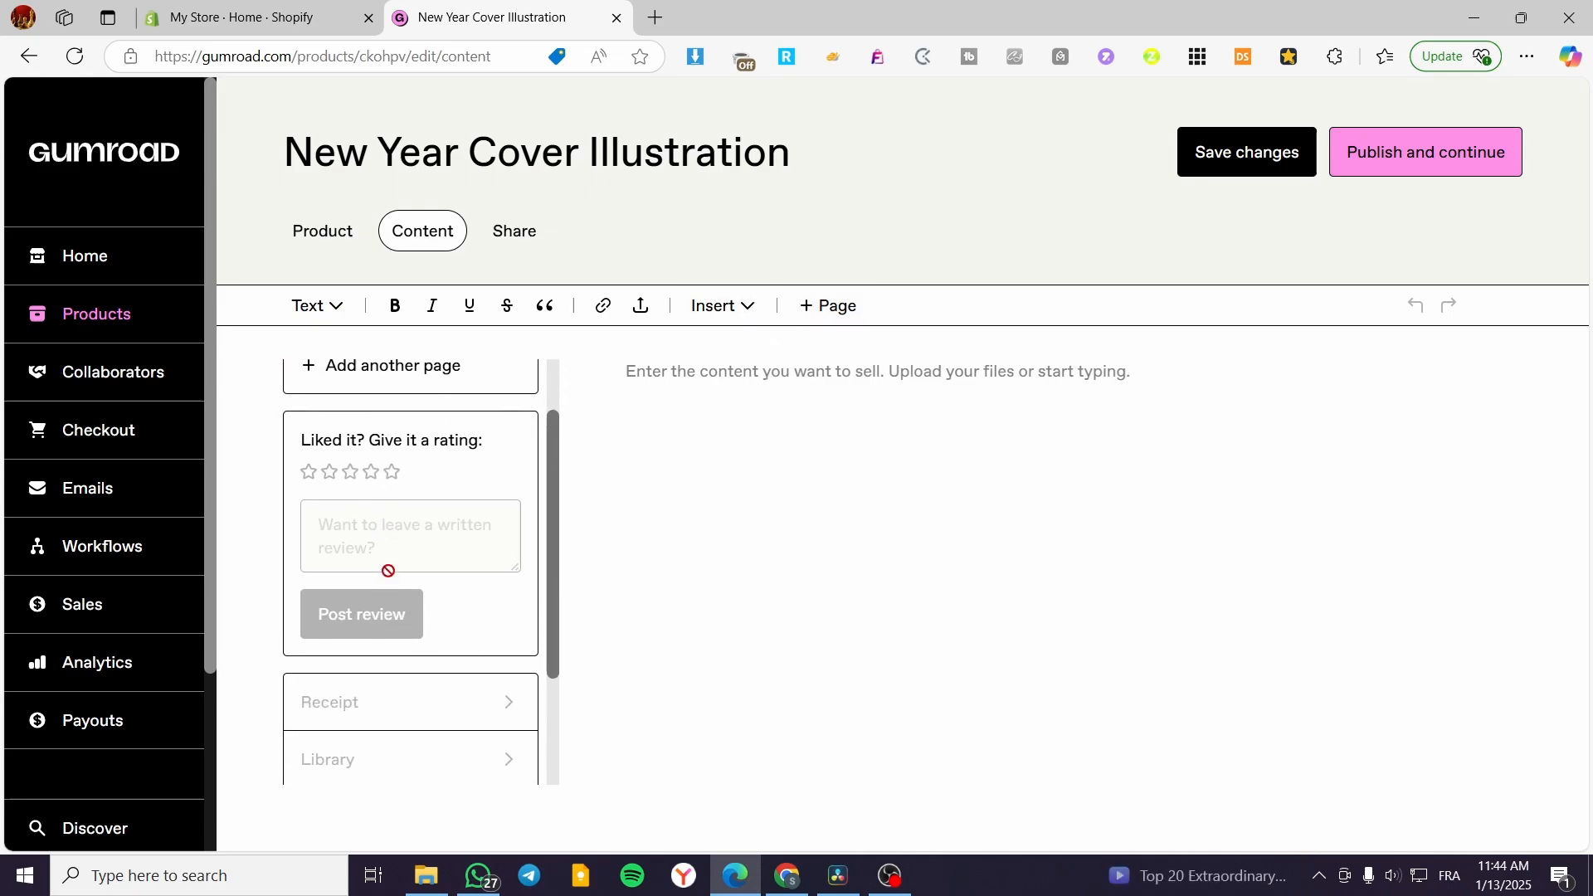
{"action": "scroll", "scroll_direction": "down", "scroll_amount": 3}
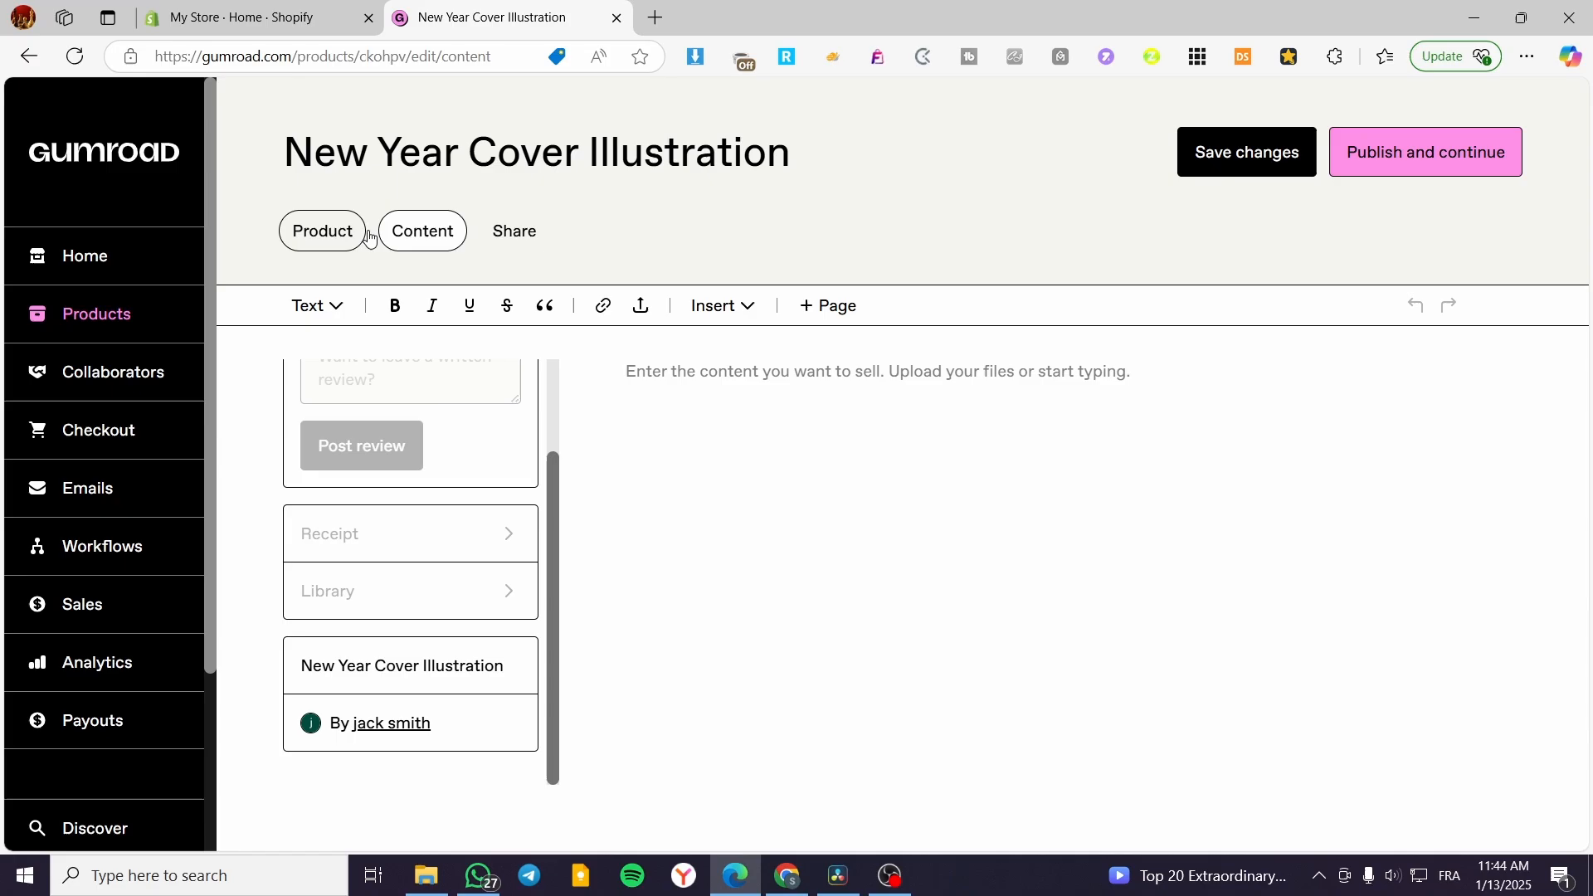
{"action": "mouse_move", "coordinate": [512, 230]}
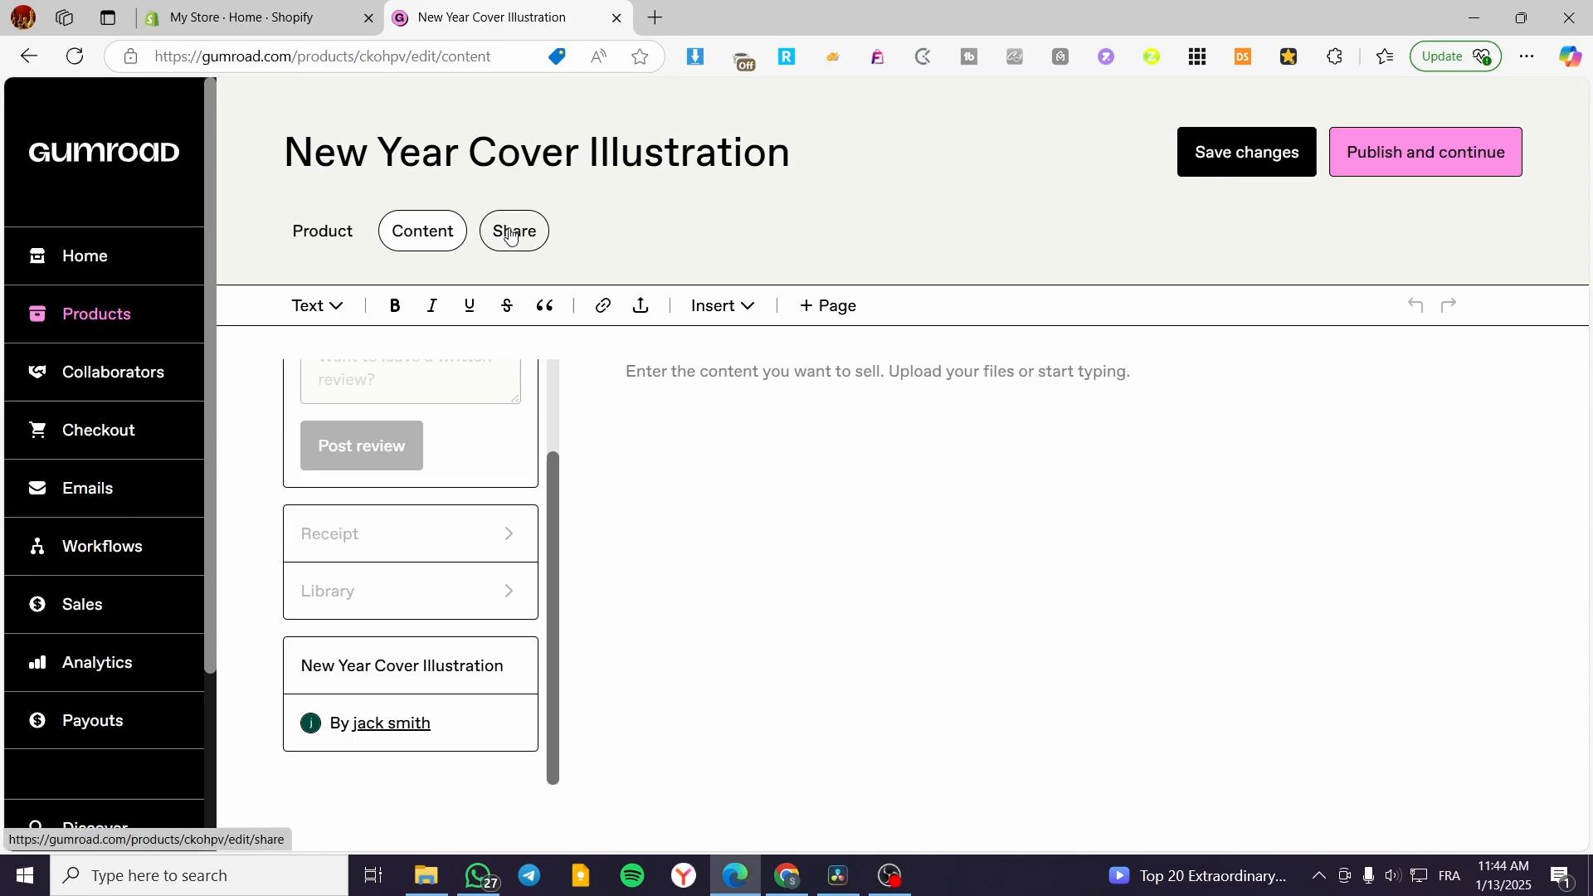
Publish 'New Year Cover Illustration' from the Share tab and copy its link
{"action": "left_click", "coordinate": [513, 231]}
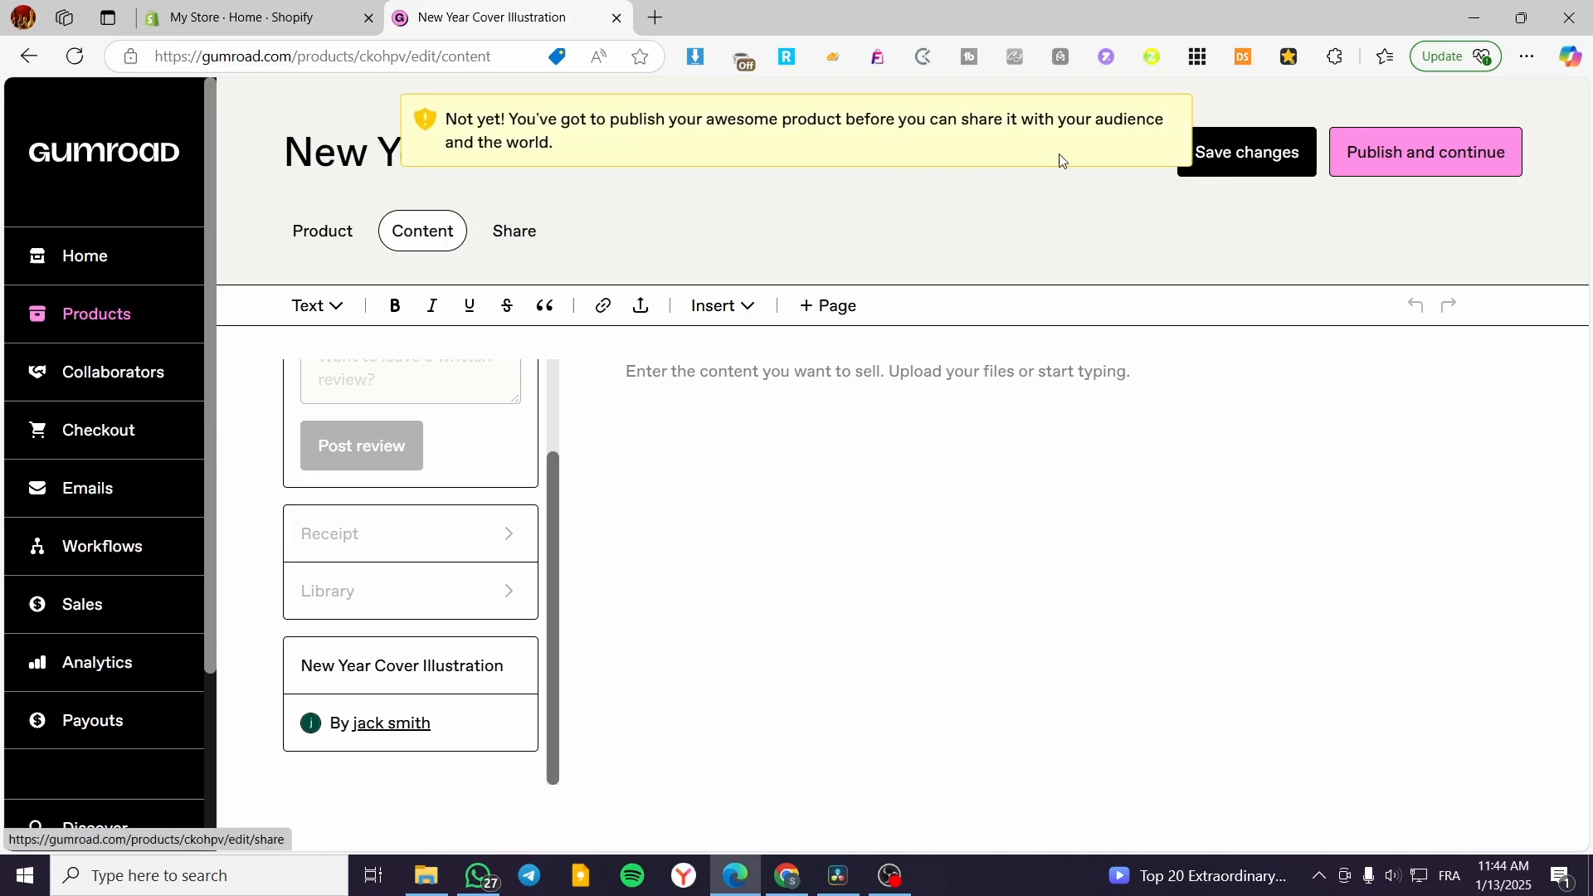
{"action": "left_click", "coordinate": [1424, 151]}
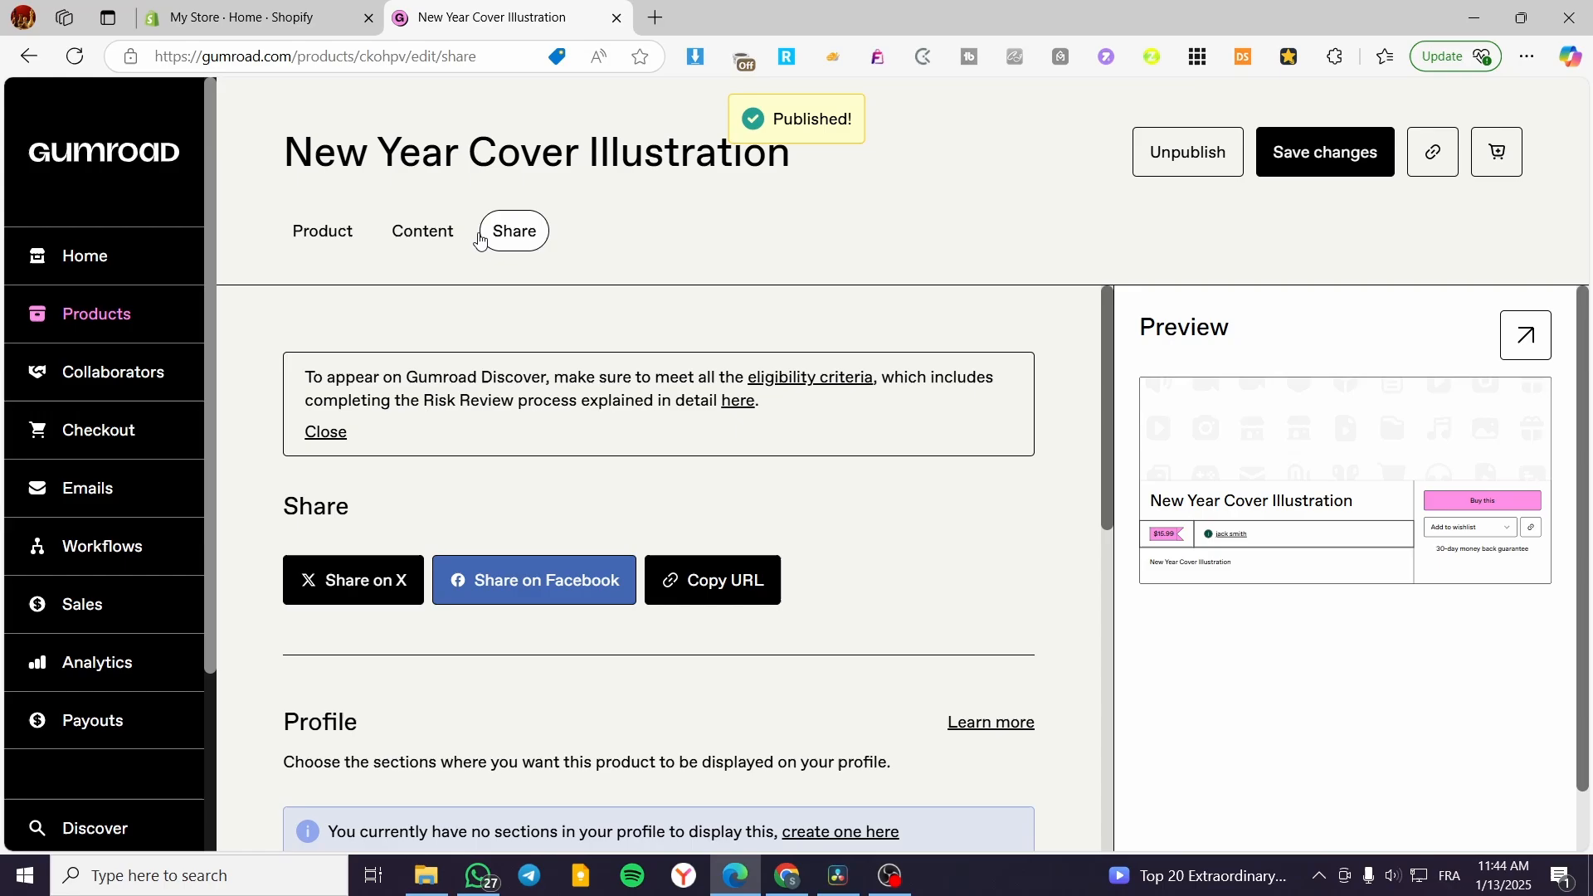
{"action": "left_click", "coordinate": [712, 579]}
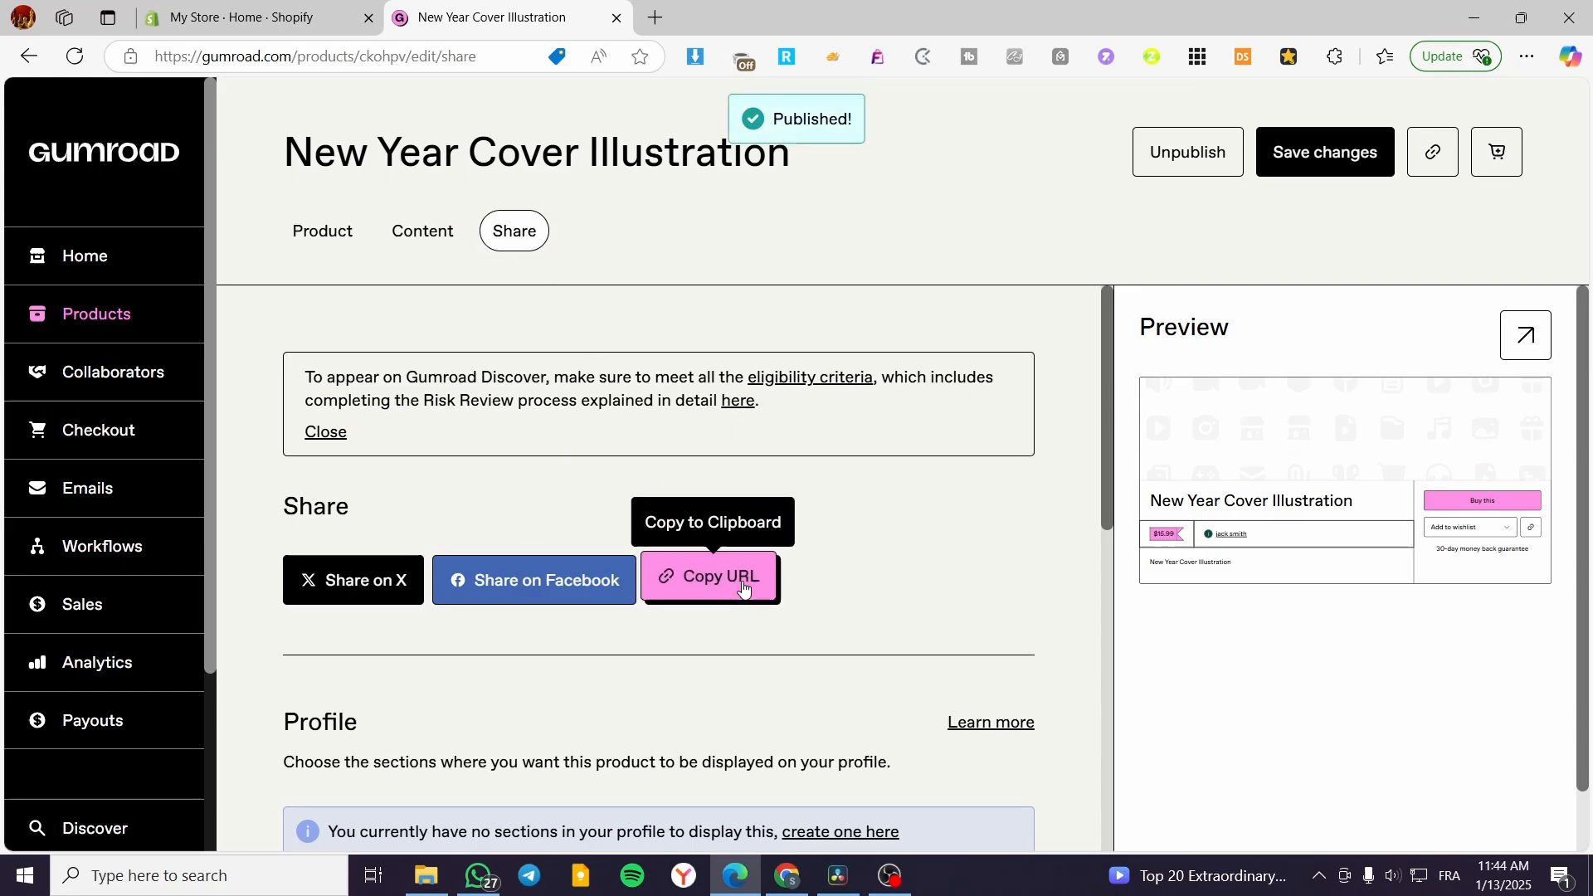